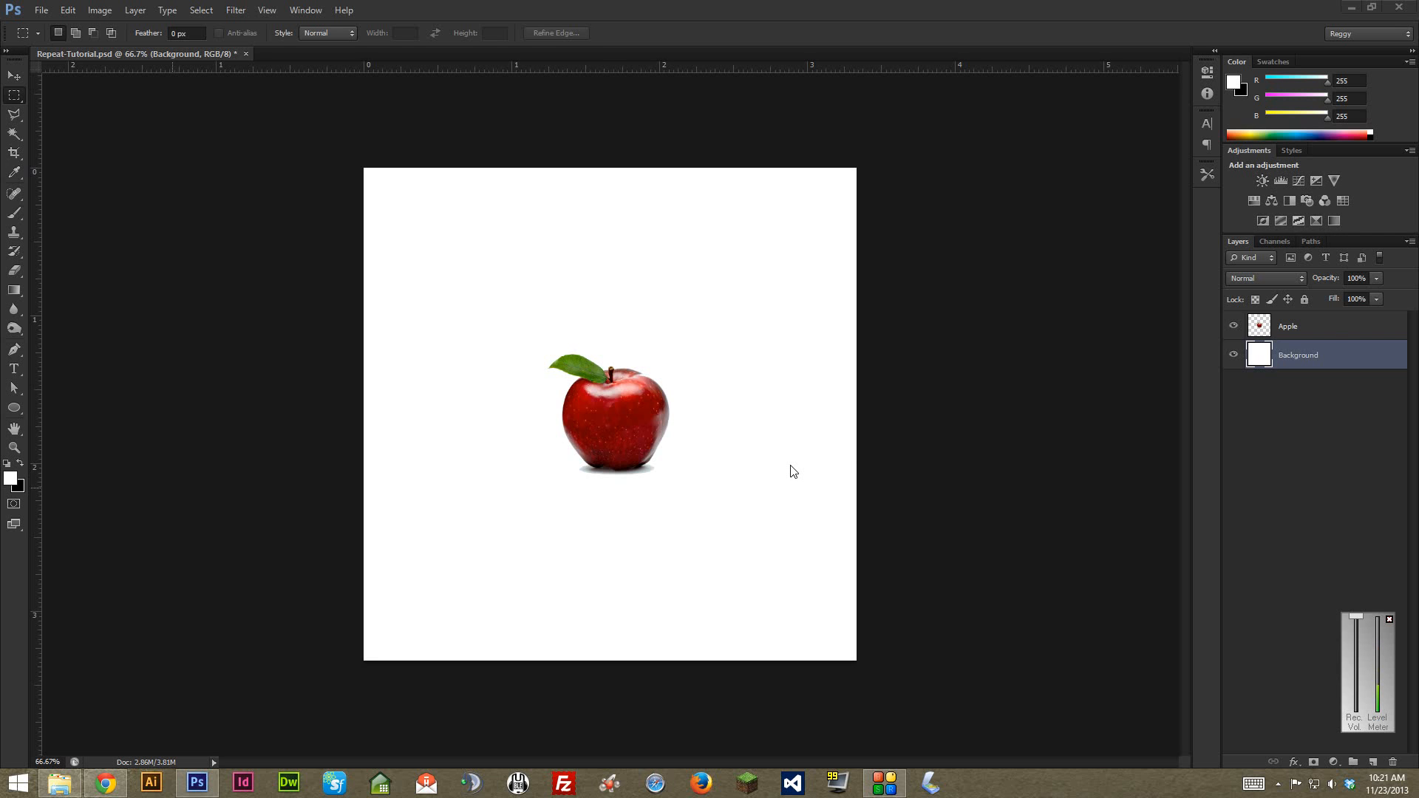
# Step: Select the Apple layer and hide then reshow the white Background to check transparency
pyautogui.click(1288, 326)
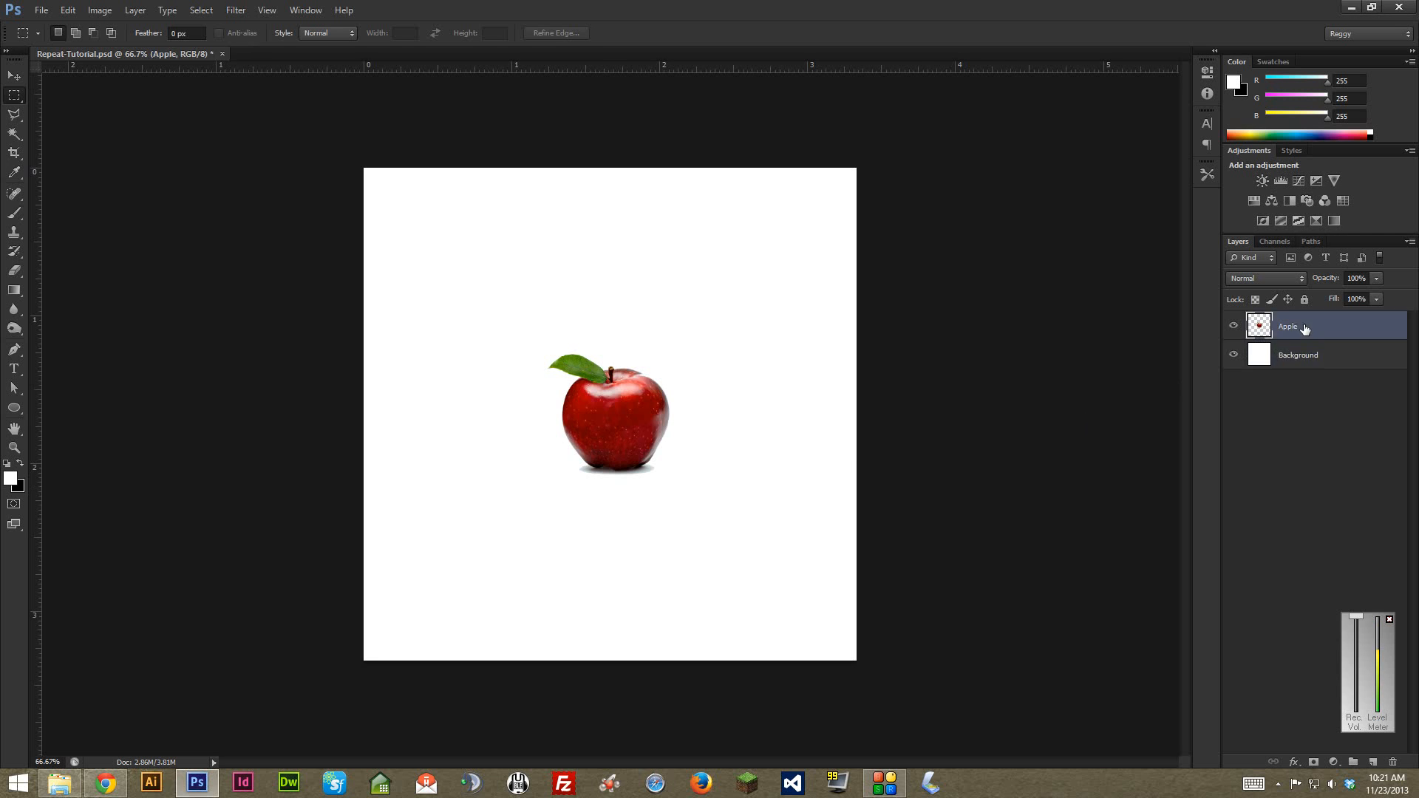
pyautogui.click(1234, 326)
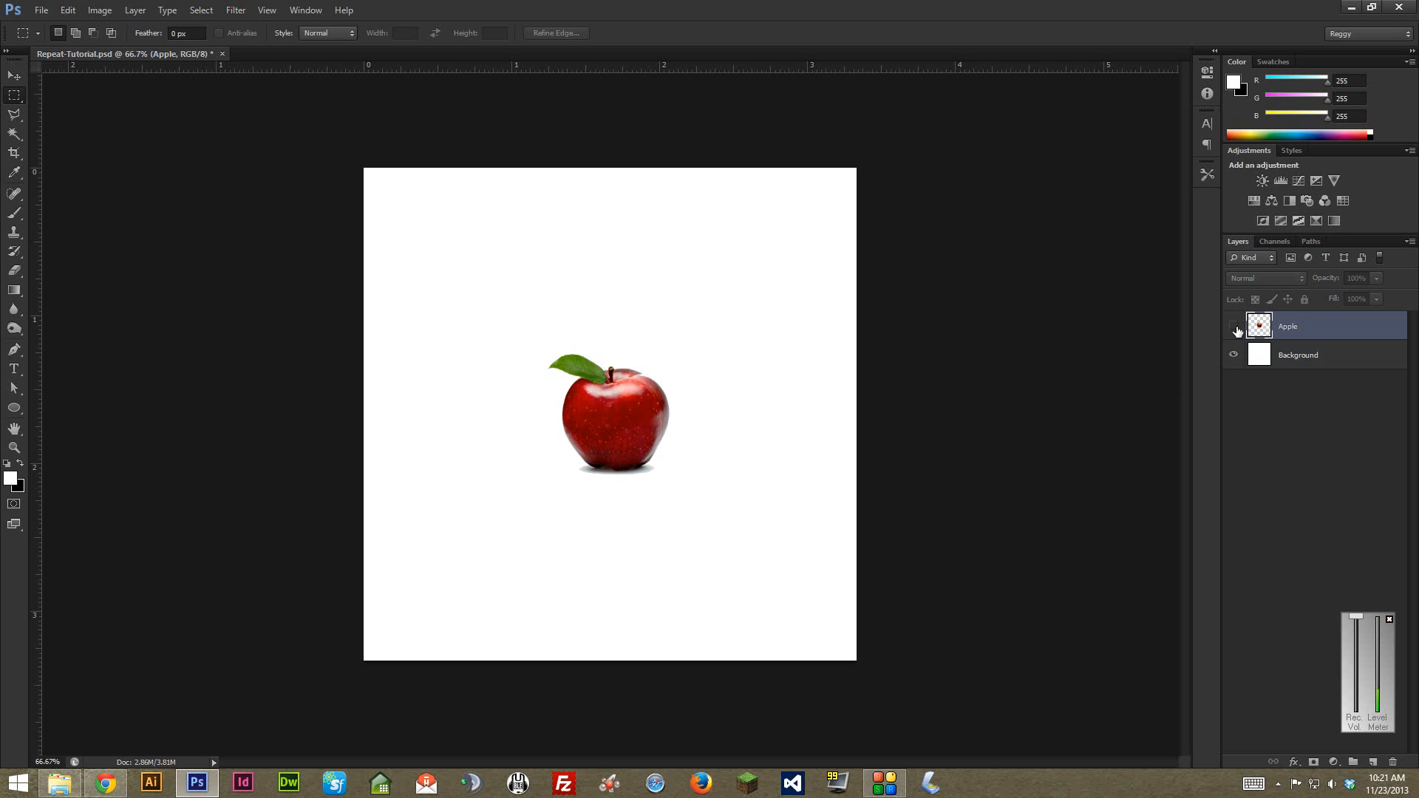
pyautogui.click(1233, 355)
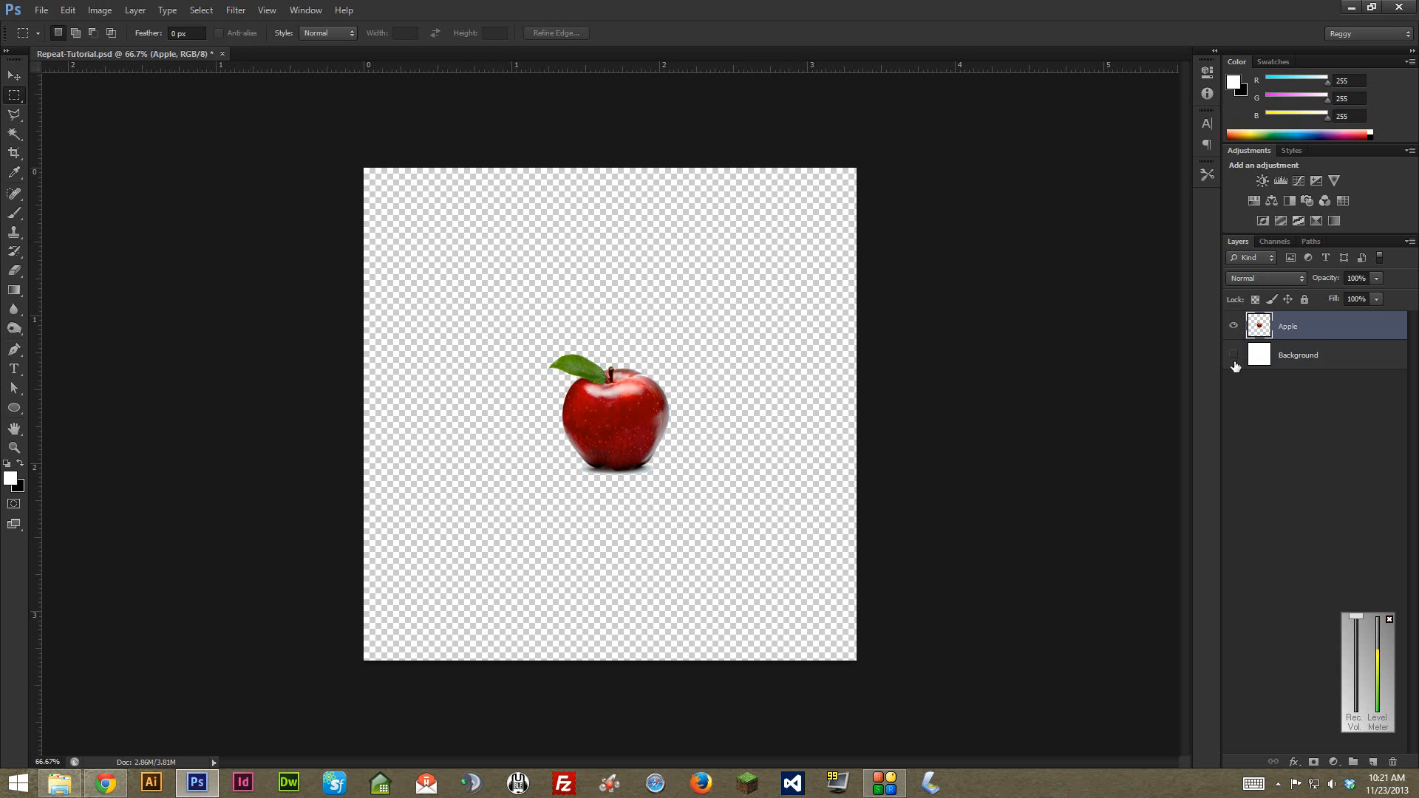
pyautogui.click(1233, 355)
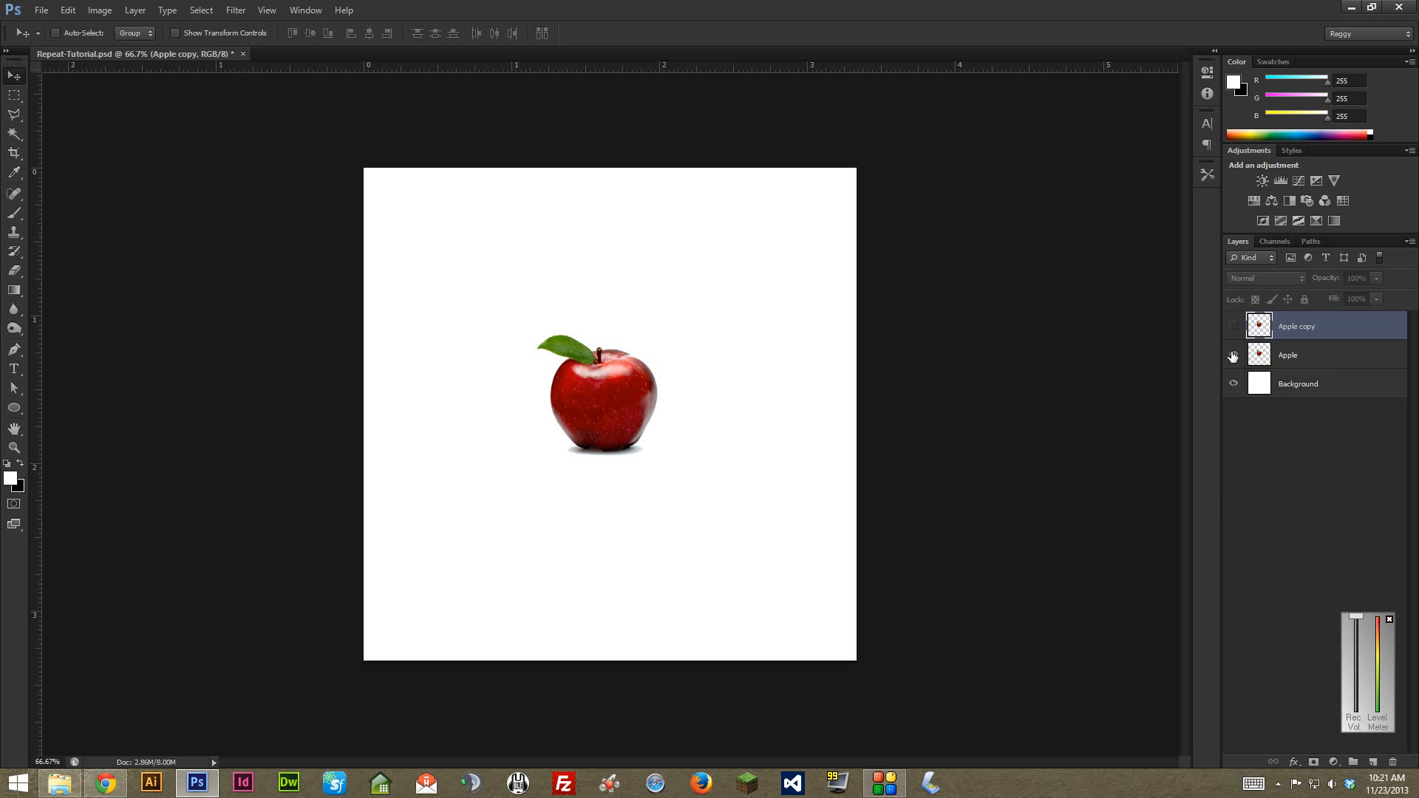
# Step: Hide the original Apple layer and drag the copied apple around the canvas toward the left
pyautogui.click(1234, 355)
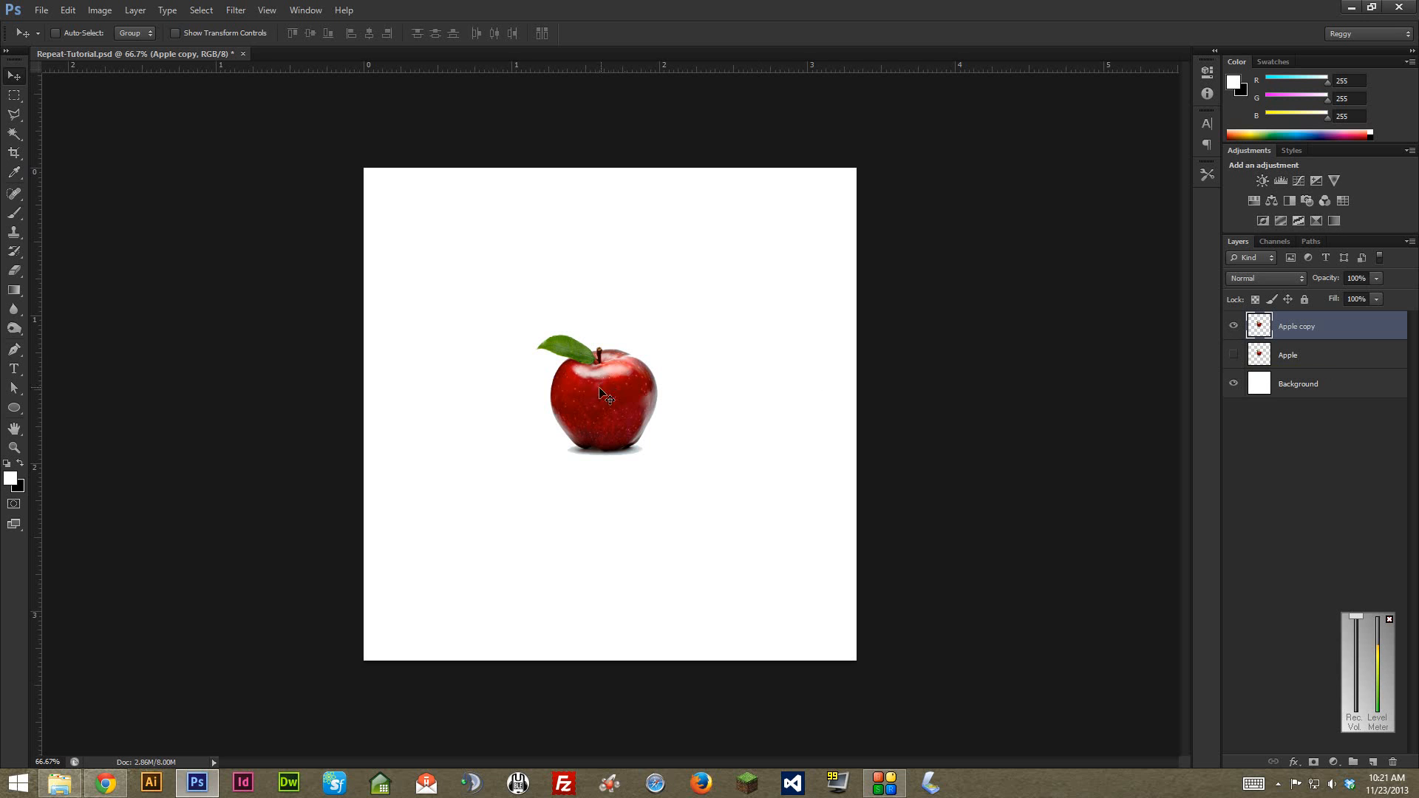
pyautogui.moveTo(601, 394); pyautogui.dragTo(451, 399)
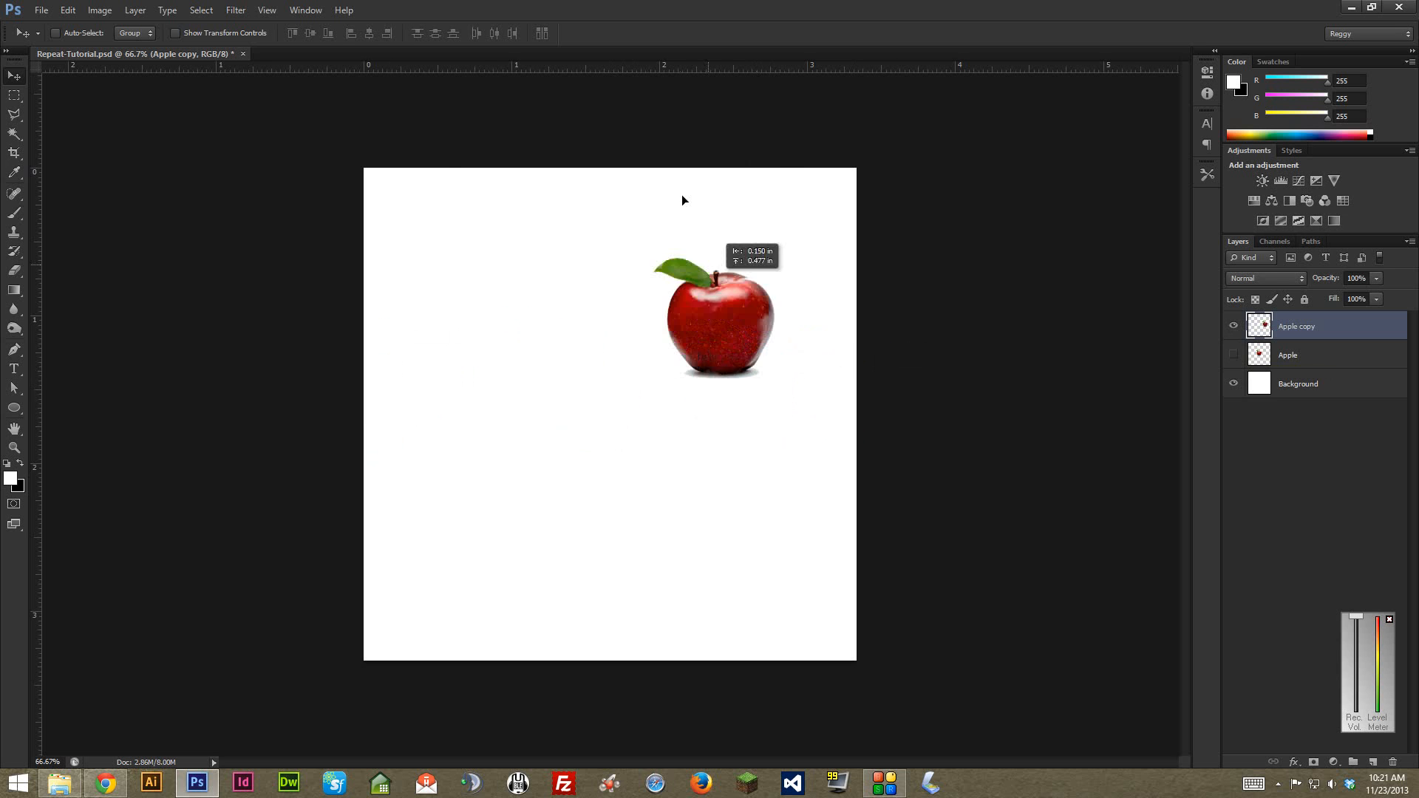
pyautogui.moveTo(718, 321); pyautogui.dragTo(638, 371)
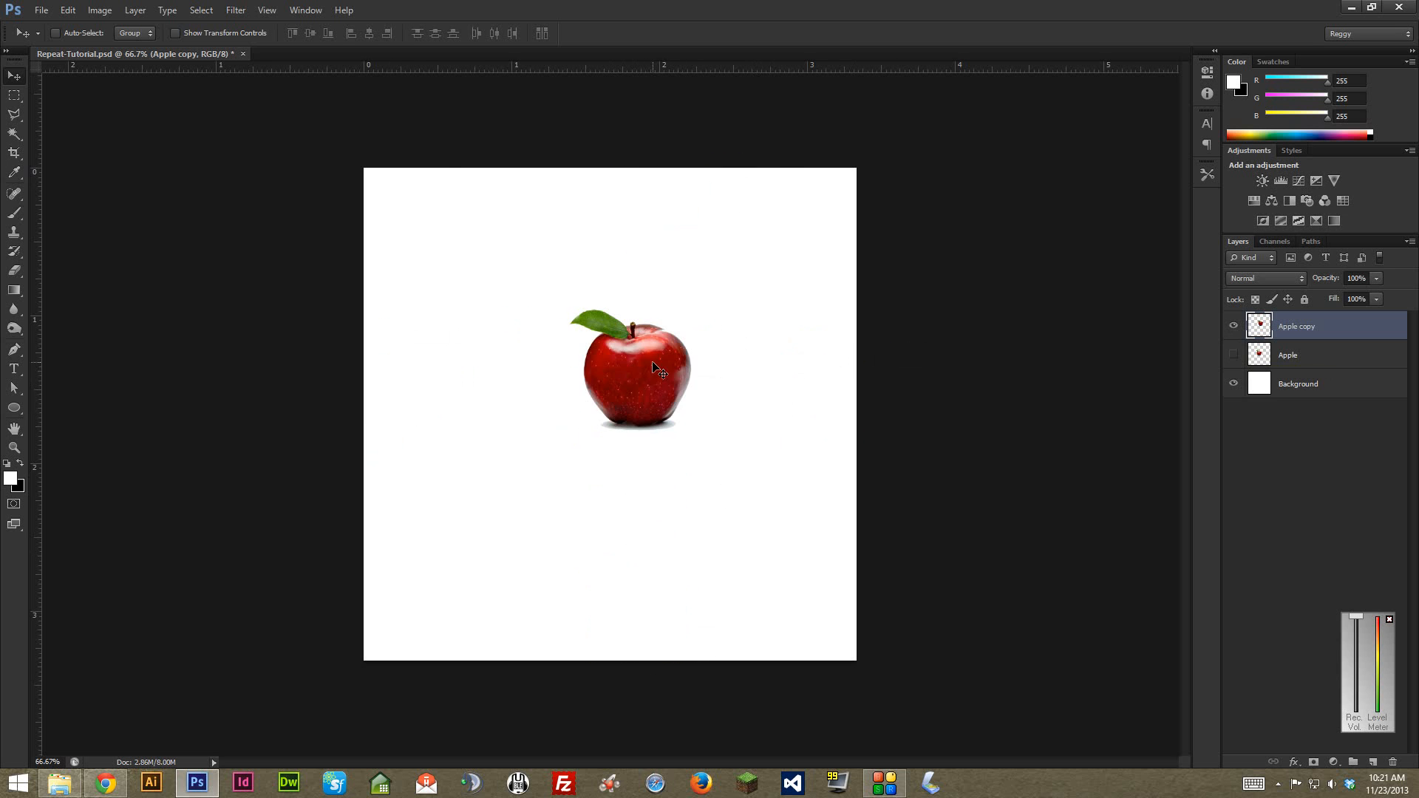
pyautogui.moveTo(652, 371); pyautogui.dragTo(408, 609)
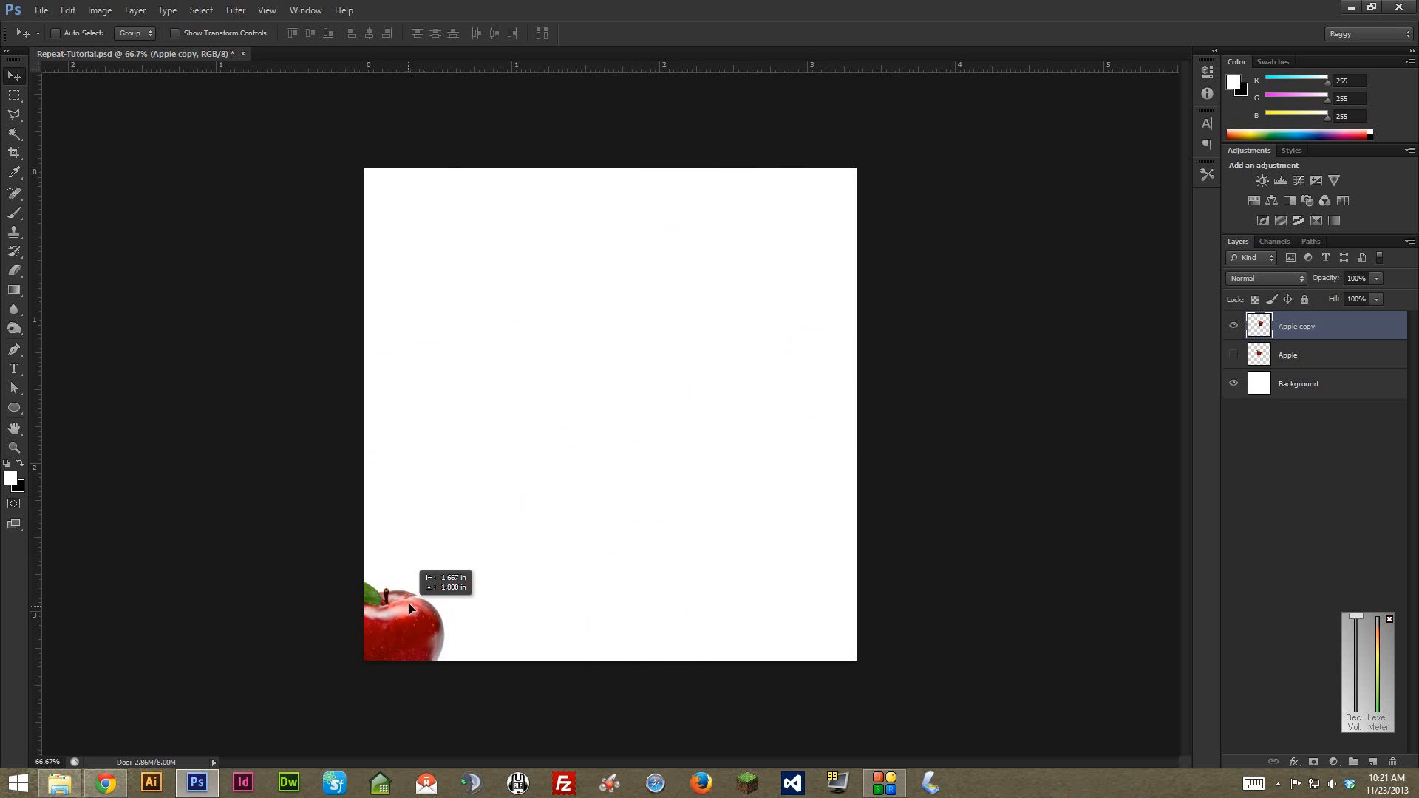
pyautogui.moveTo(407, 609); pyautogui.dragTo(394, 645)
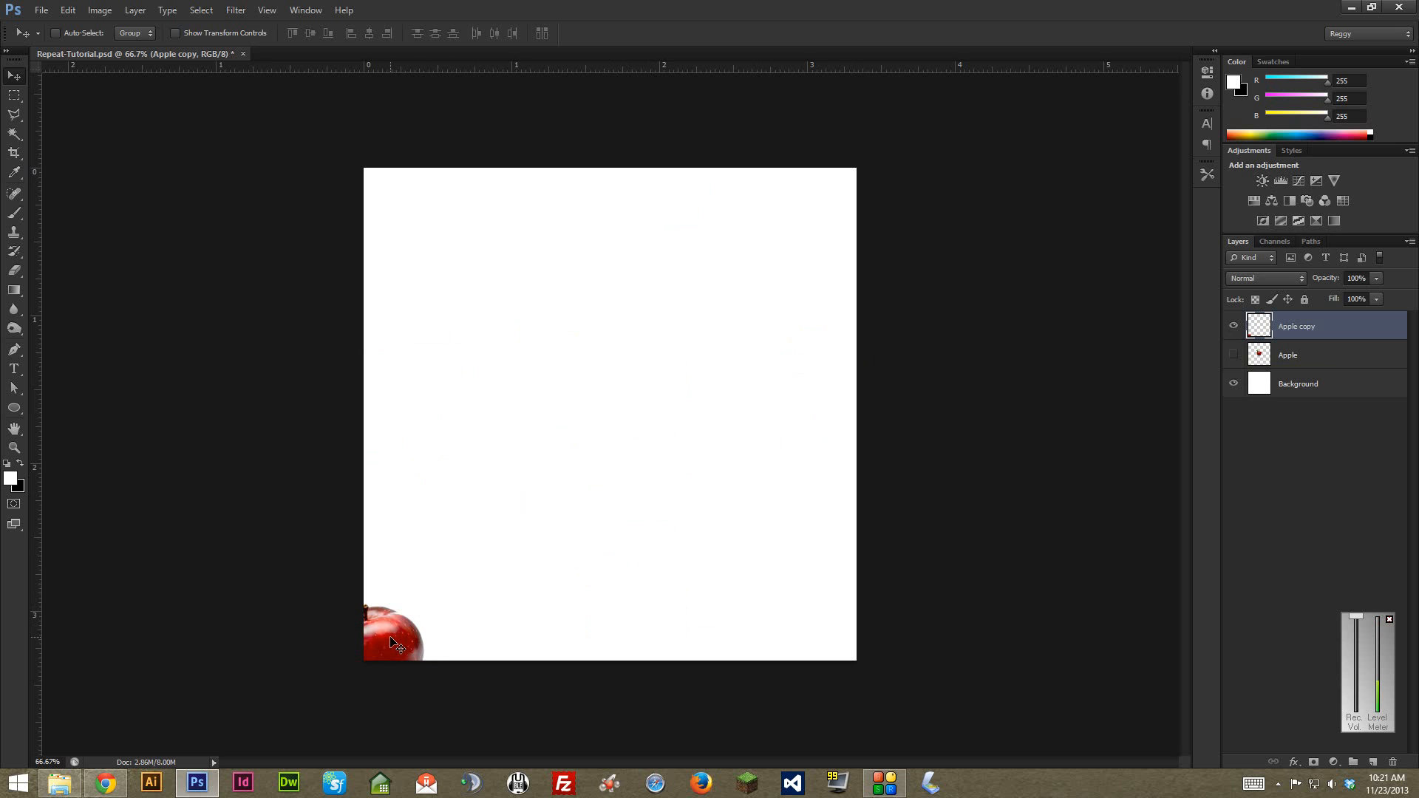
pyautogui.moveTo(392, 634); pyautogui.dragTo(612, 421)
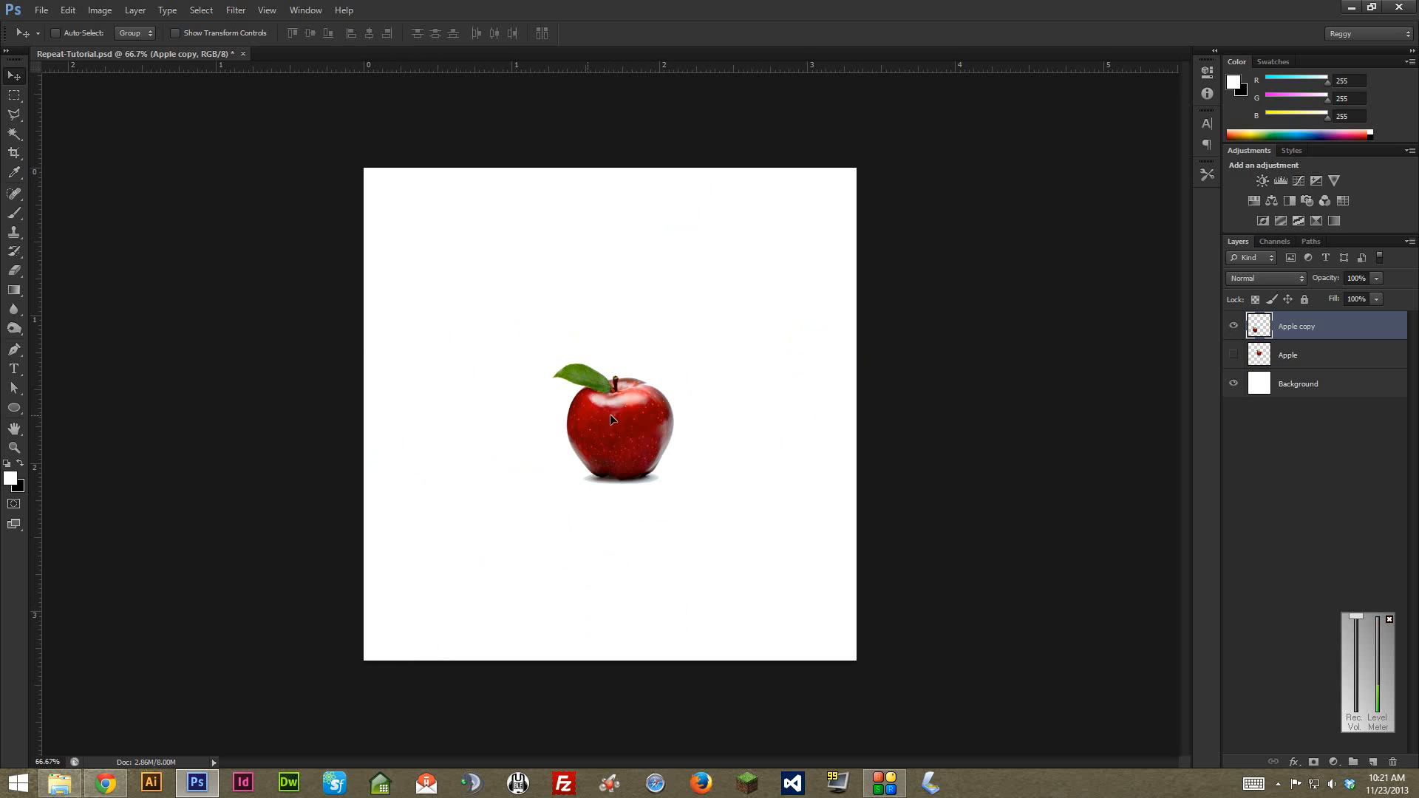
pyautogui.moveTo(613, 419); pyautogui.dragTo(471, 388)
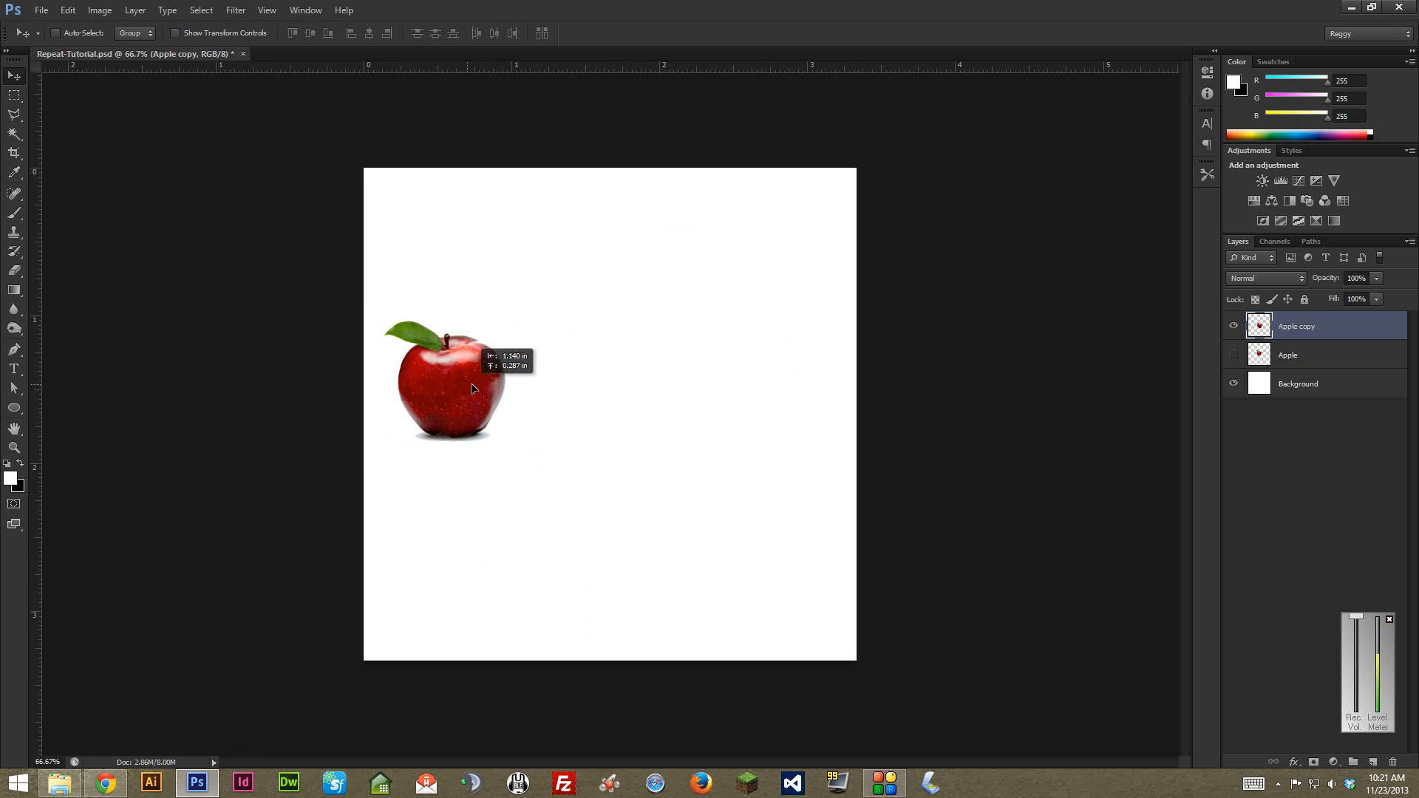
# Step: Cancel a trial tilt and place the apple half off the canvas's left edge
pyautogui.moveTo(444, 390); pyautogui.dragTo(534, 394)
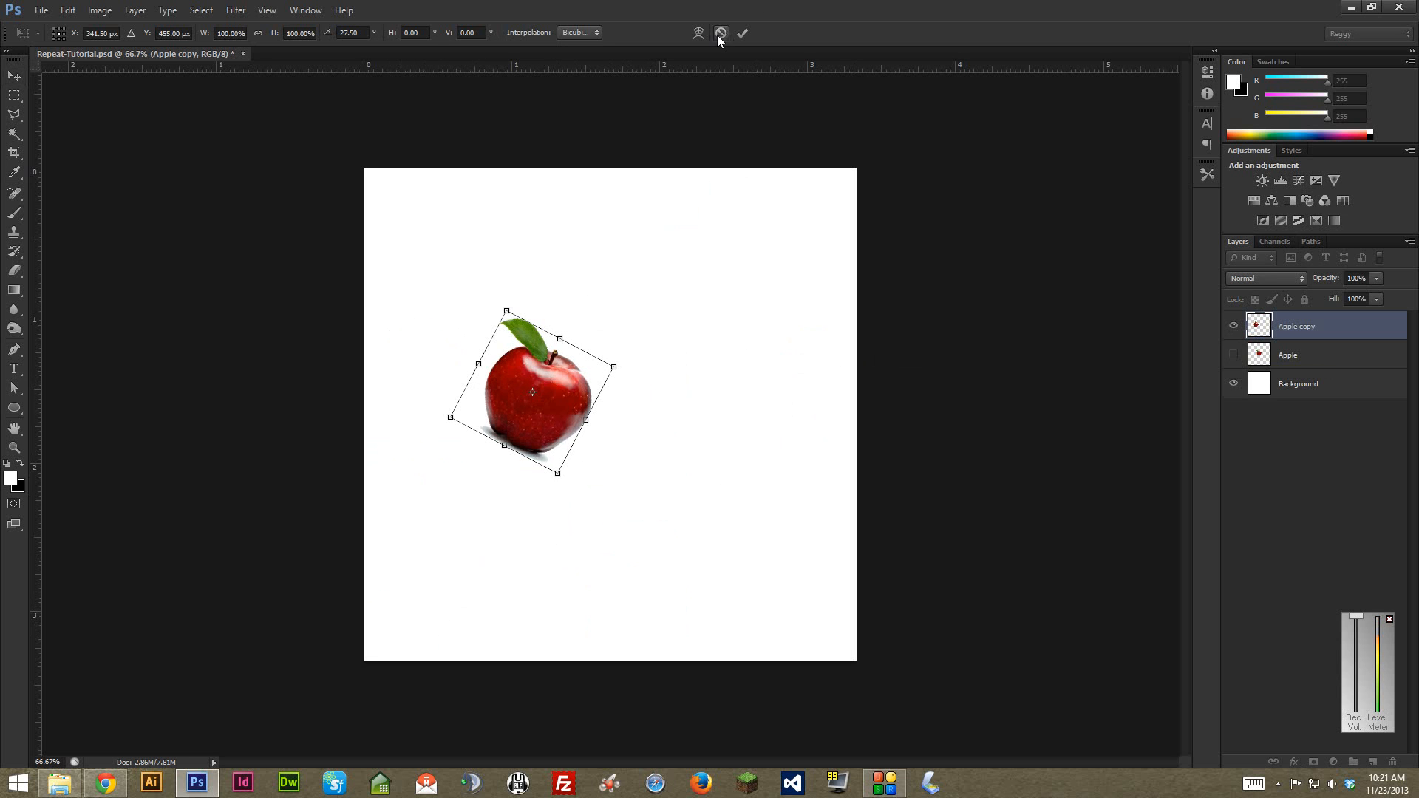
pyautogui.click(749, 32)
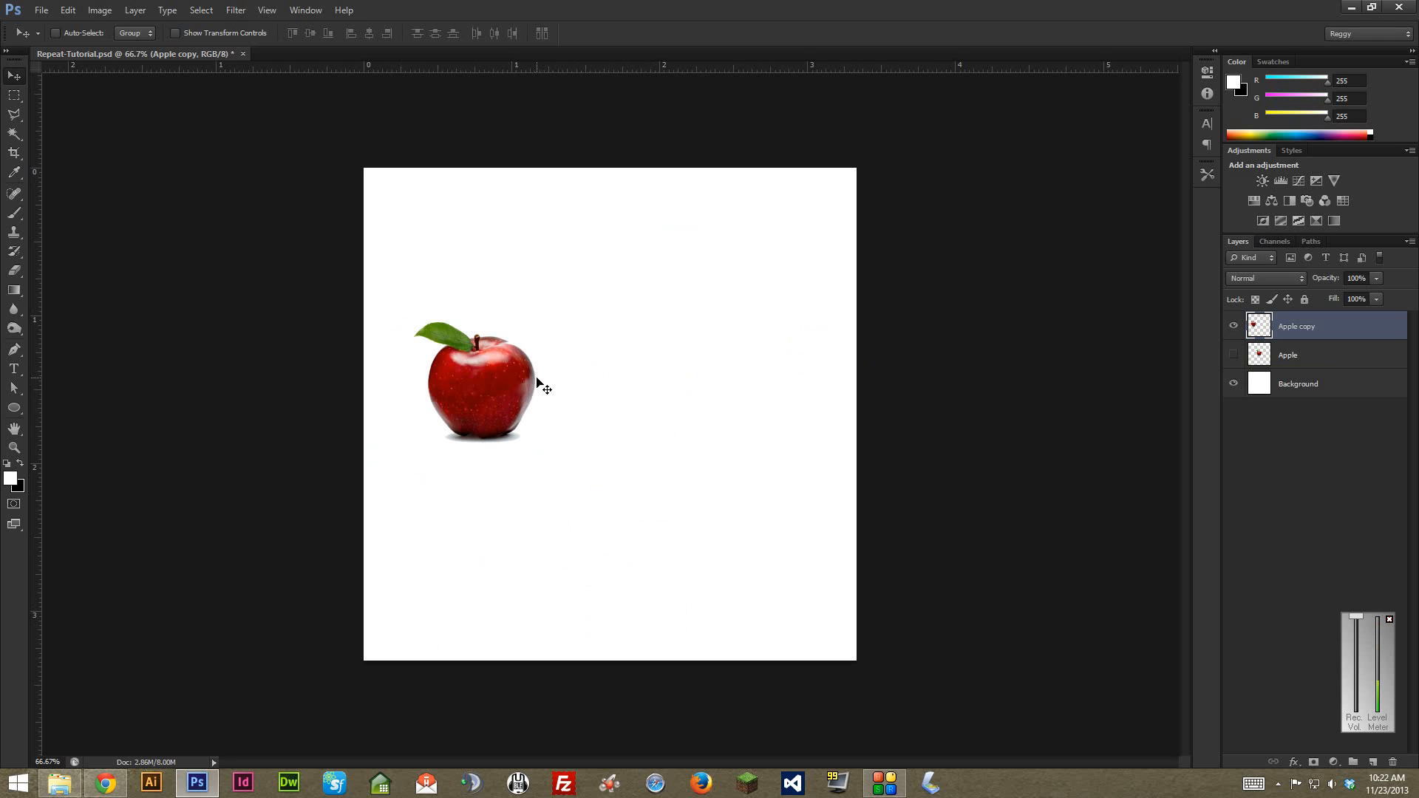
pyautogui.moveTo(543, 385); pyautogui.dragTo(471, 380)
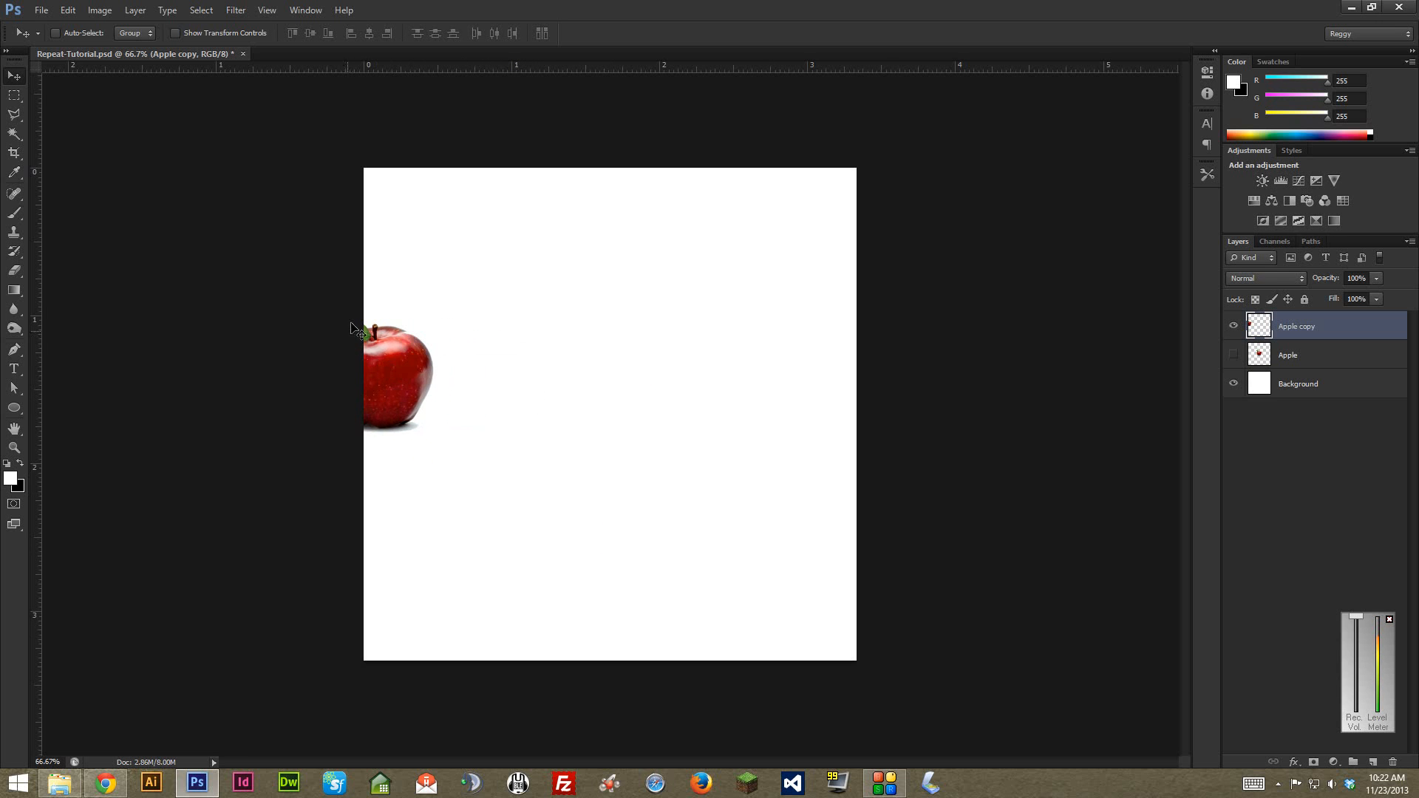
pyautogui.moveTo(327, 353)
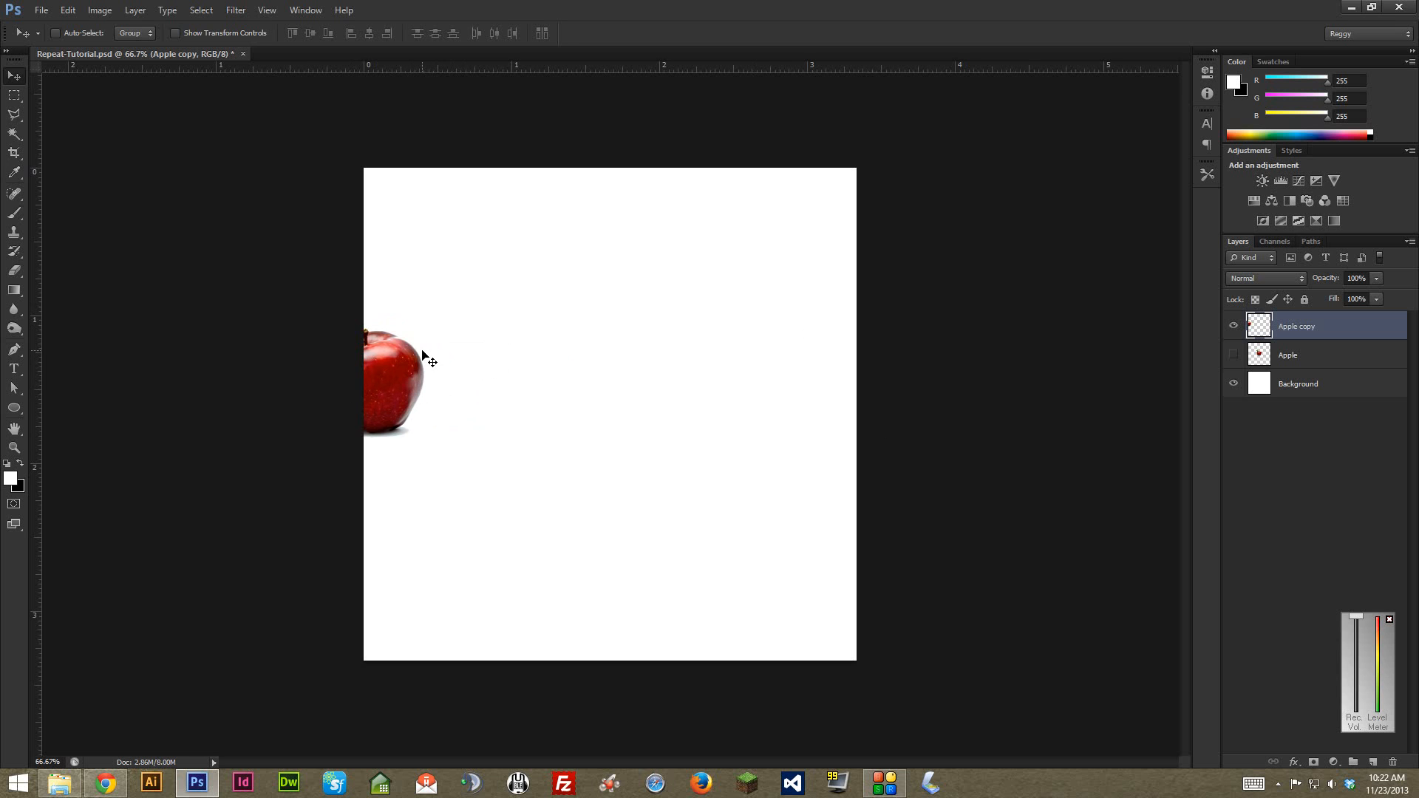
# Step: Marquee the left-edge apple and cut it onto a new Layer 1 with Layer Via Cut
pyautogui.click(16, 116)
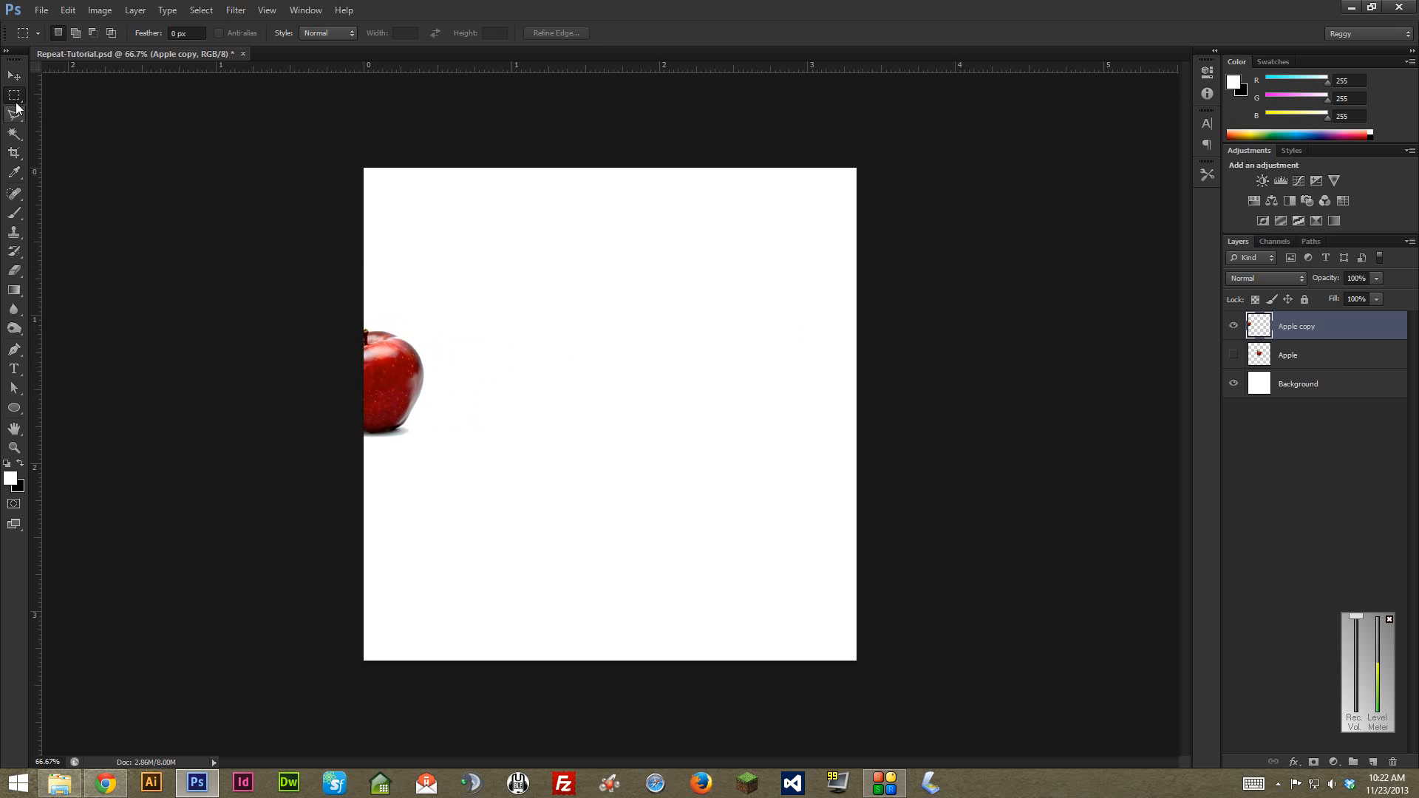
pyautogui.moveTo(15, 95)
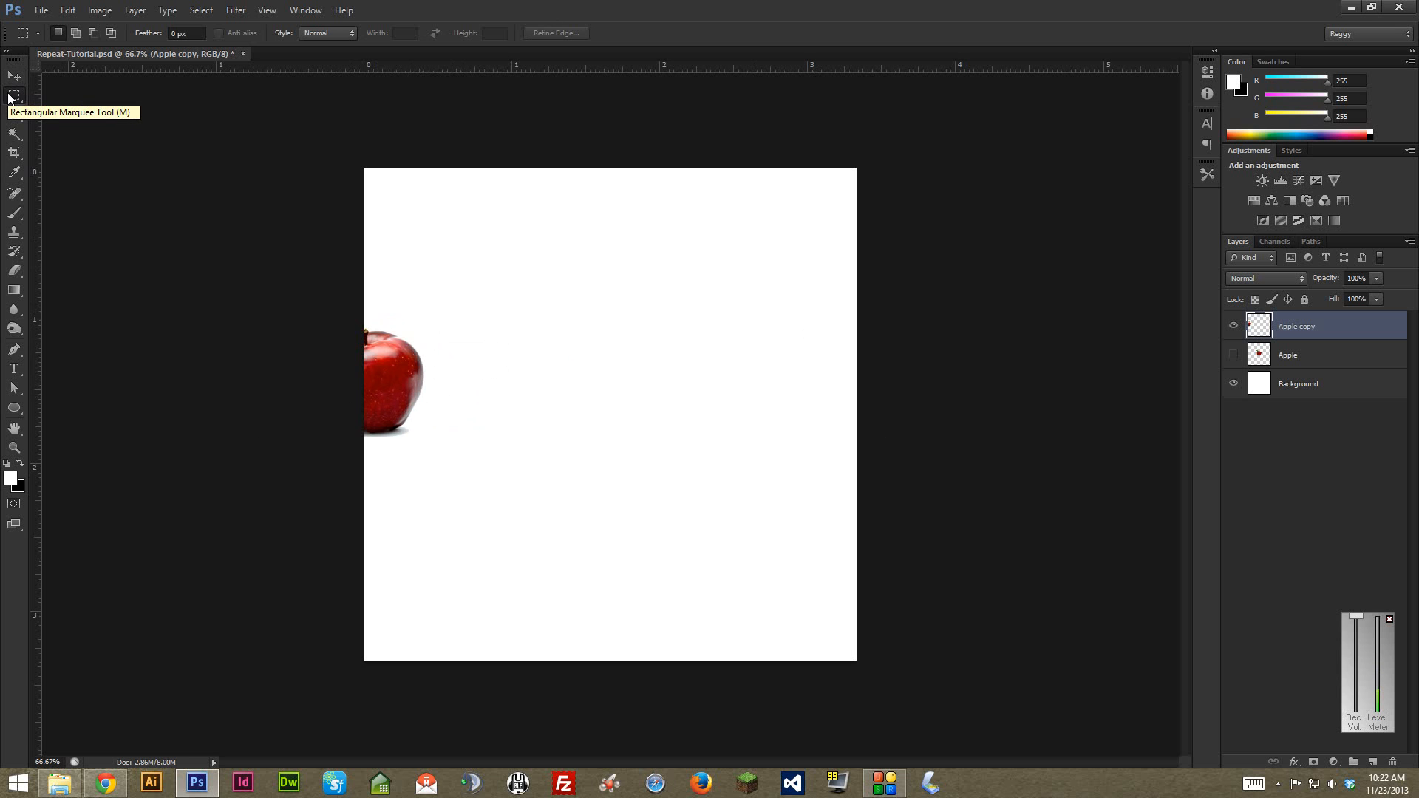
pyautogui.click(179, 33)
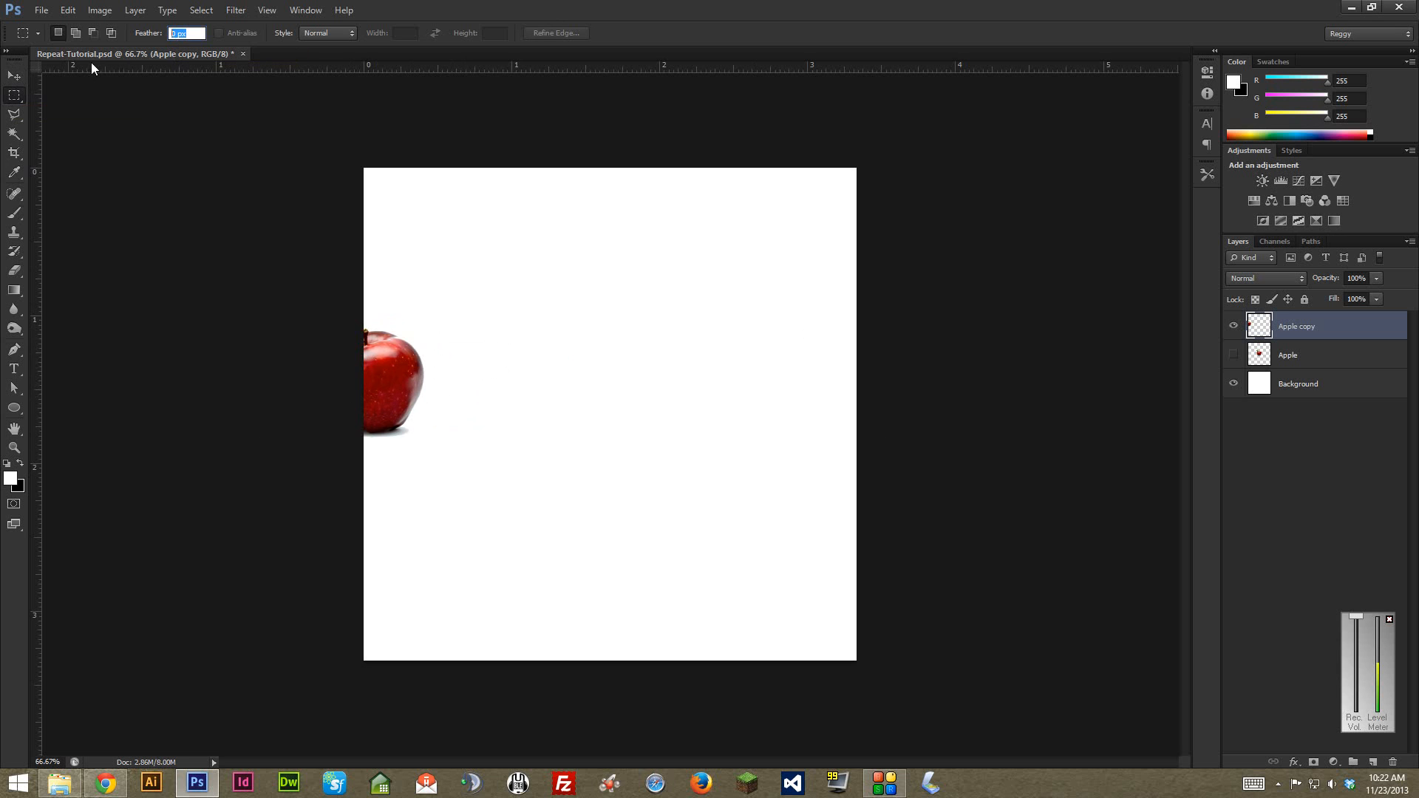
pyautogui.moveTo(132, 65)
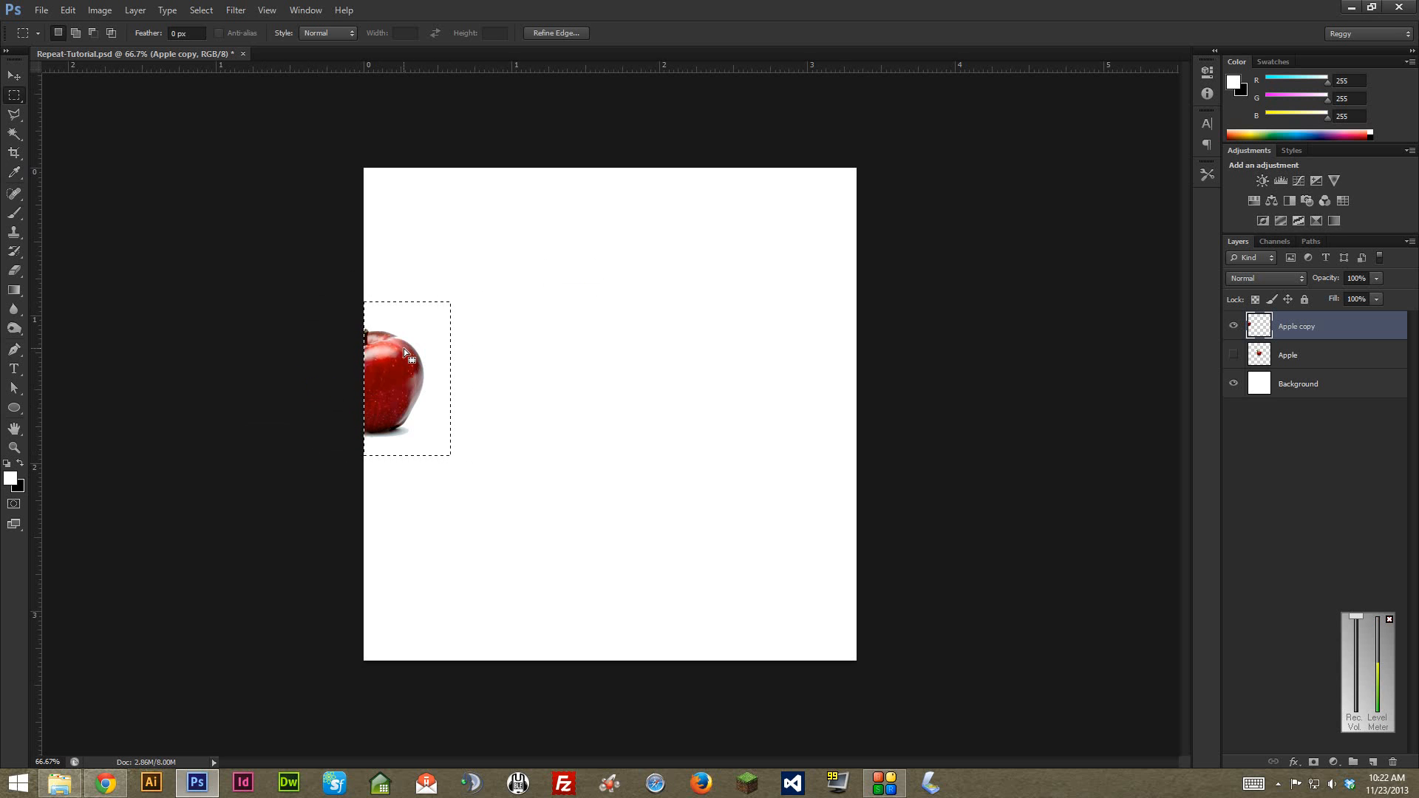
pyautogui.rightClick(408, 353)
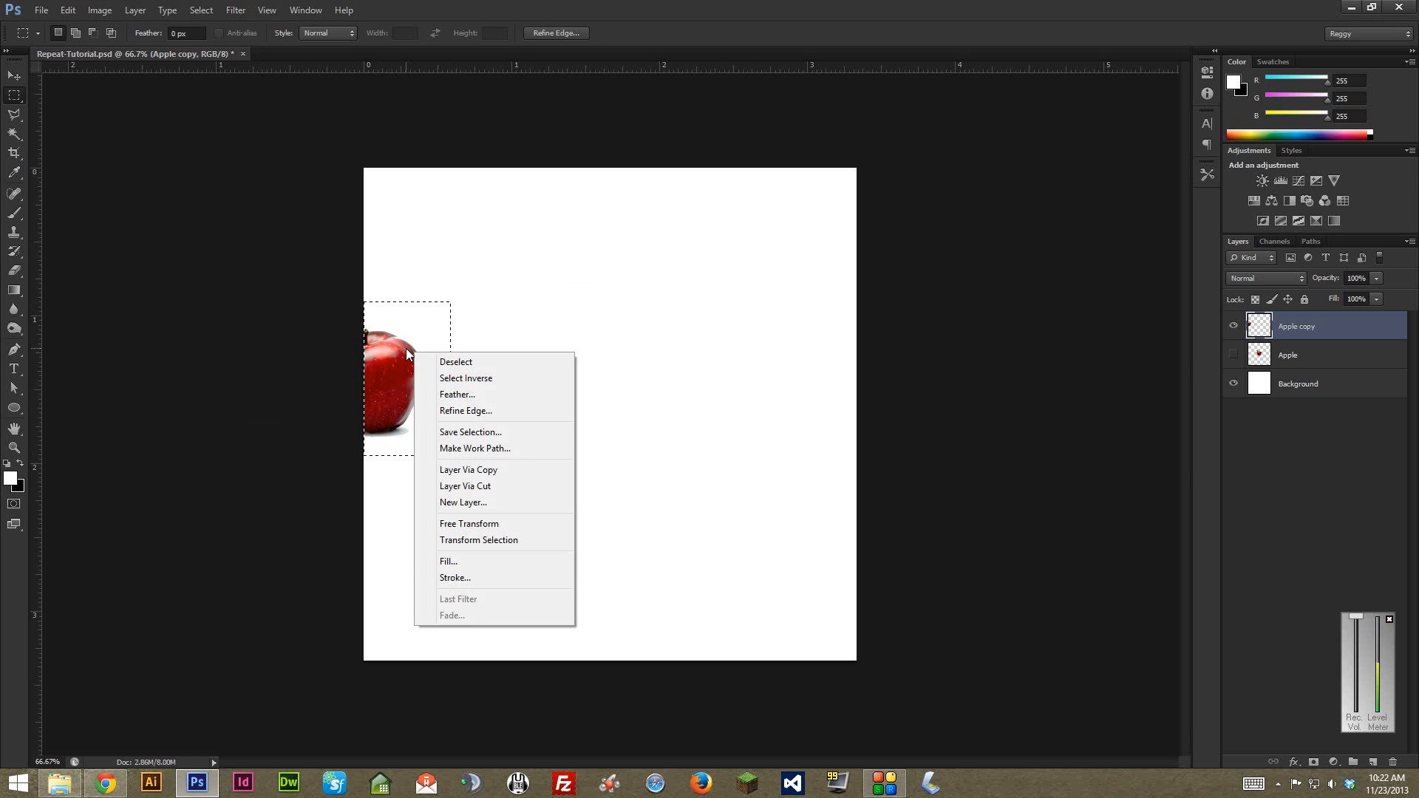
pyautogui.moveTo(405, 348)
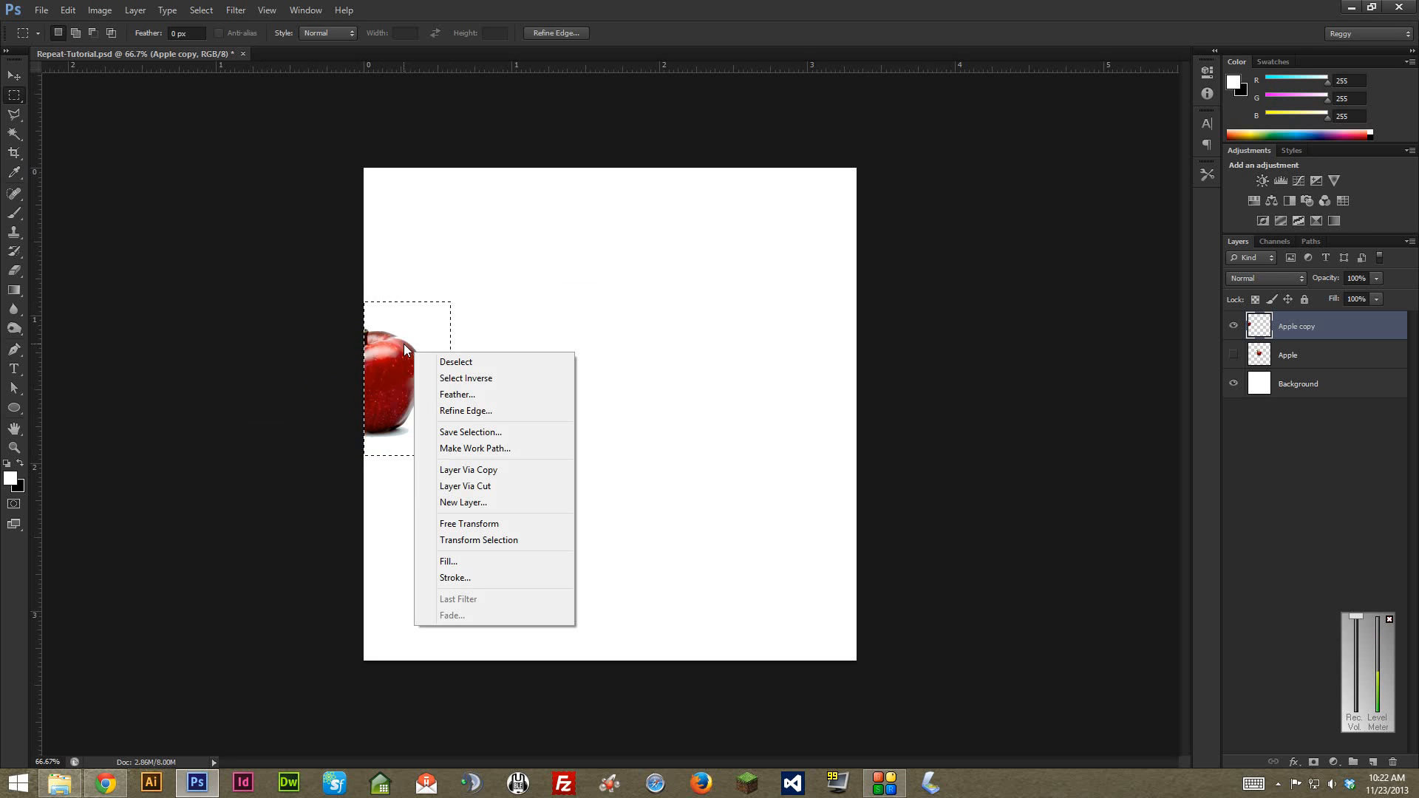
pyautogui.moveTo(484, 487)
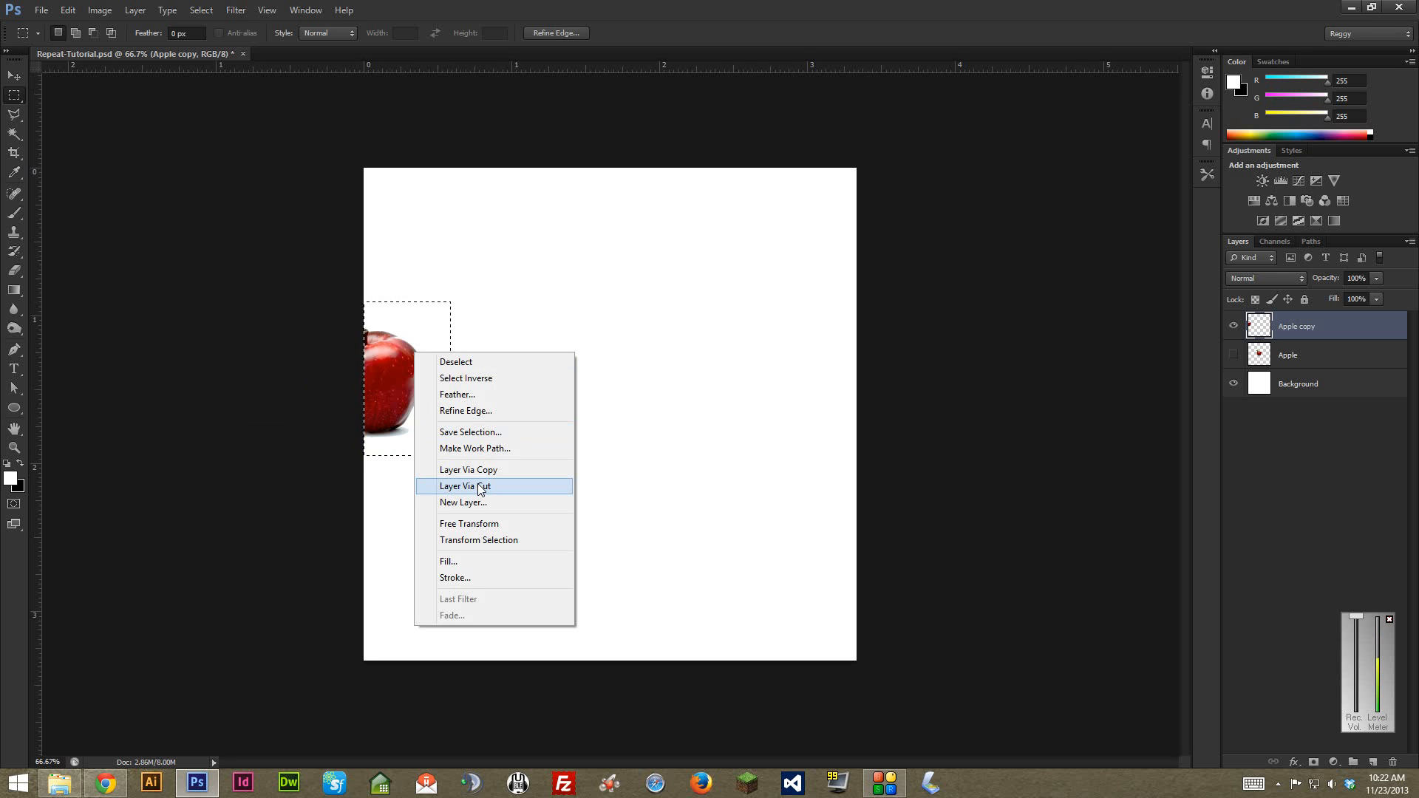
pyautogui.click(477, 486)
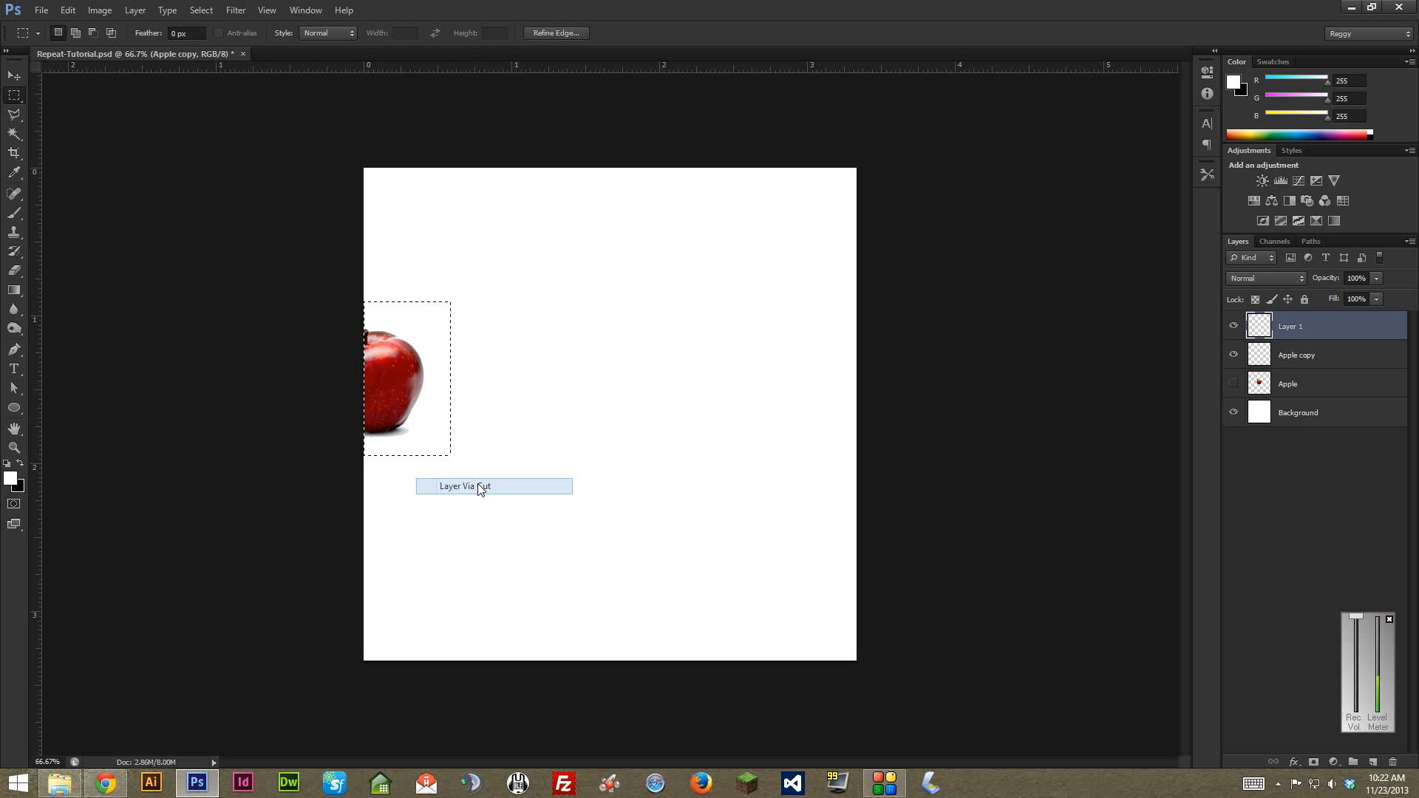
pyautogui.click(493, 487)
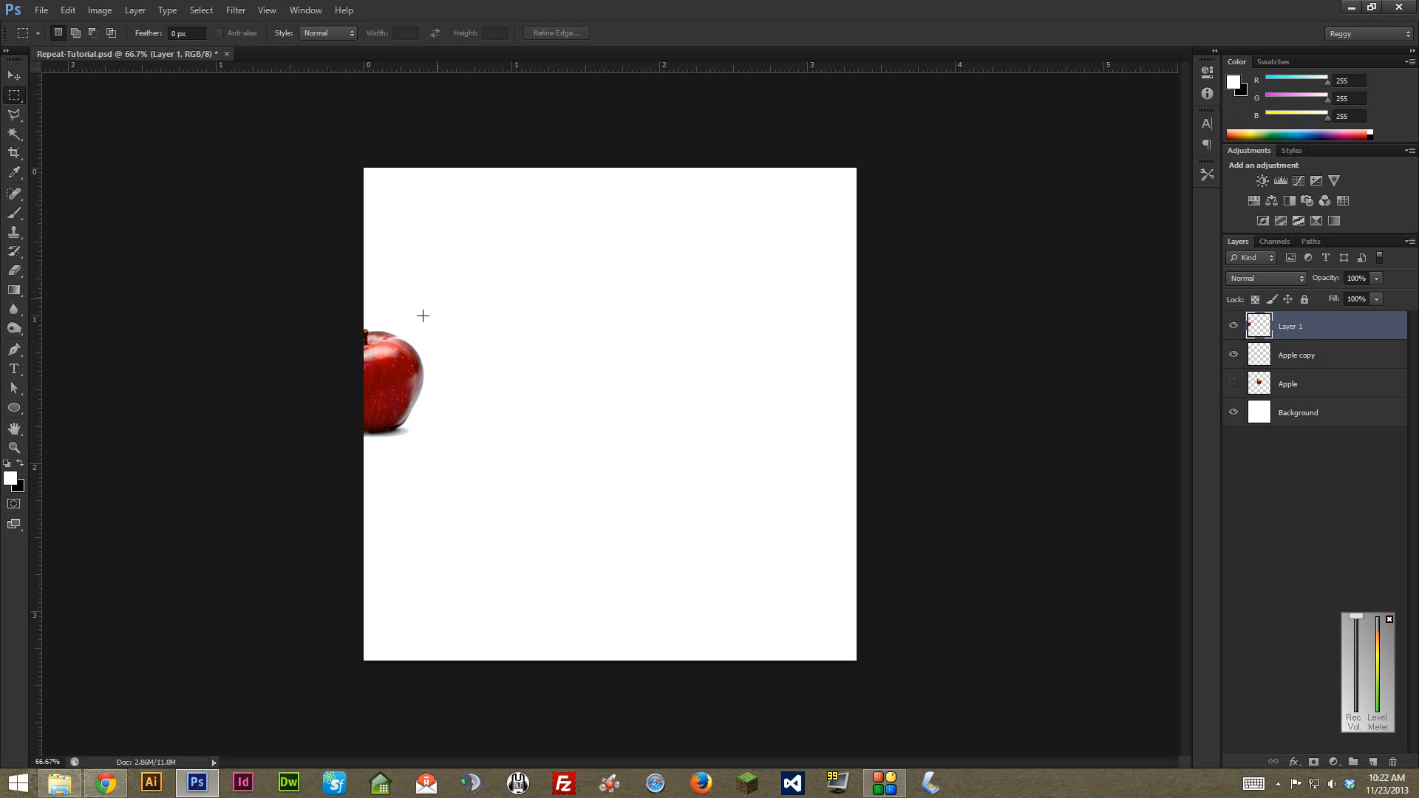
# Step: Slide the Apple copy remainder to the right edge and select it together with Layer 1
pyautogui.click(1233, 326)
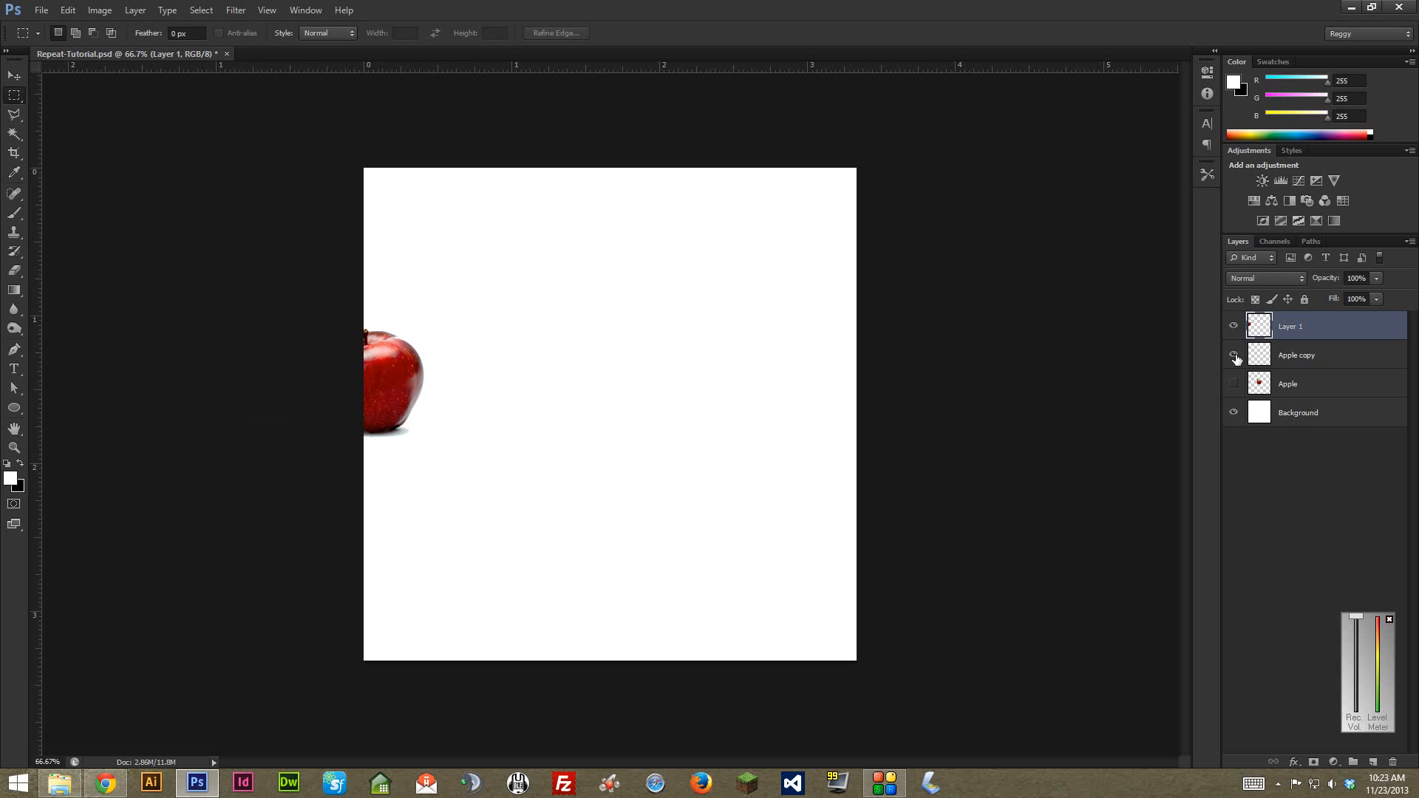
pyautogui.click(1233, 355)
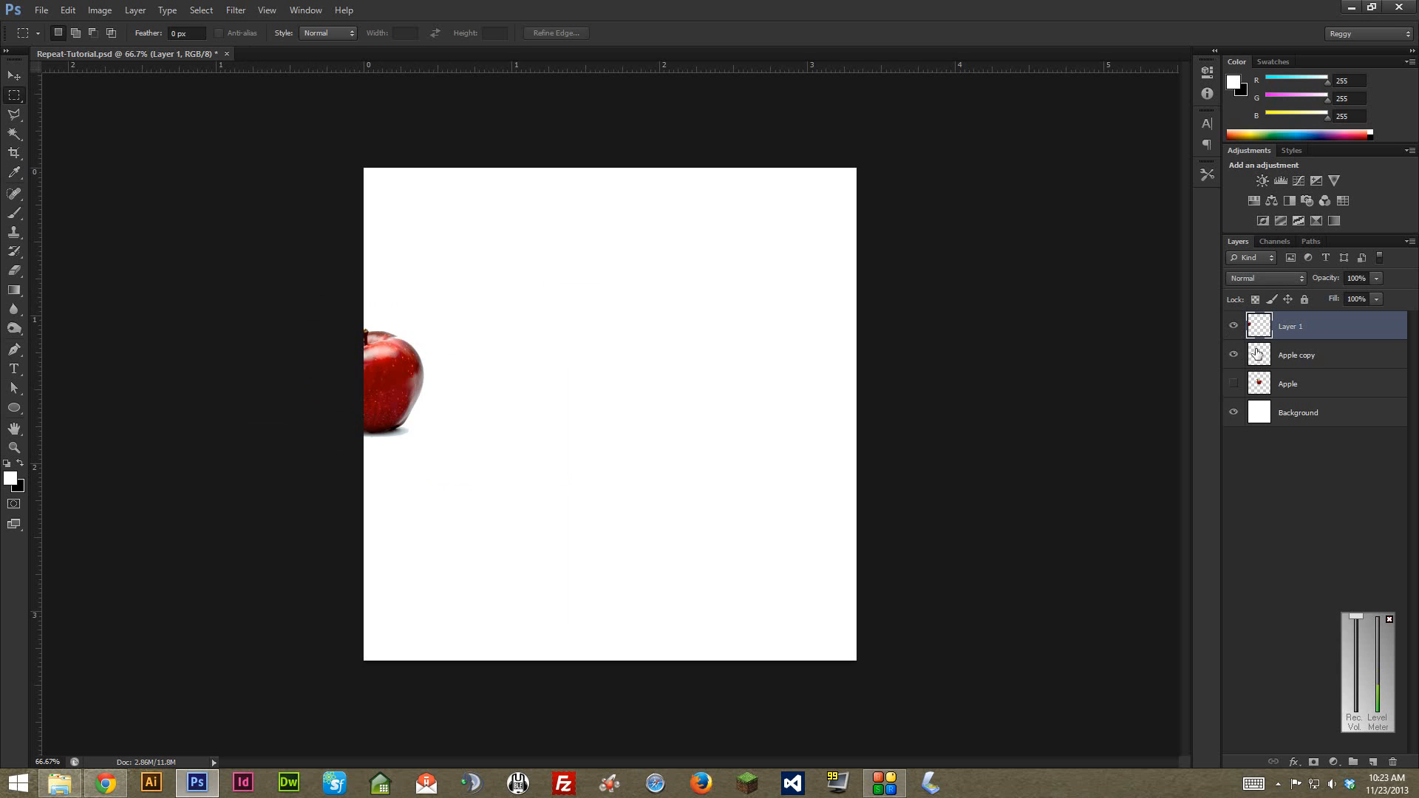
pyautogui.click(1325, 355)
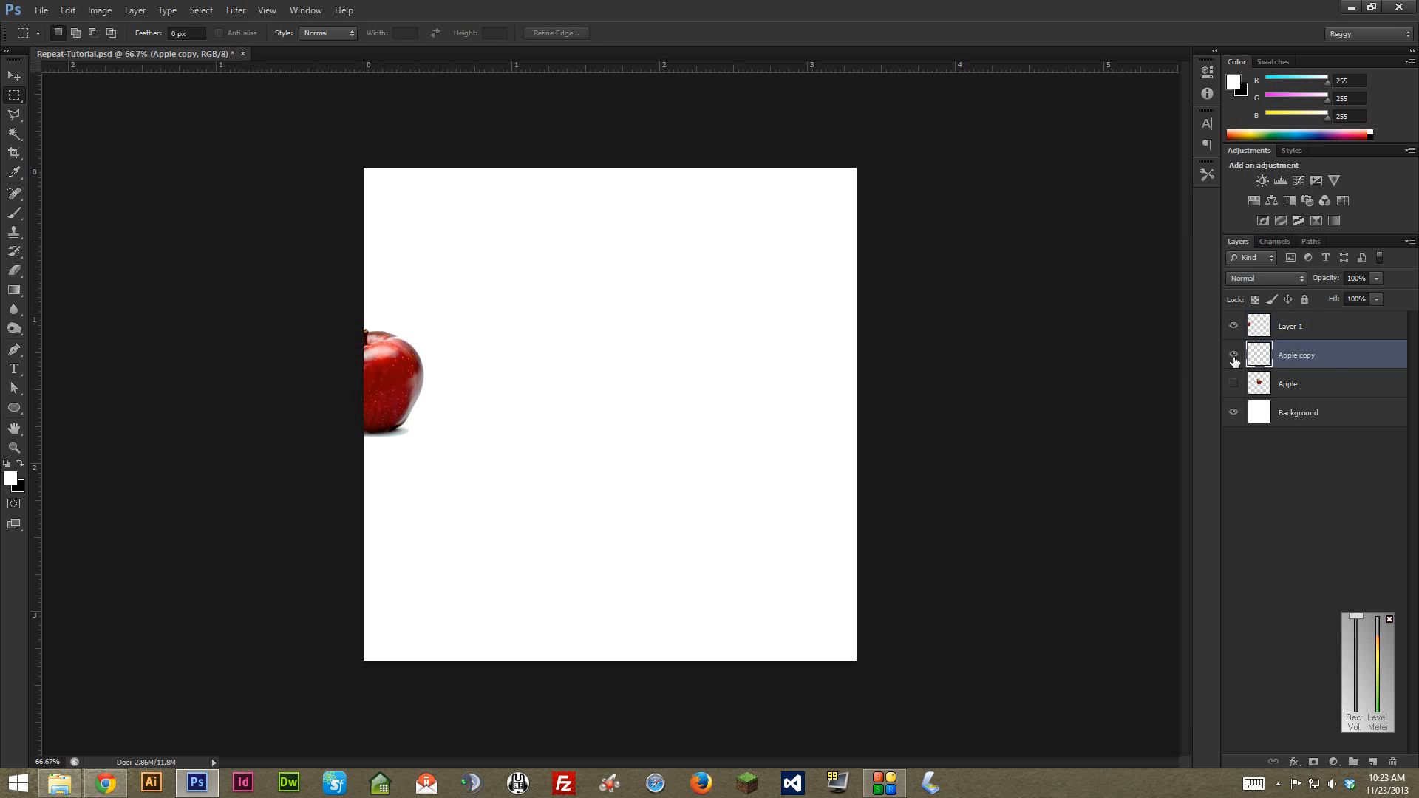
pyautogui.click(1234, 355)
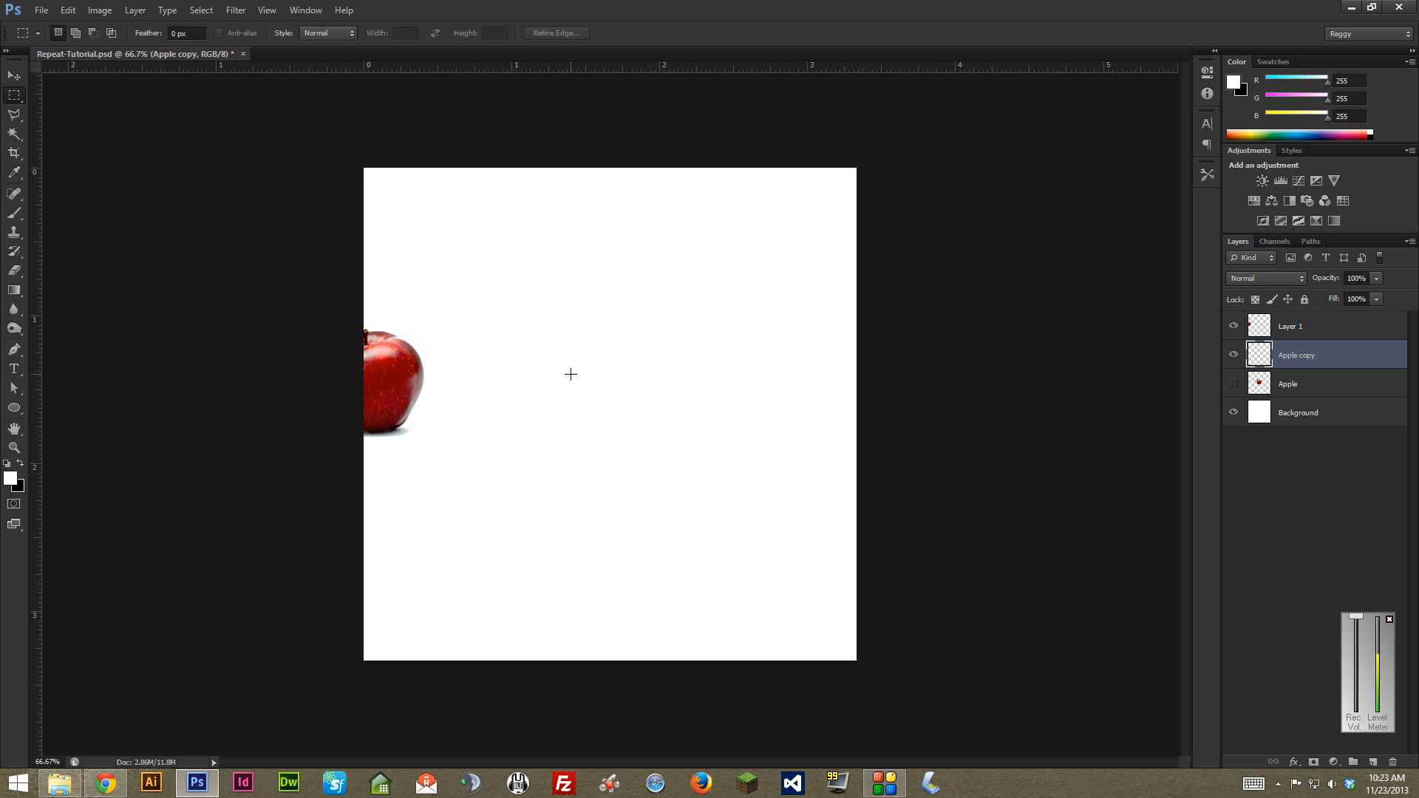
pyautogui.click(12, 75)
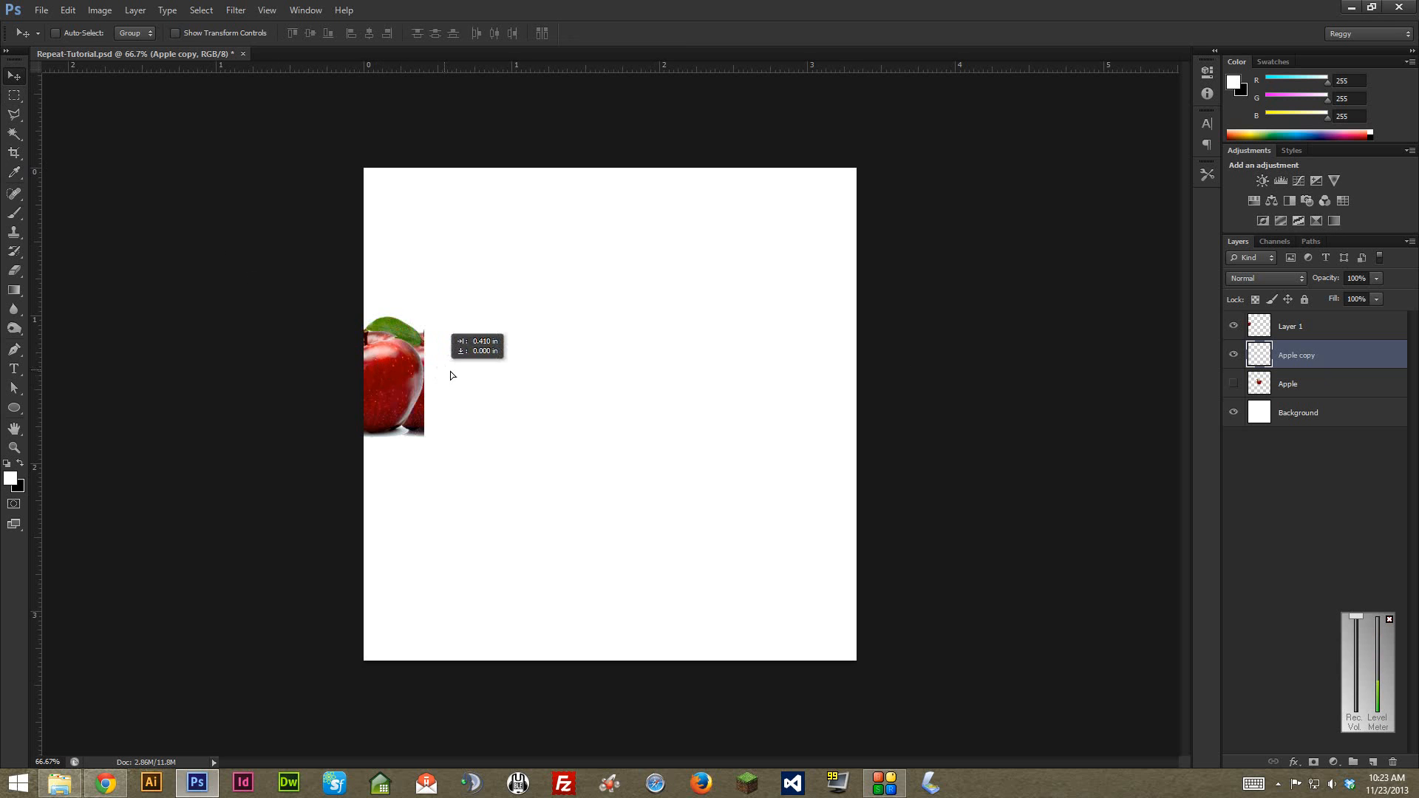
pyautogui.moveTo(450, 375); pyautogui.dragTo(844, 390)
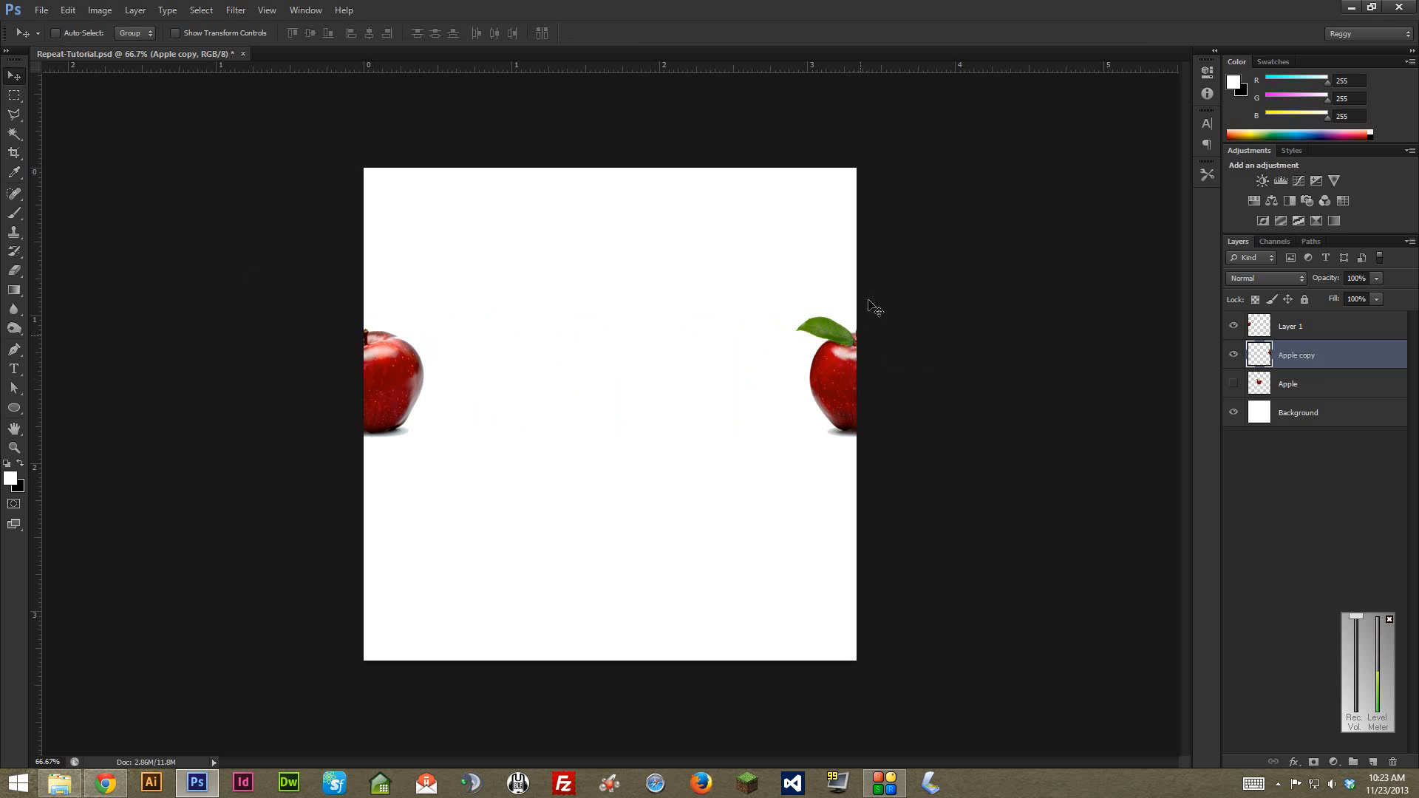
pyautogui.click(1319, 326)
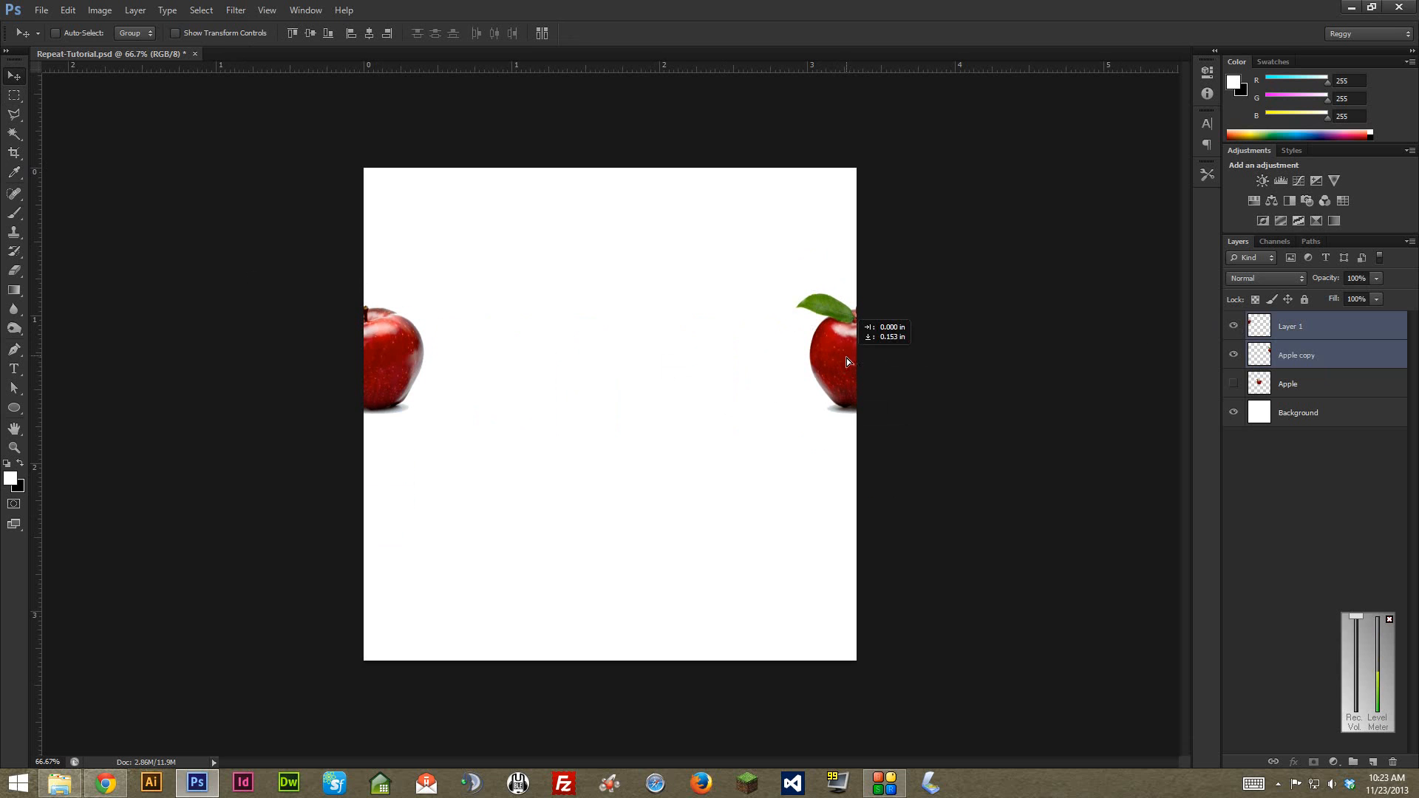
pyautogui.click(1288, 383)
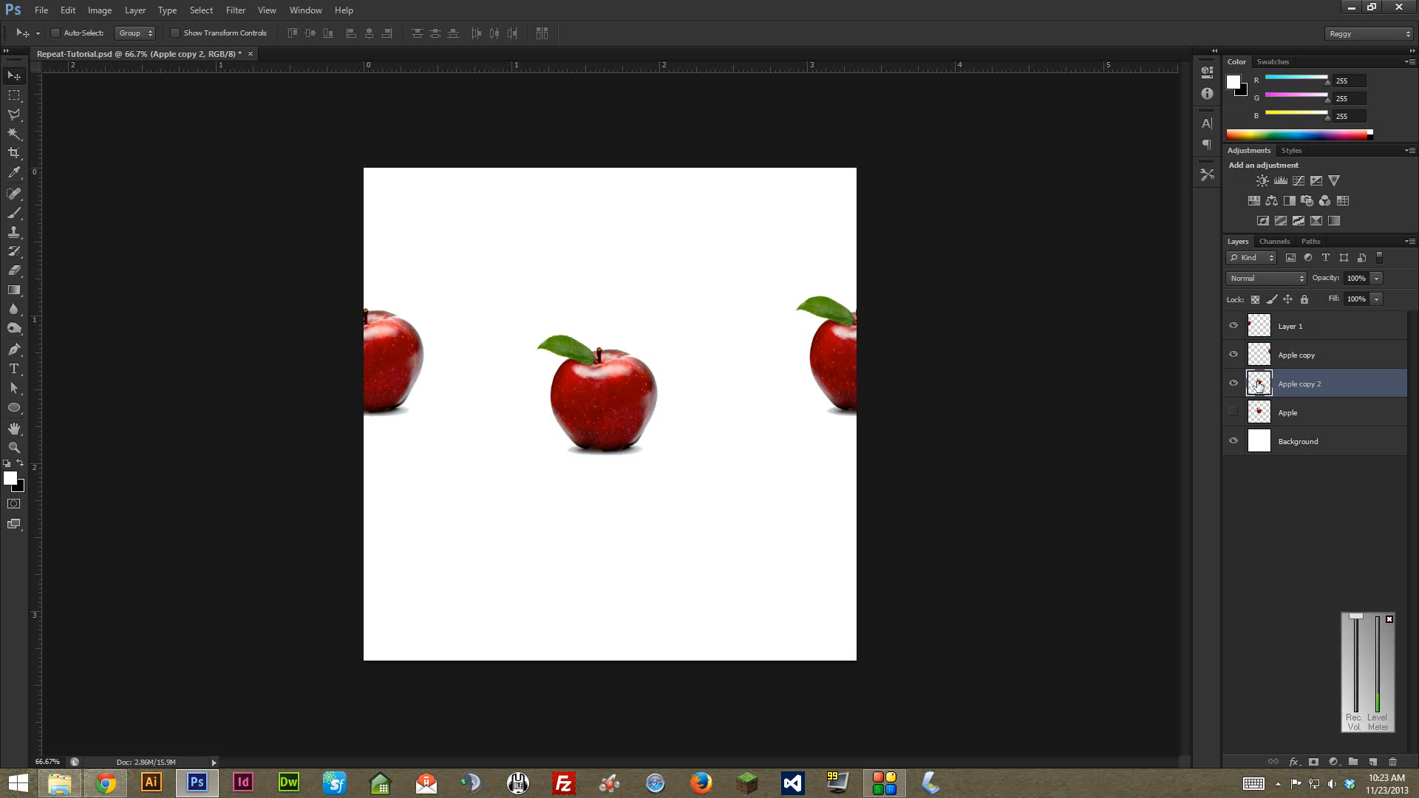
# Step: Move Apple copy 2 onto the top edge and cut its visible part onto Layer 2
pyautogui.moveTo(600, 394); pyautogui.dragTo(552, 206)
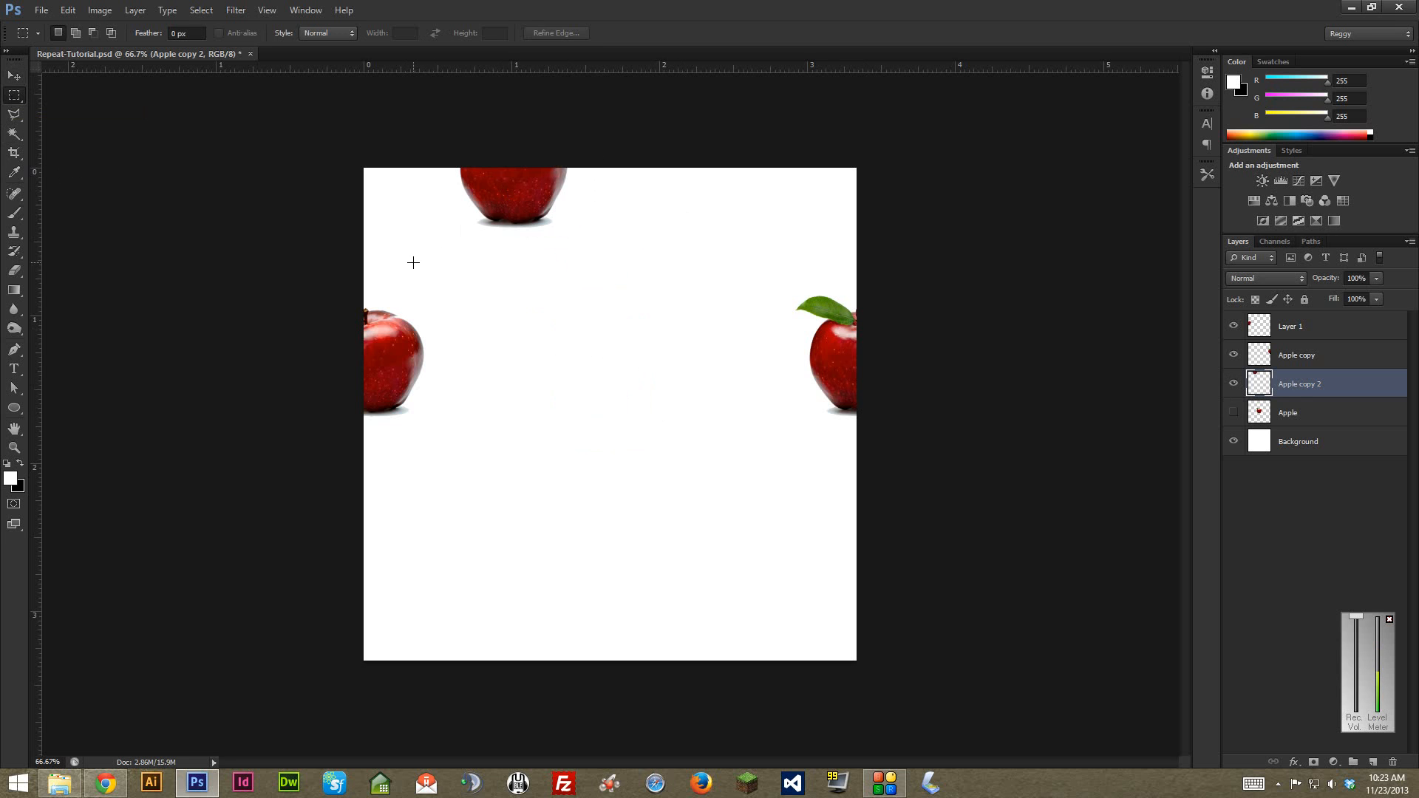
pyautogui.moveTo(413, 168); pyautogui.dragTo(648, 262)
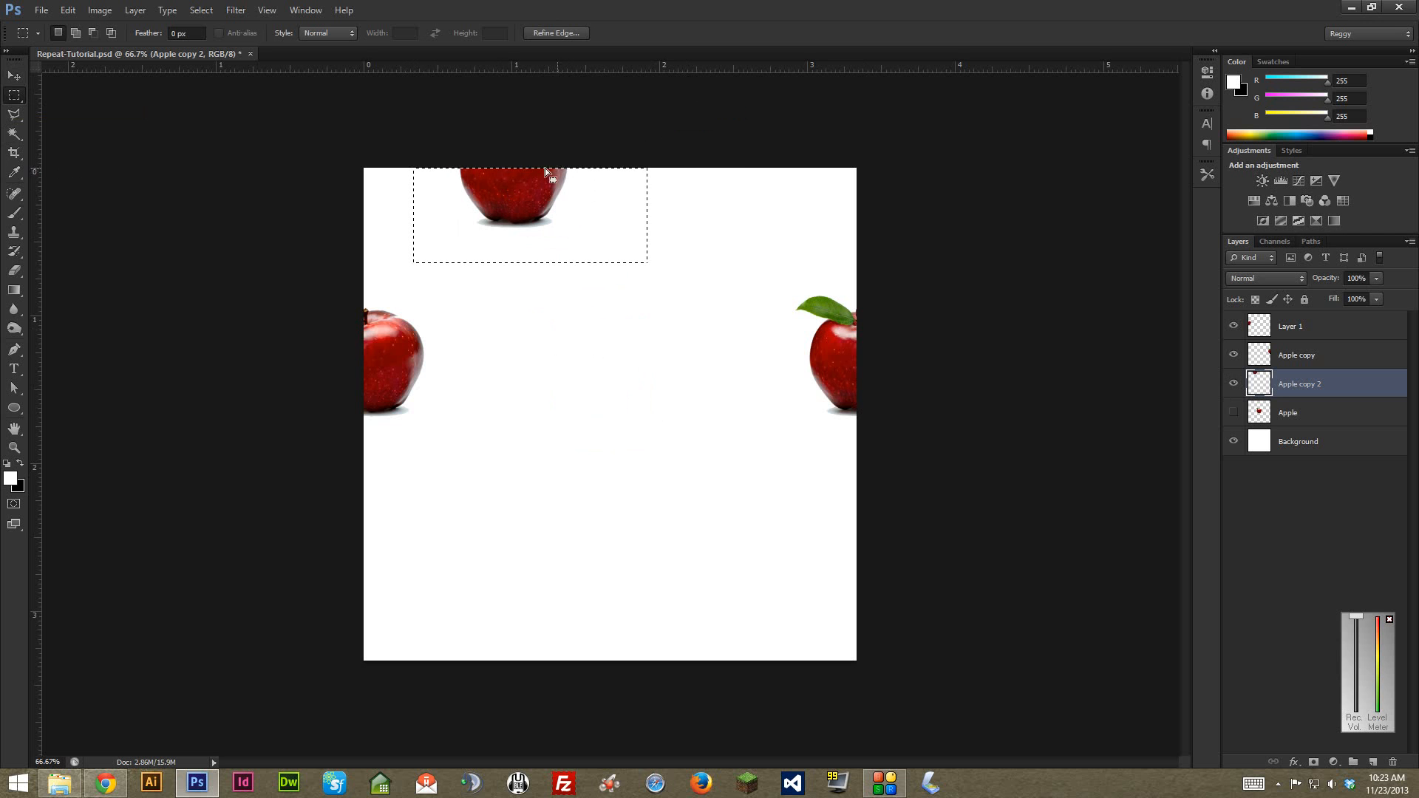
pyautogui.rightClick(511, 198)
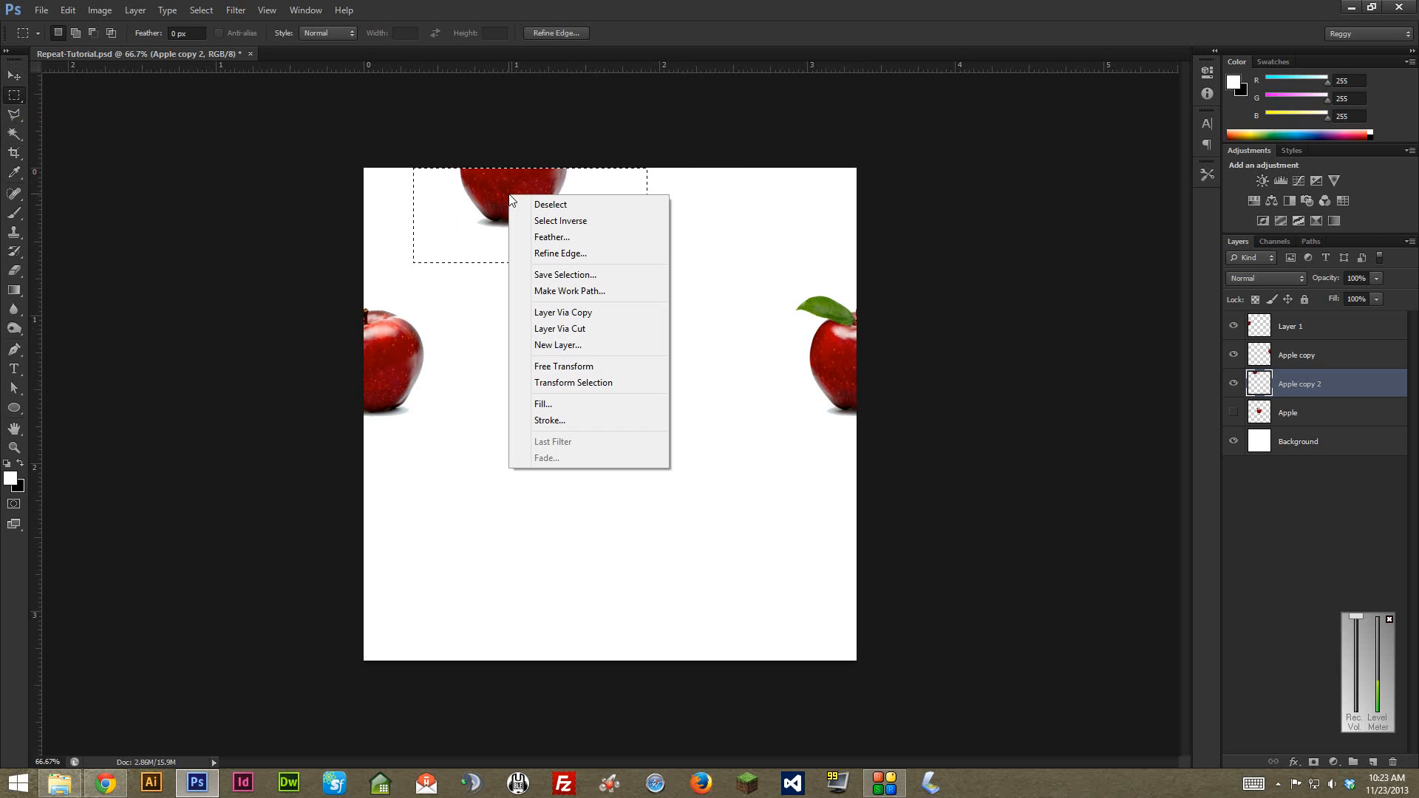
pyautogui.moveTo(560, 221)
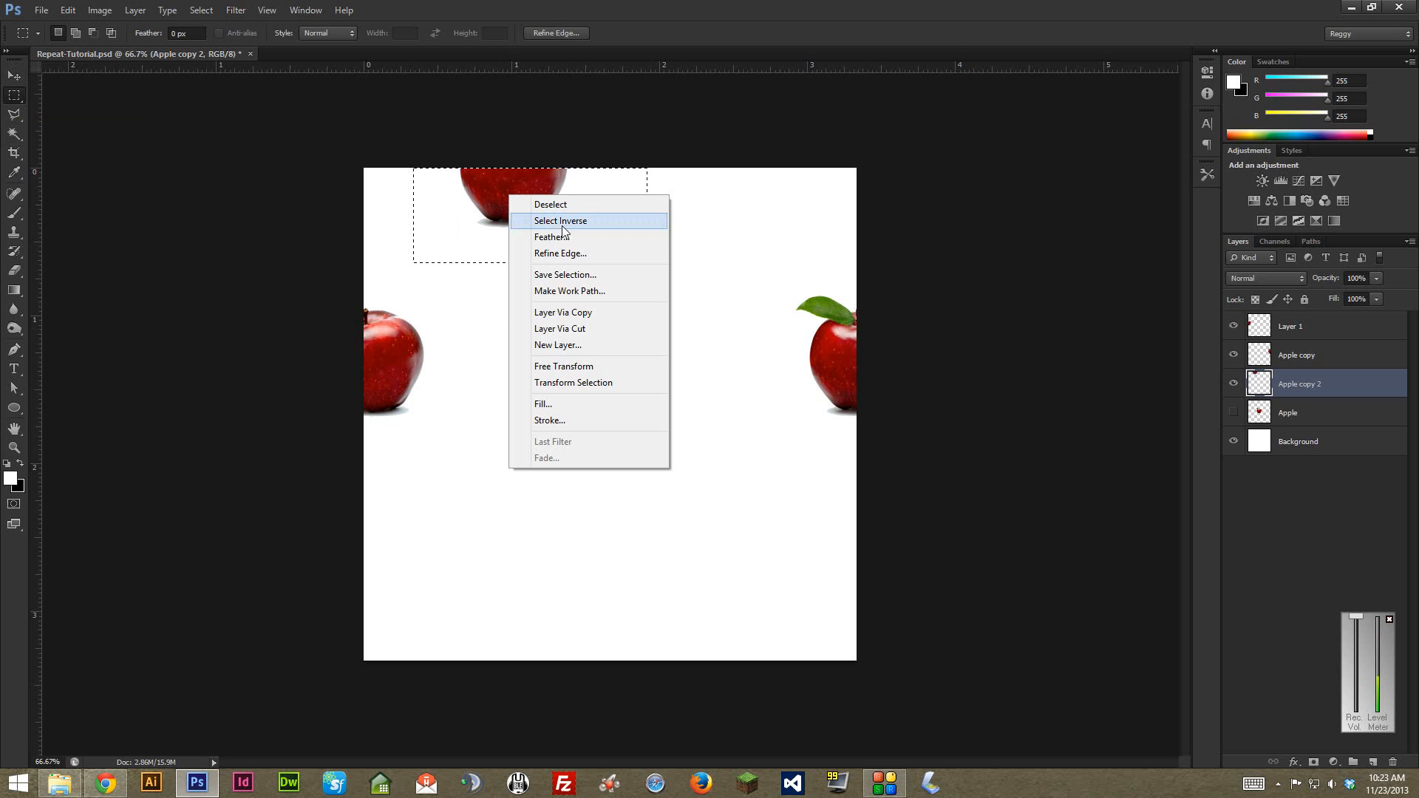
pyautogui.moveTo(581, 332)
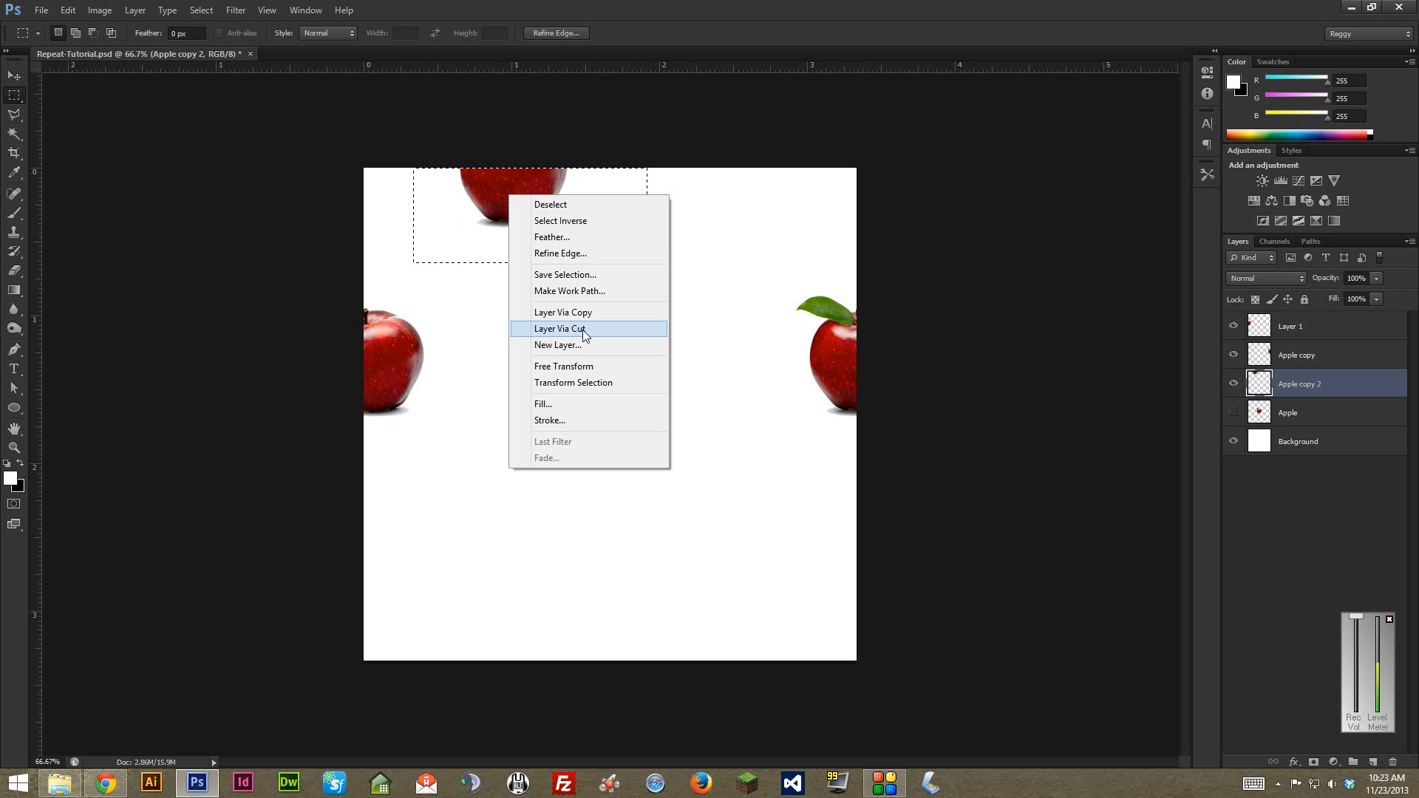
pyautogui.click(581, 329)
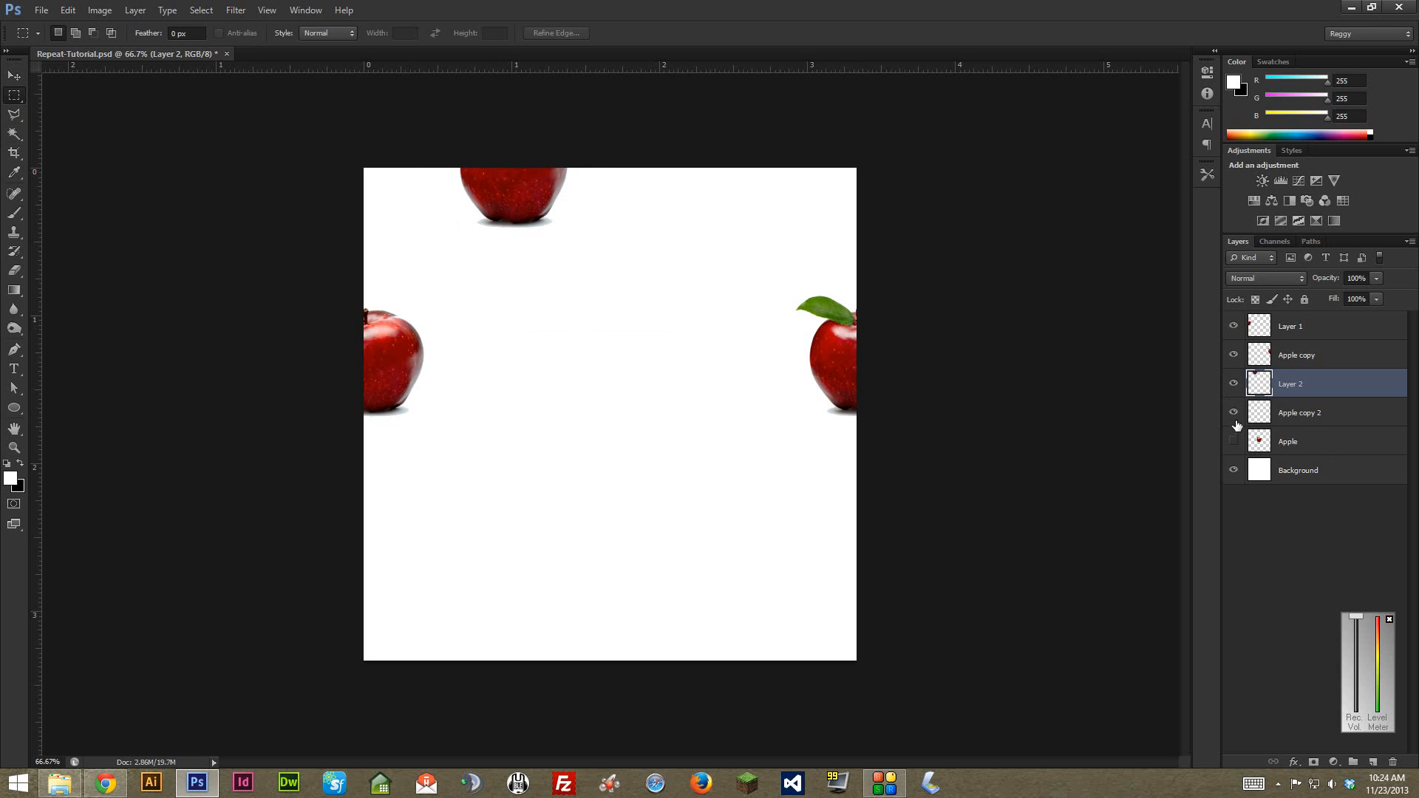
pyautogui.click(1234, 383)
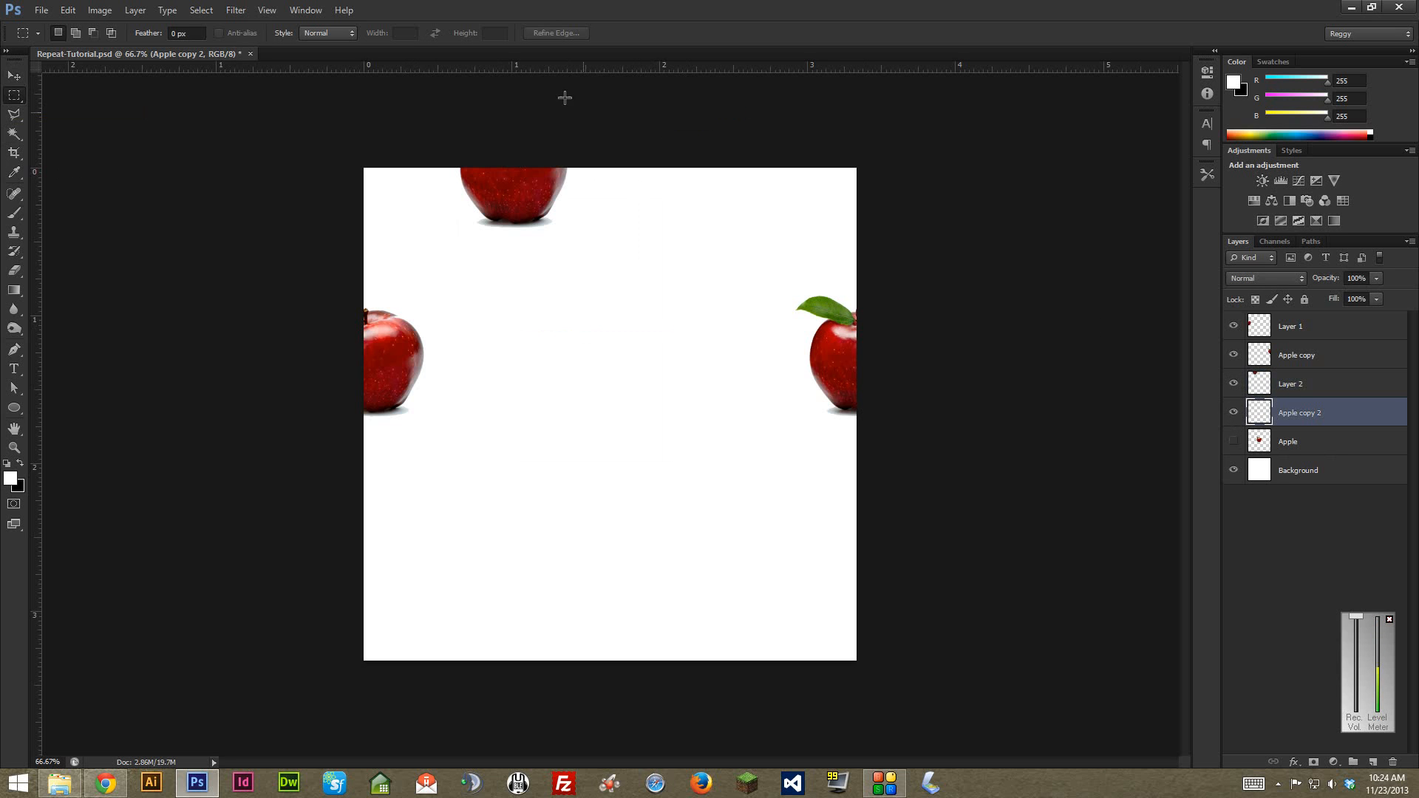
# Step: Drag Apple copy 2's remainder down to the bottom edge and link it with Layer 2
pyautogui.click(16, 76)
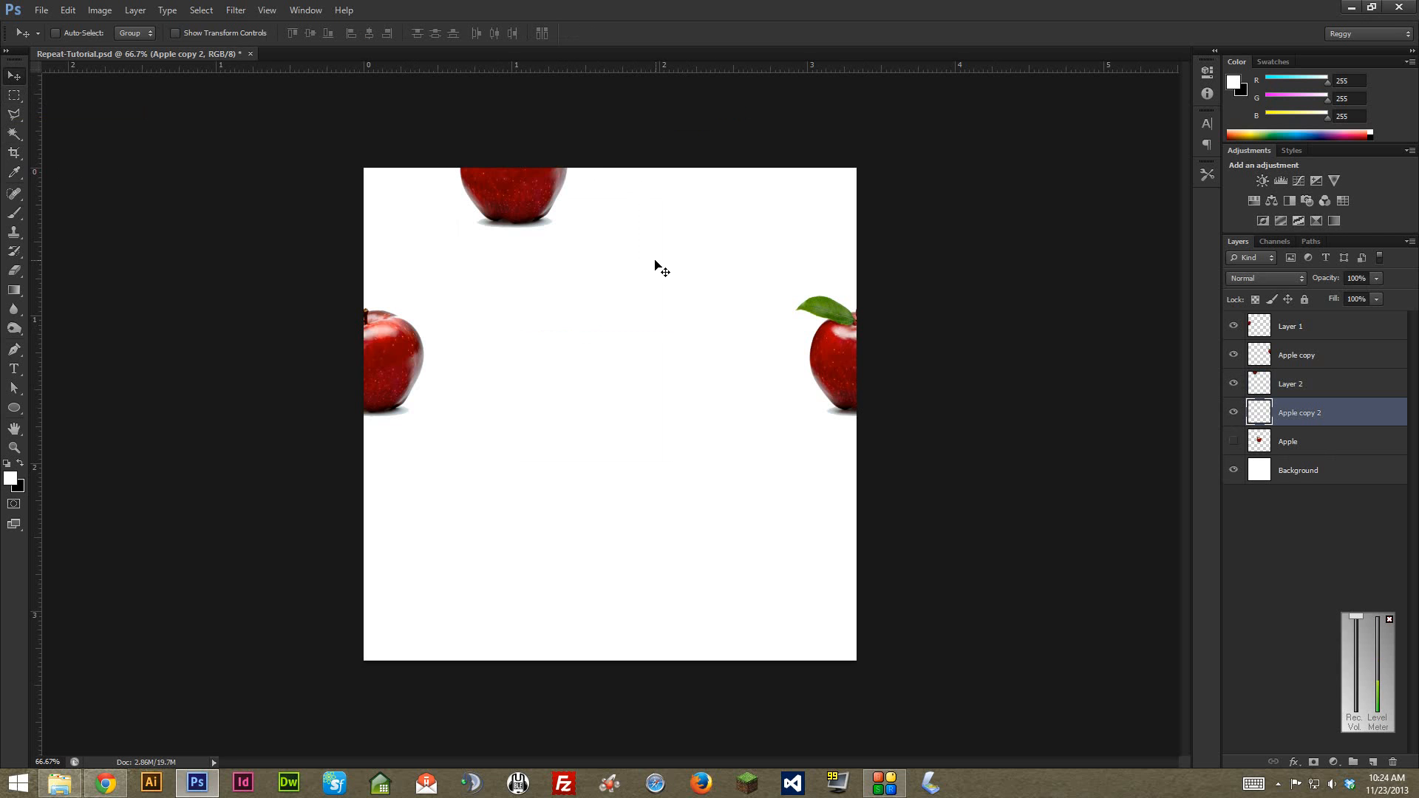
pyautogui.moveTo(538, 195)
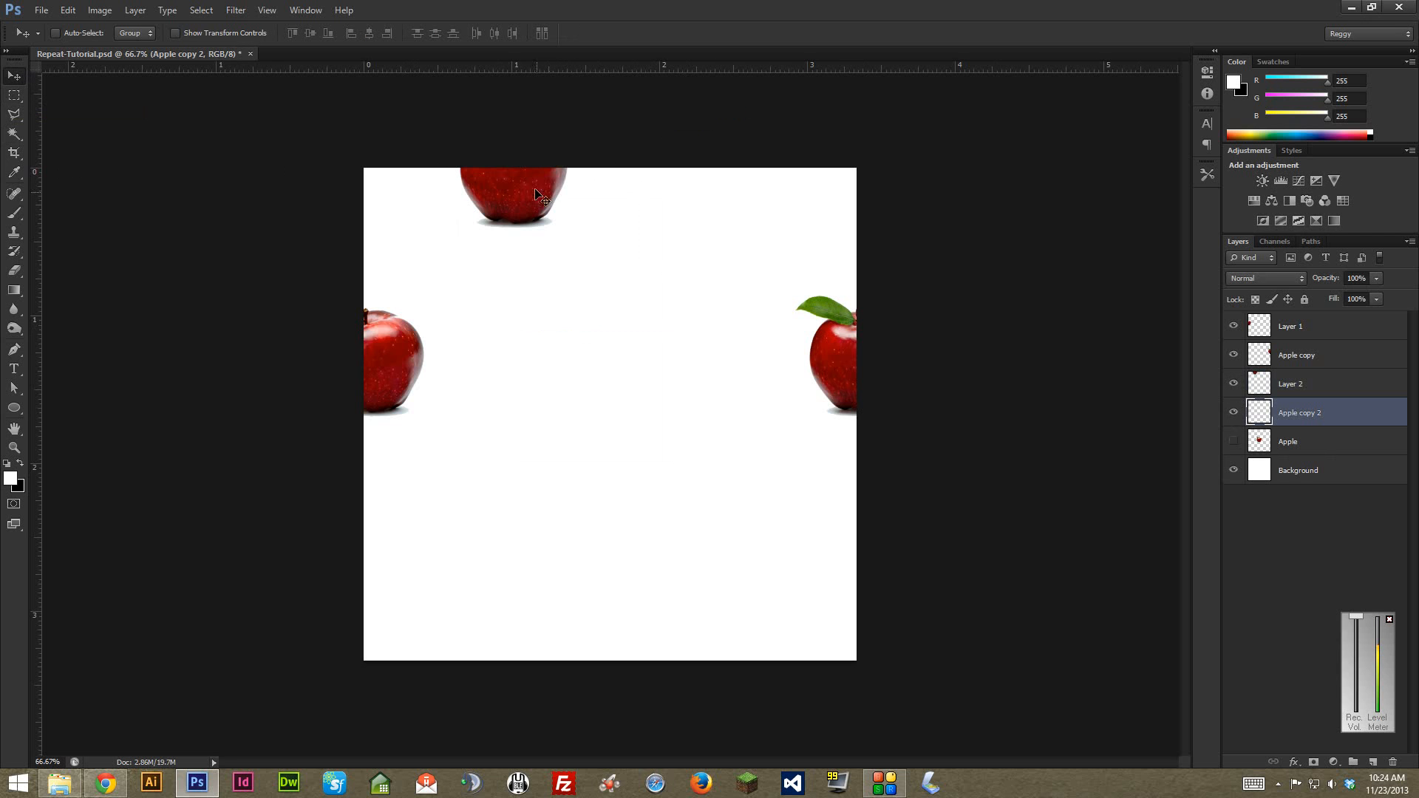
pyautogui.moveTo(511, 195); pyautogui.dragTo(507, 331)
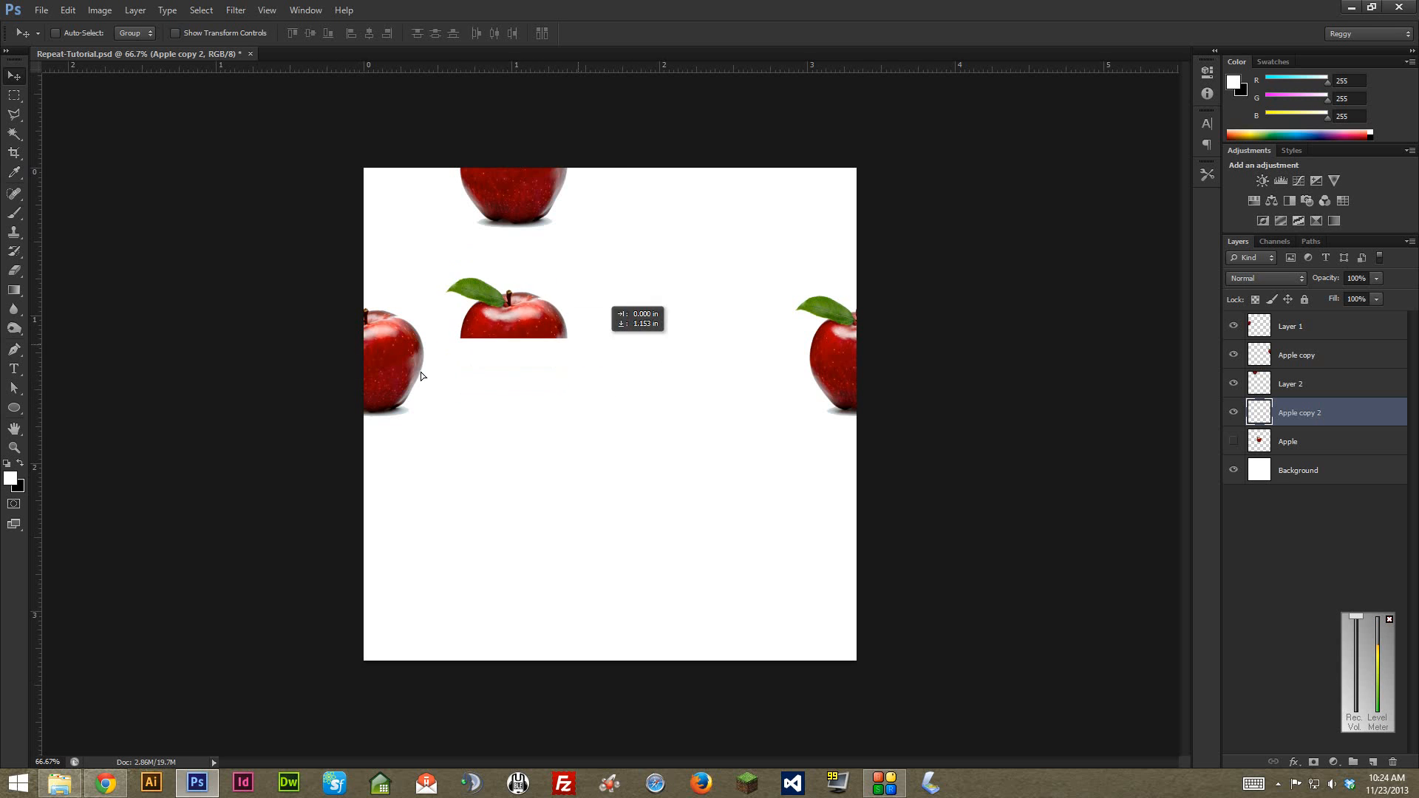
pyautogui.moveTo(511, 312); pyautogui.dragTo(512, 453)
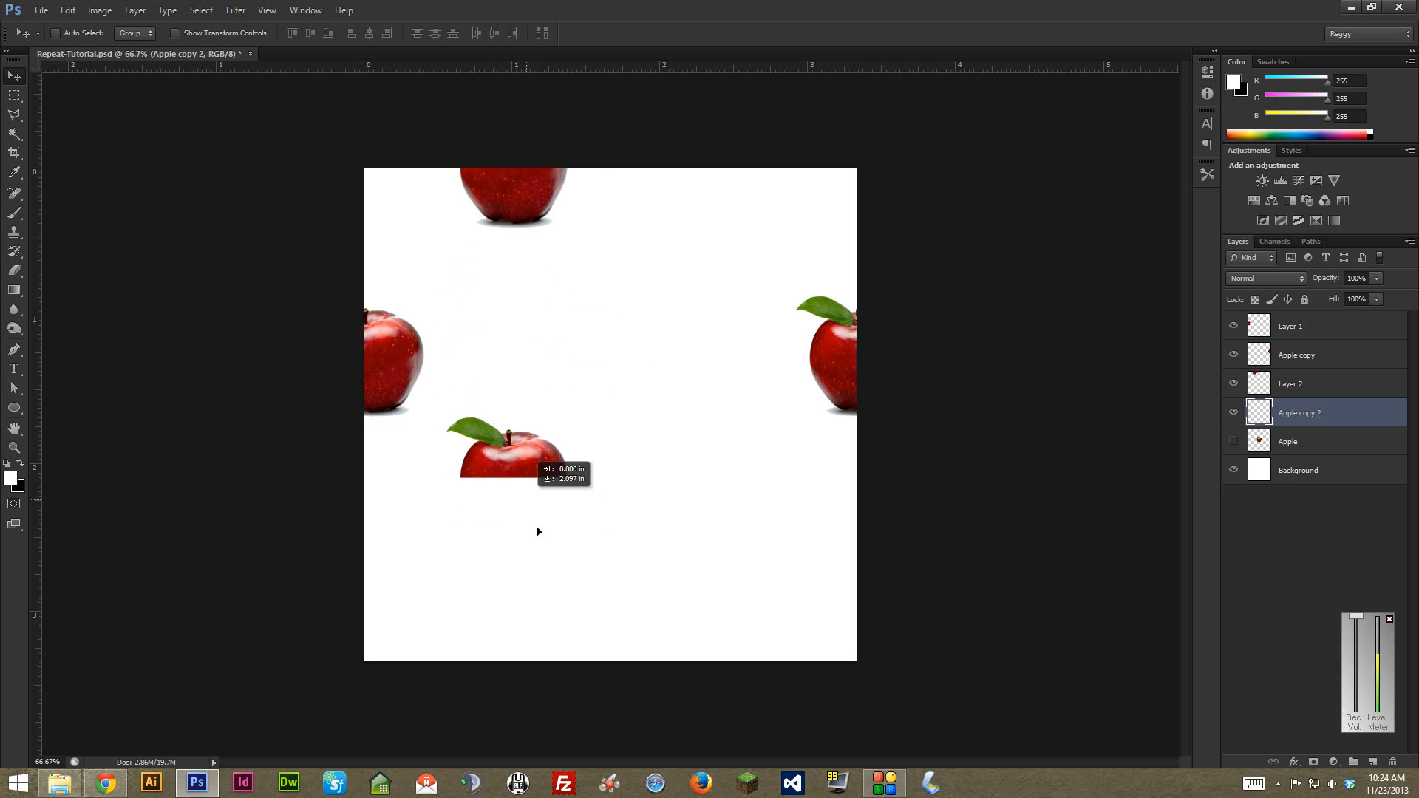
pyautogui.moveTo(511, 452); pyautogui.dragTo(516, 642)
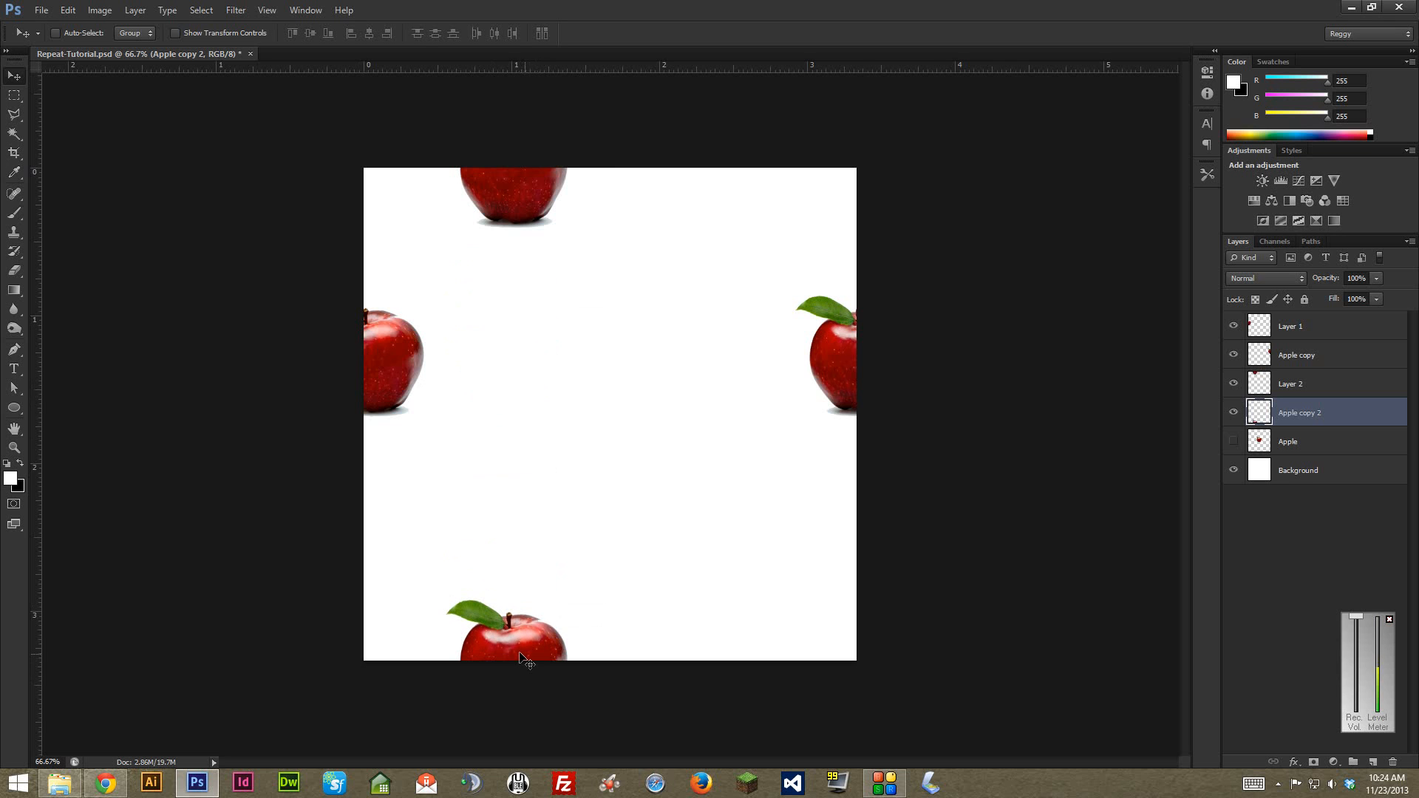
pyautogui.moveTo(689, 517)
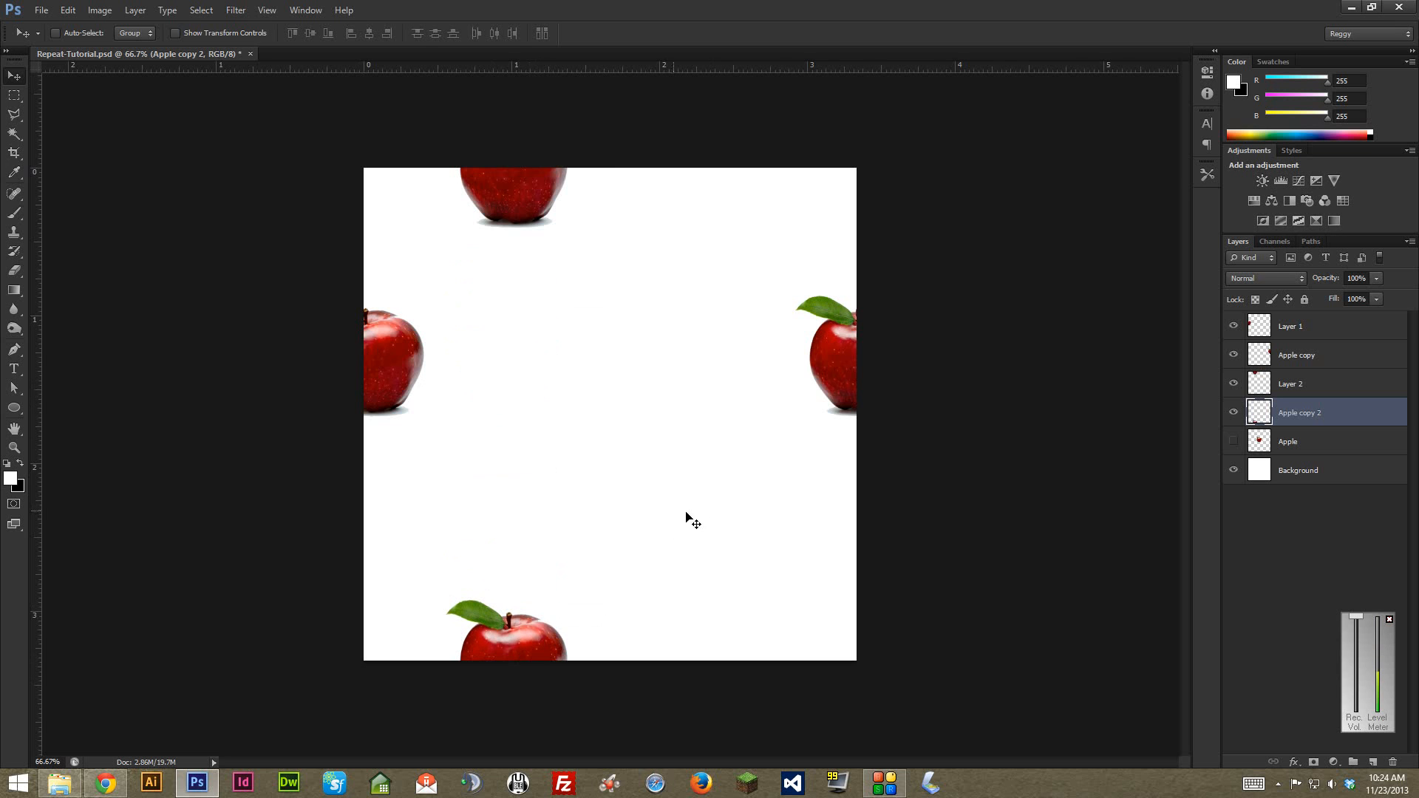
pyautogui.click(1290, 384)
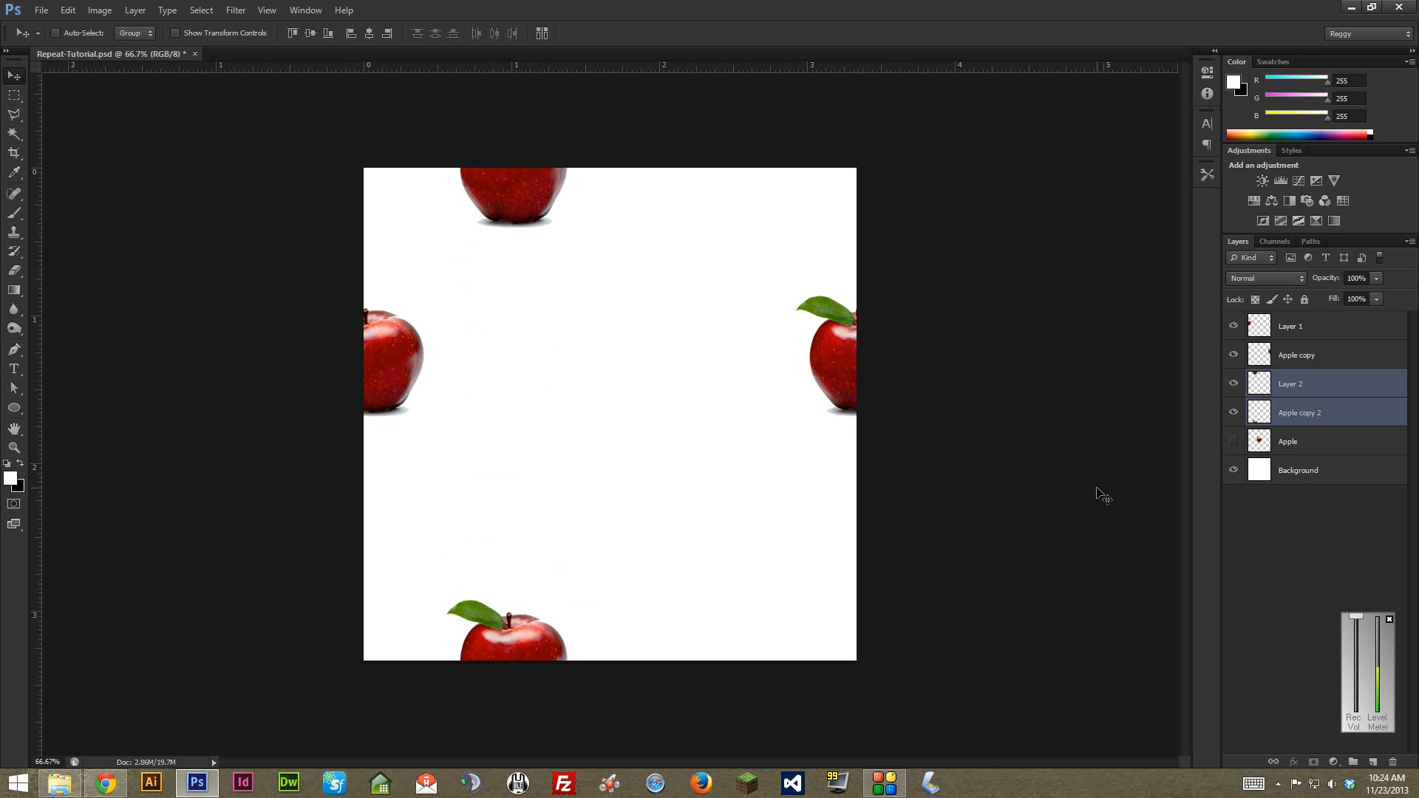
pyautogui.moveTo(1256, 564)
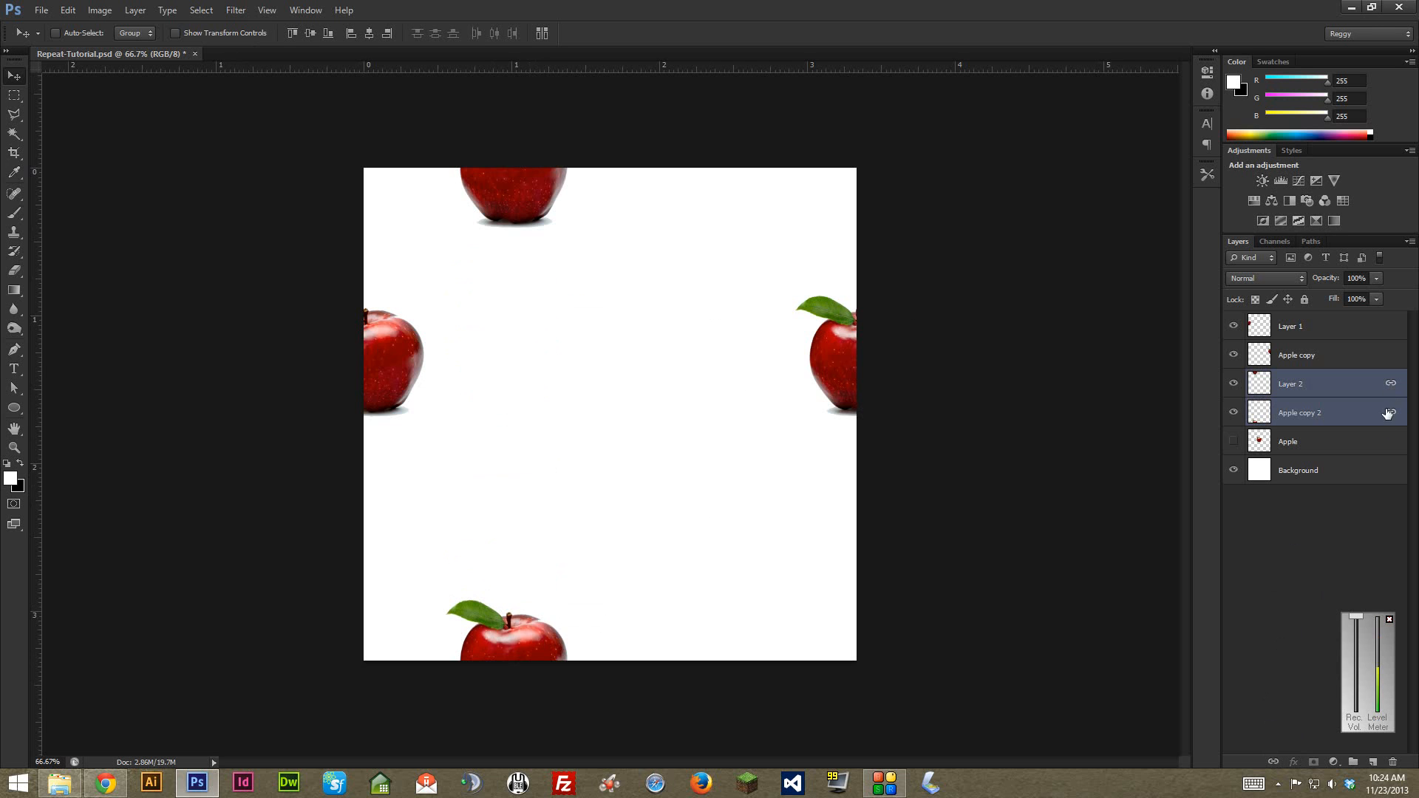
pyautogui.click(1315, 384)
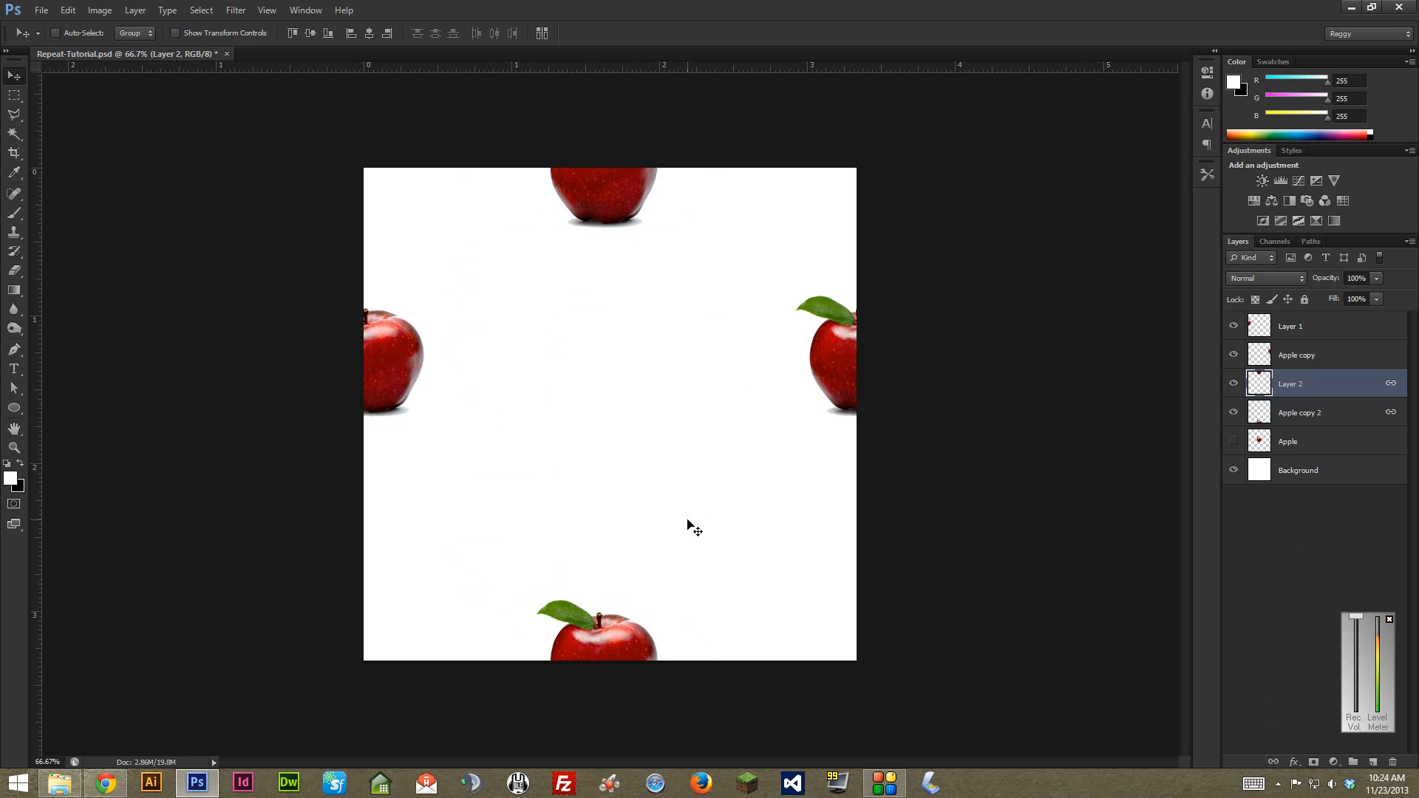
# Step: Select the Apple layer in the Layers panel for duplicating as Apple copy 3
pyautogui.click(1311, 442)
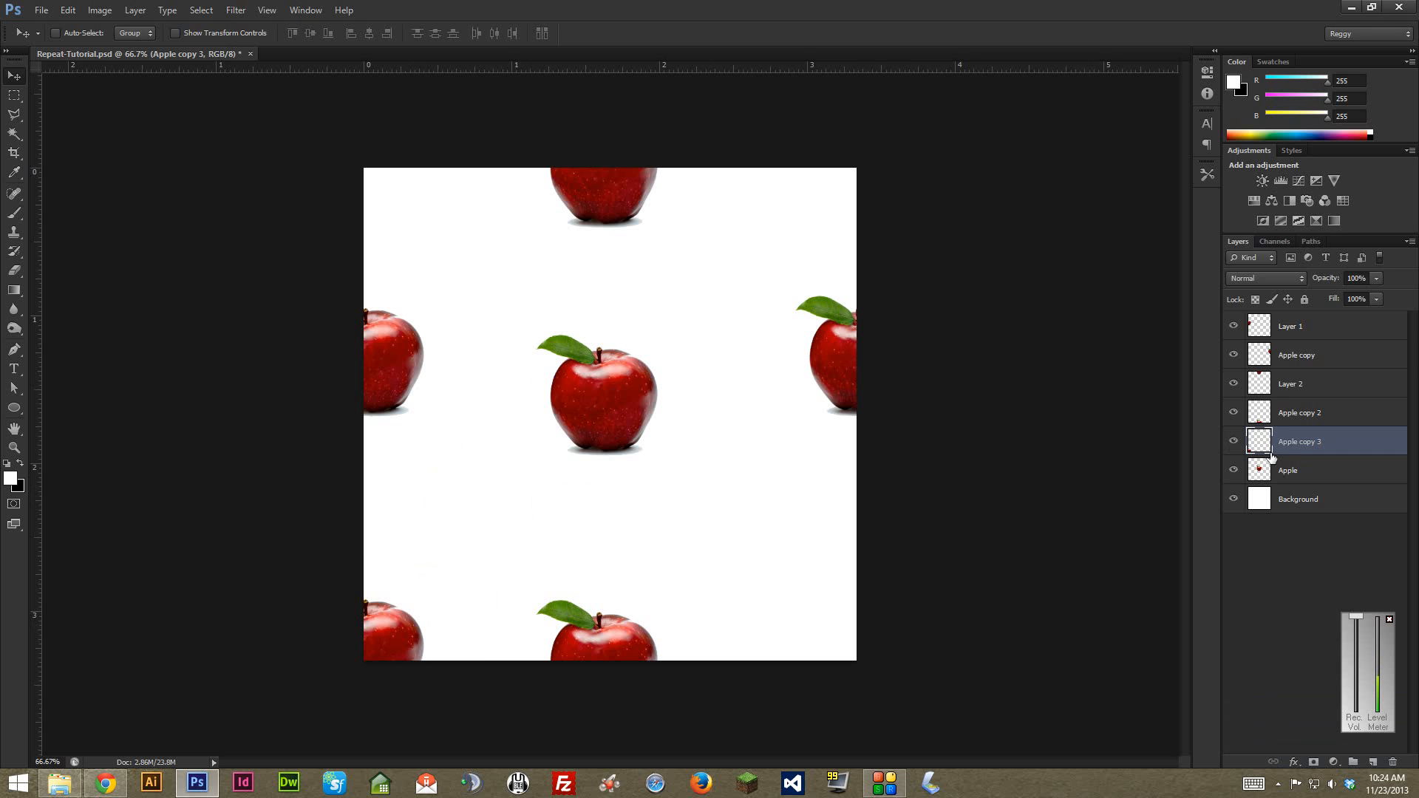
pyautogui.moveTo(258, 404)
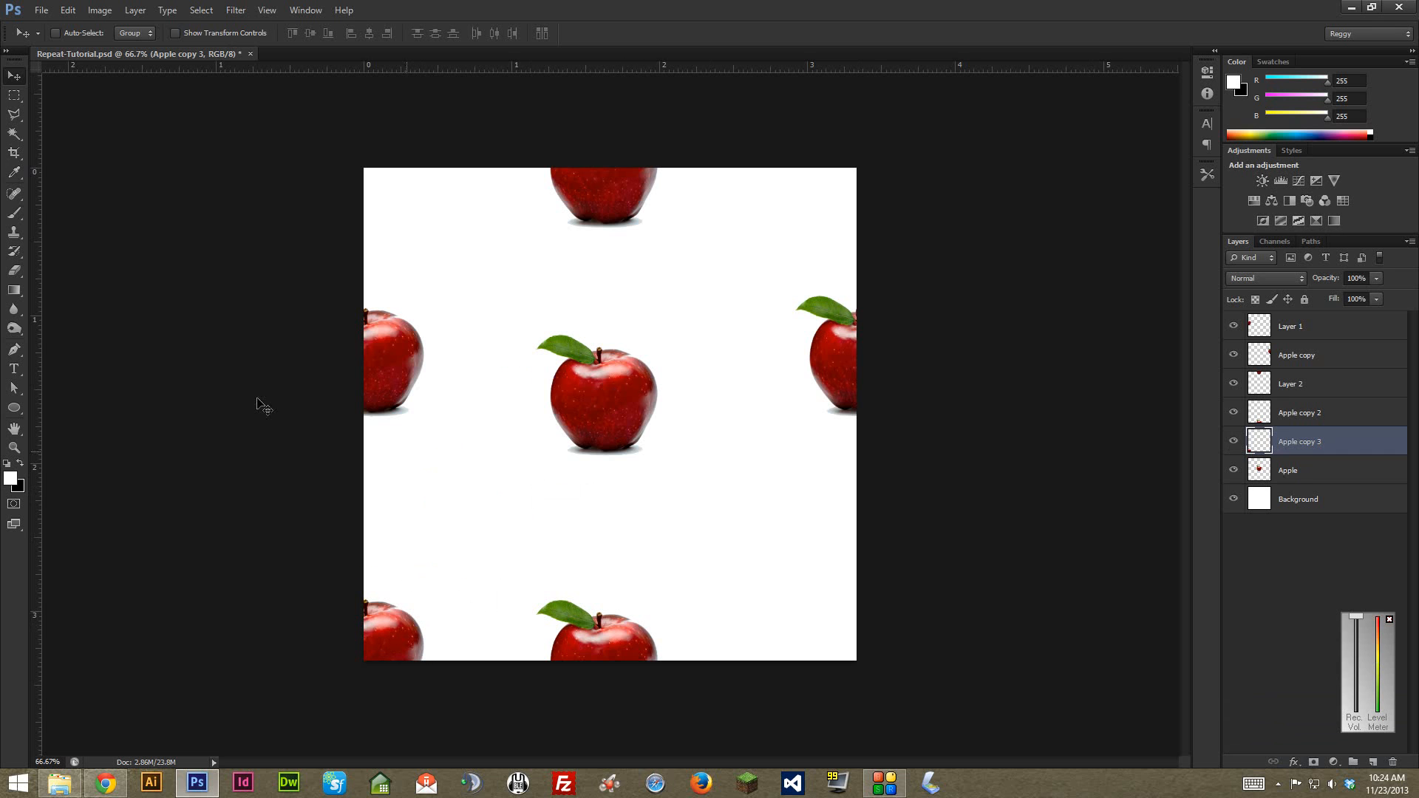
pyautogui.moveTo(221, 368)
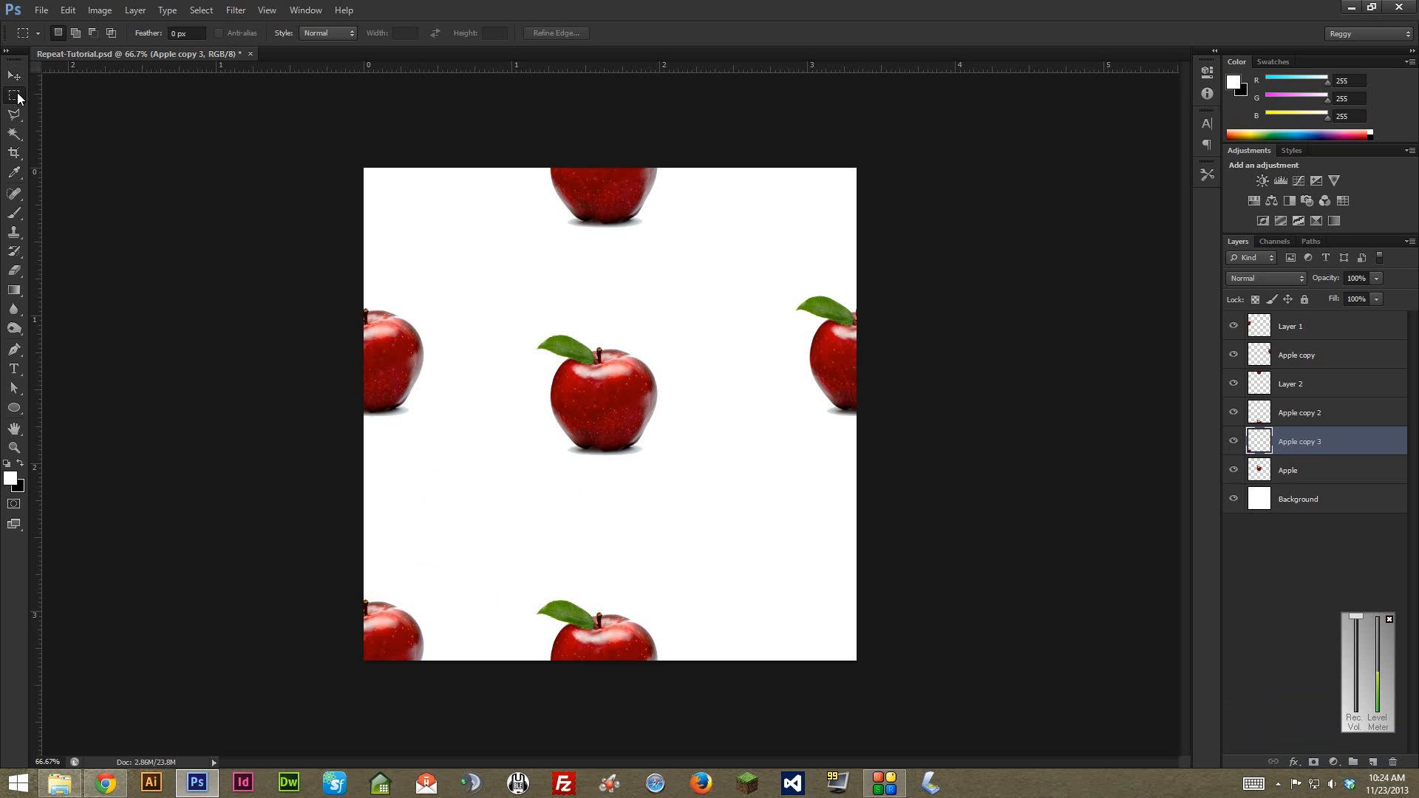
pyautogui.moveTo(465, 554)
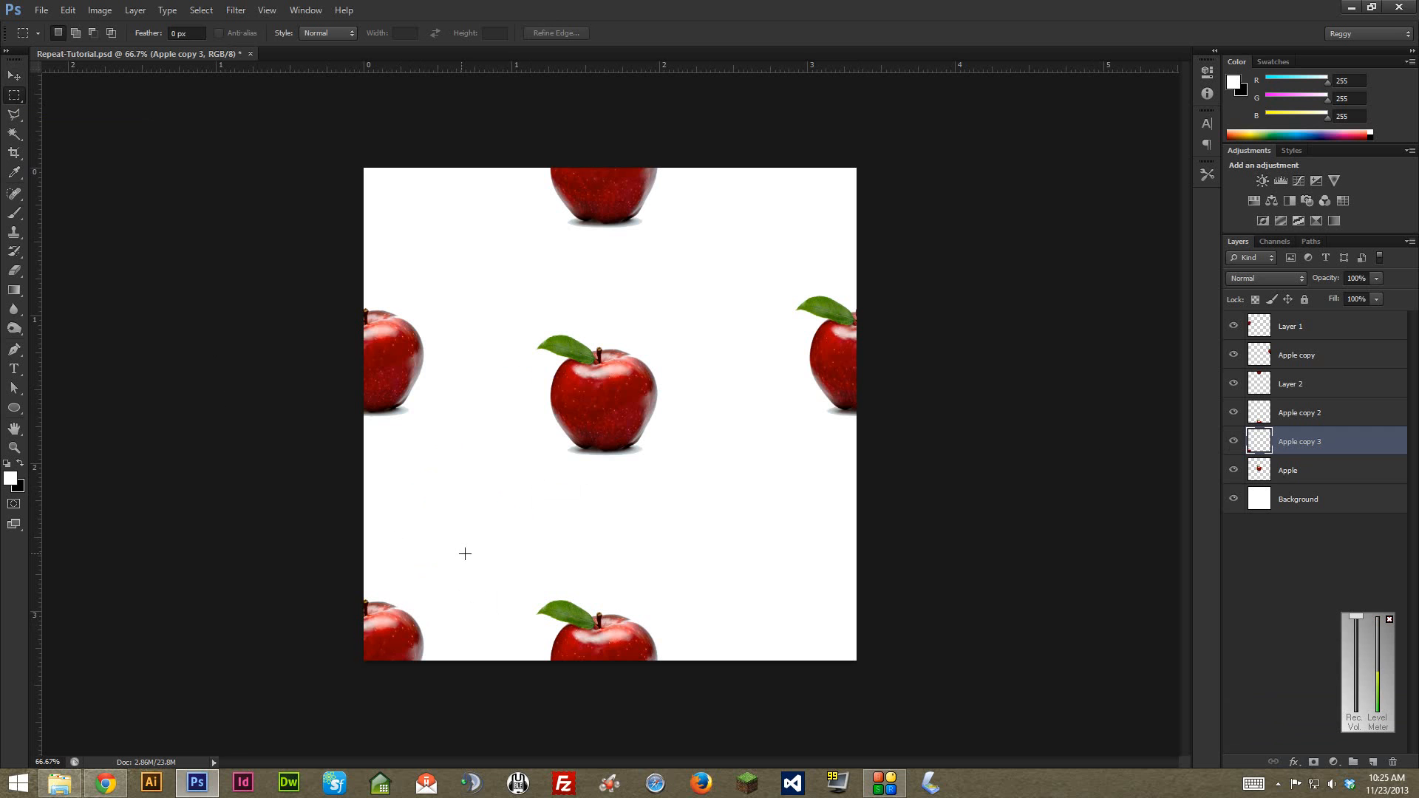
# Step: Marquee the bottom-left corner apple part and cut it onto a new Layer 3
pyautogui.moveTo(467, 545); pyautogui.dragTo(366, 656)
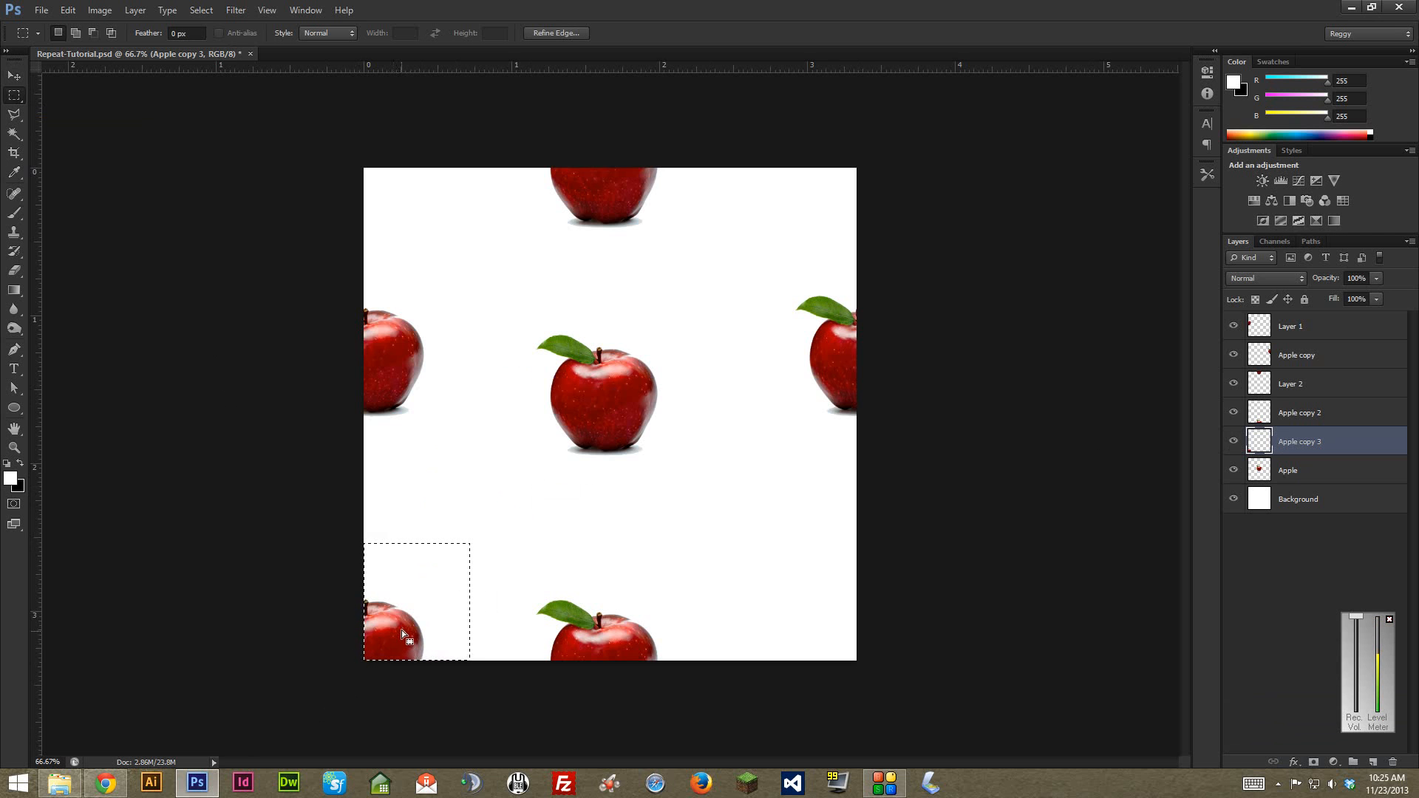
pyautogui.rightClick(405, 635)
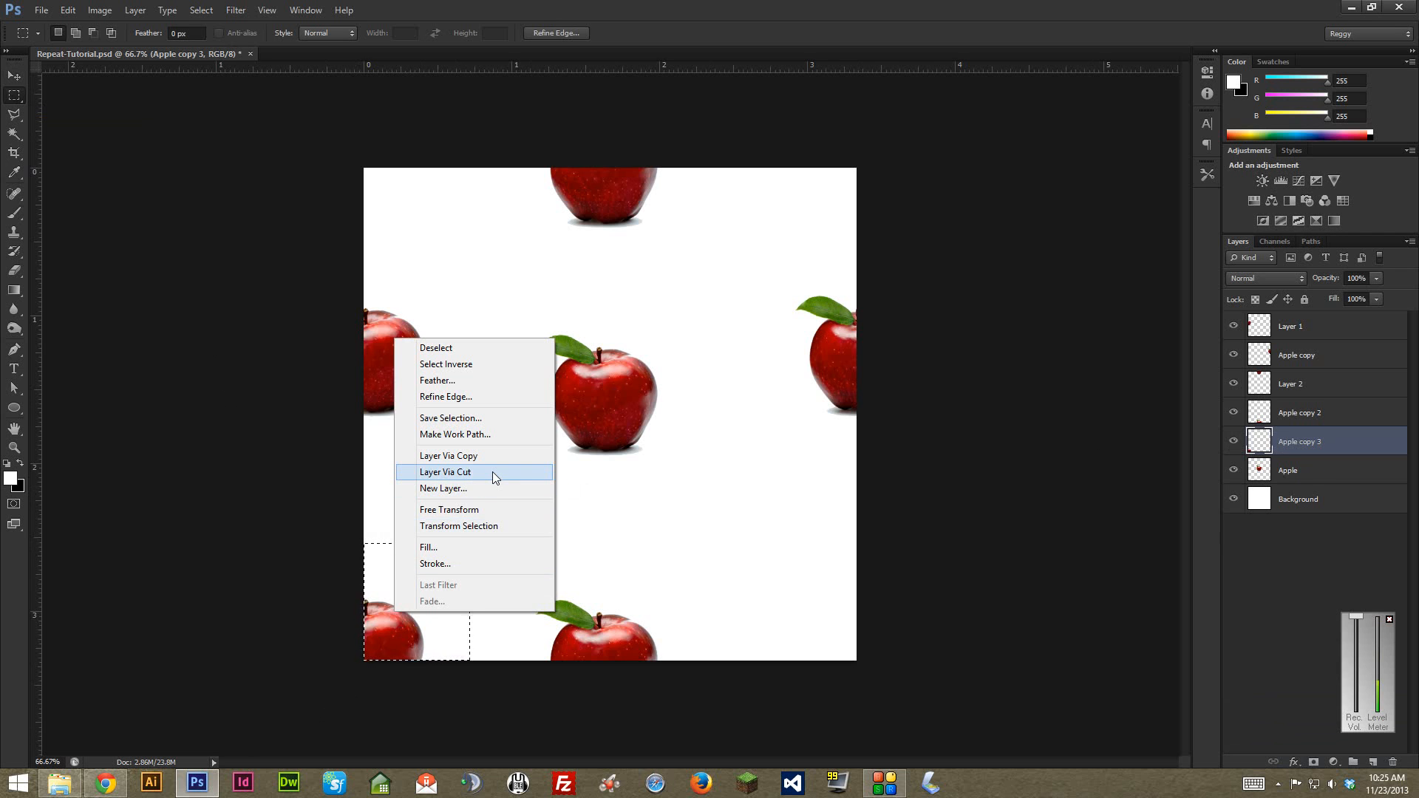
pyautogui.click(445, 471)
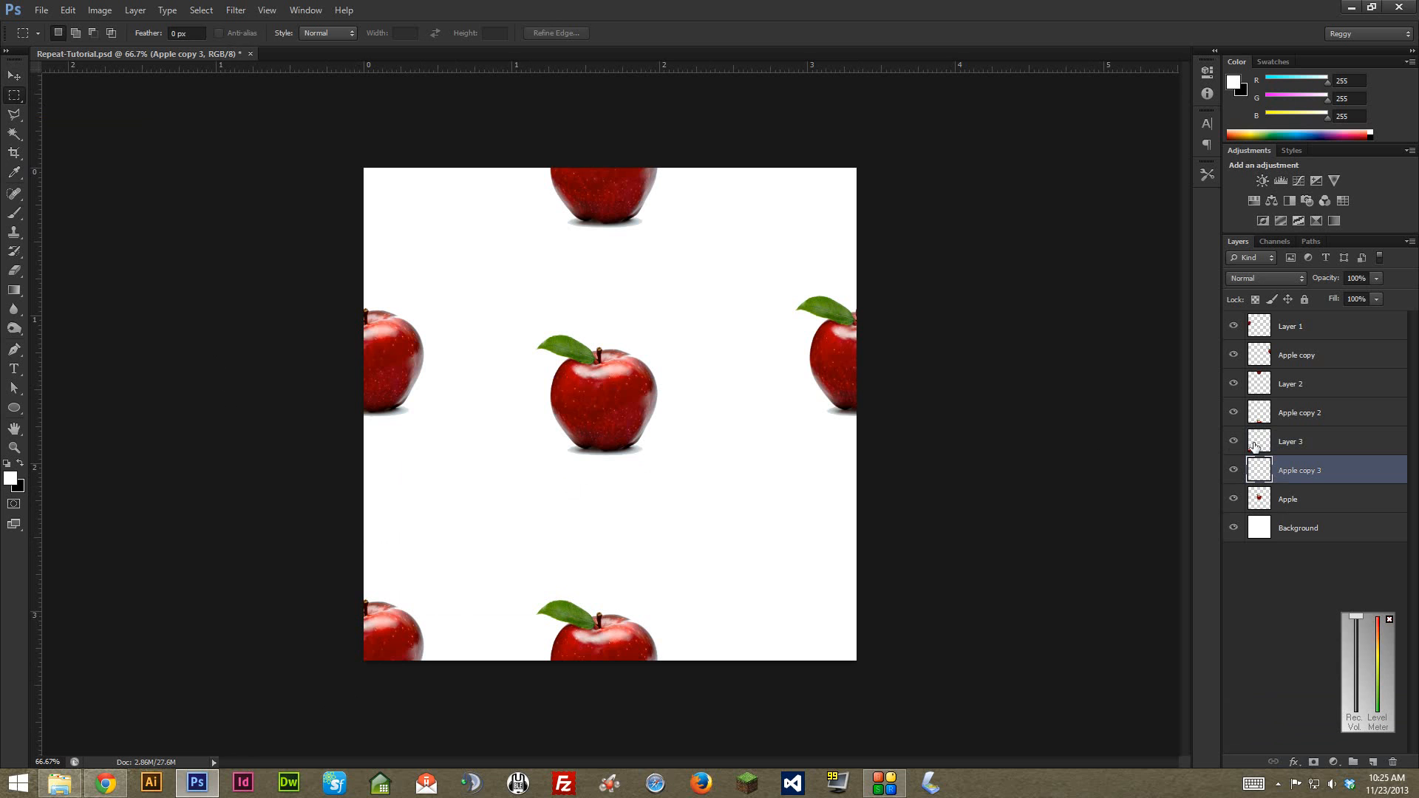
pyautogui.moveTo(1259, 470)
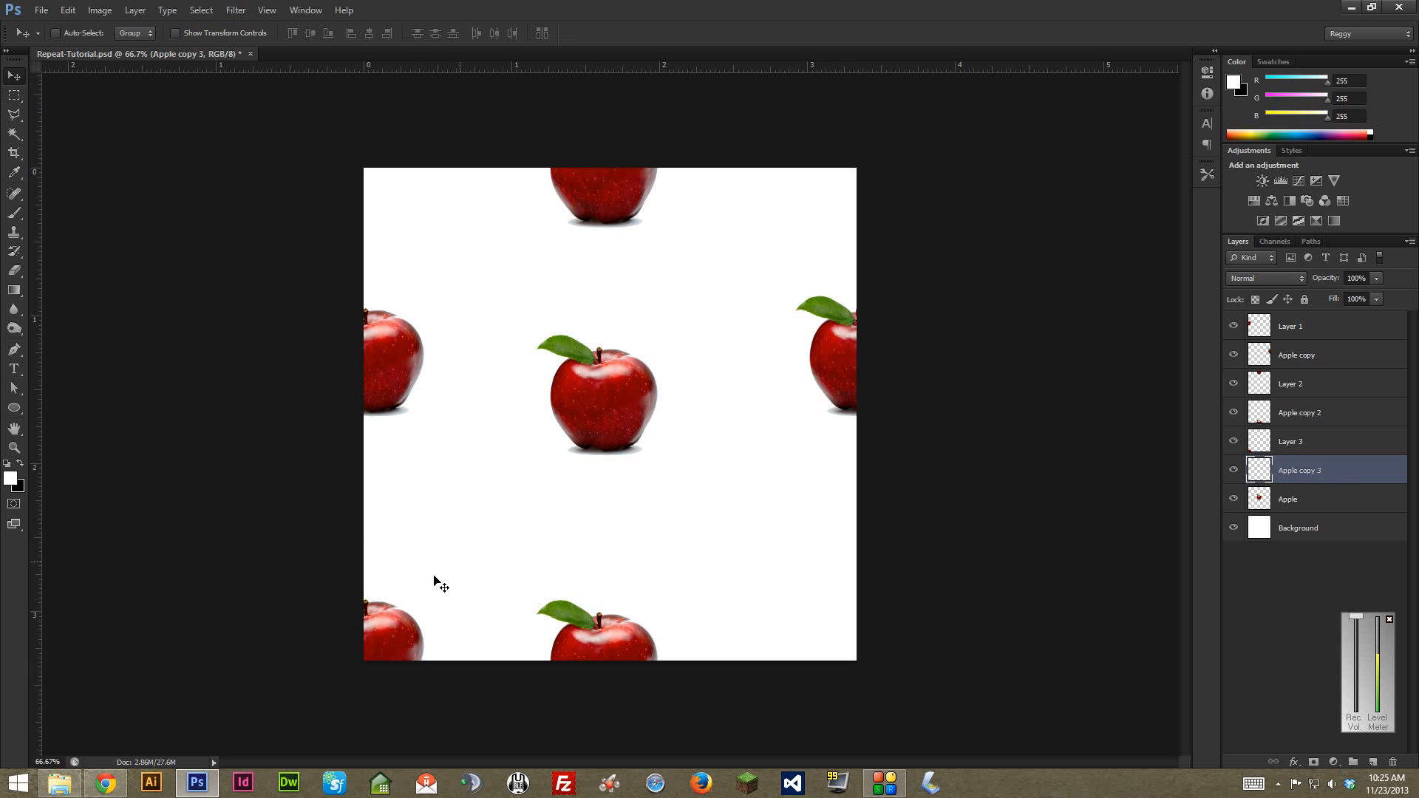
pyautogui.moveTo(414, 648)
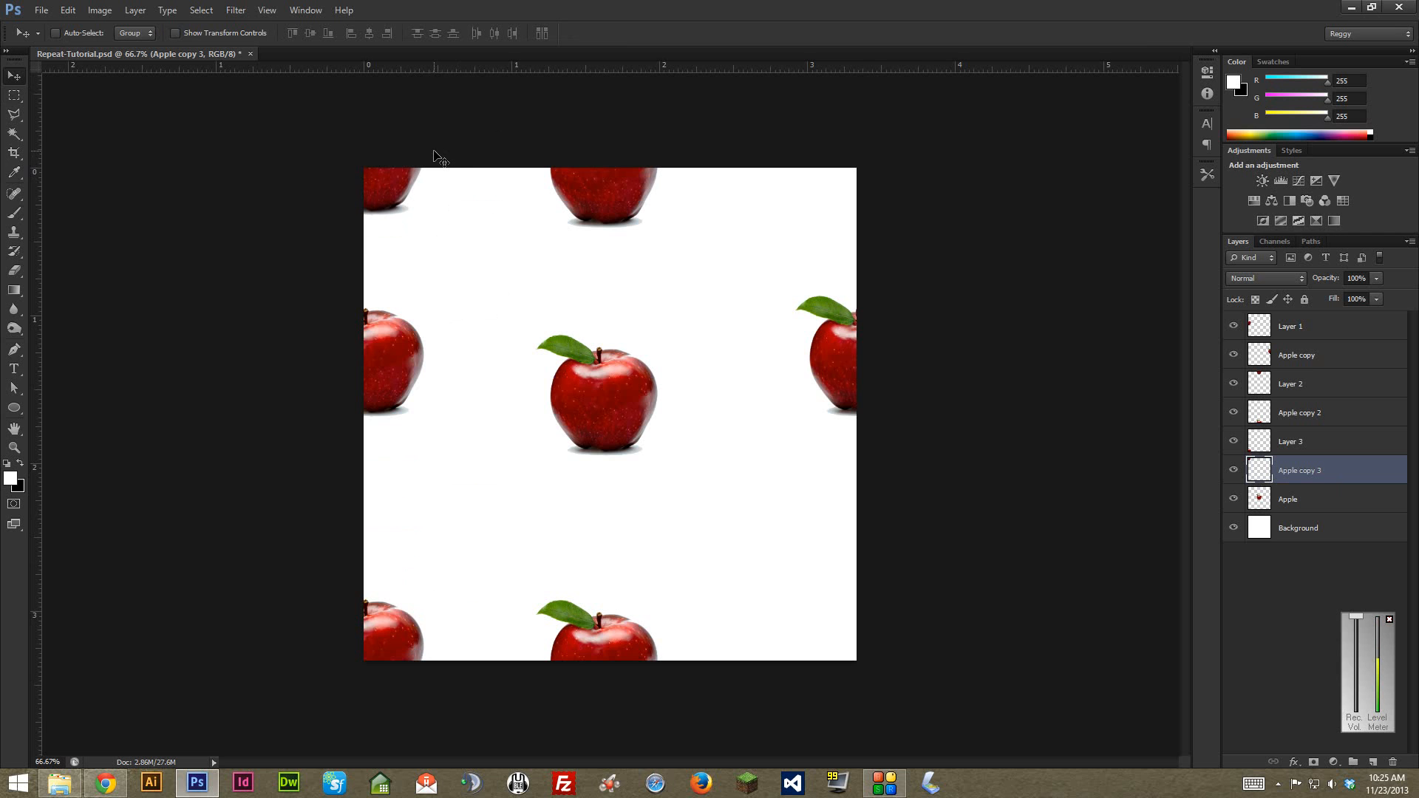
pyautogui.moveTo(403, 199)
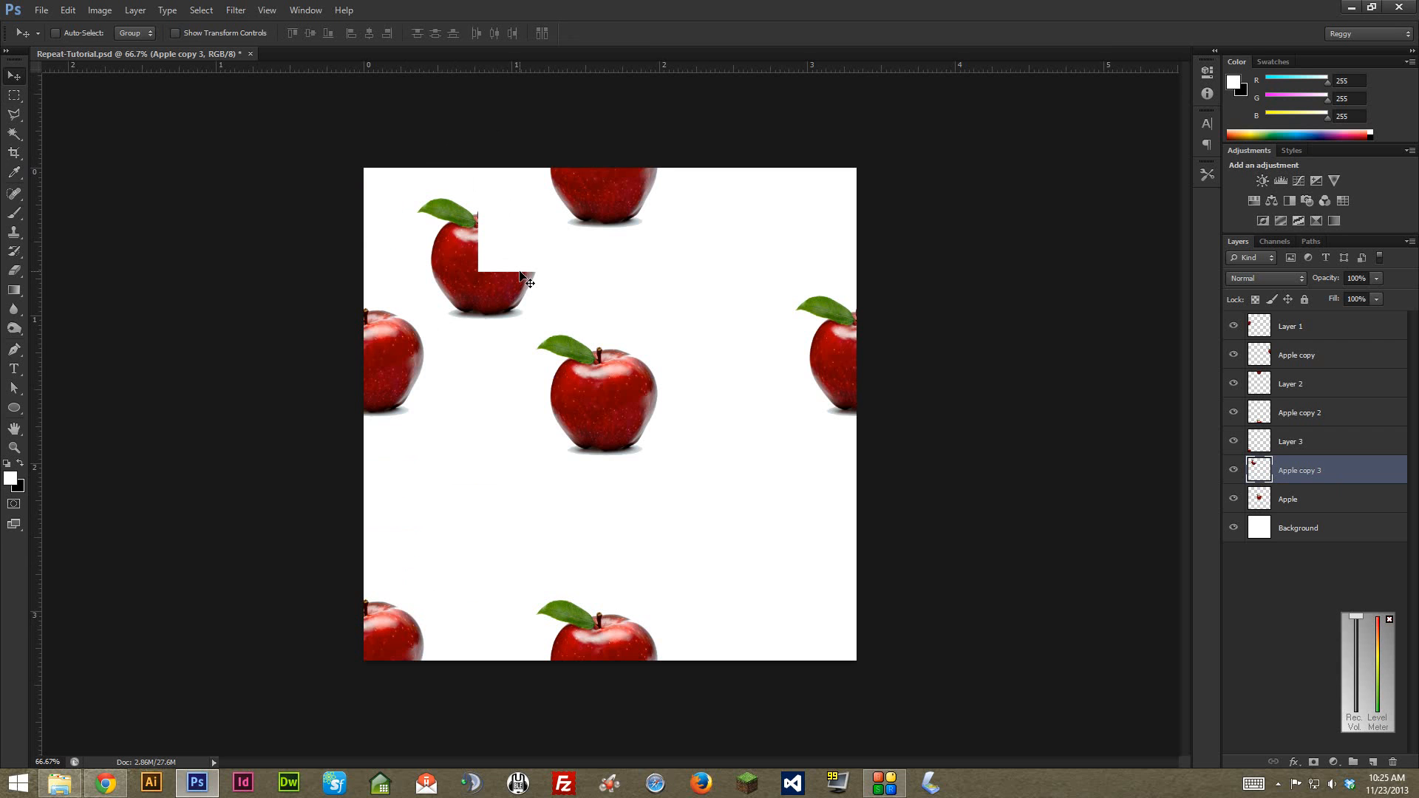
pyautogui.moveTo(515, 307)
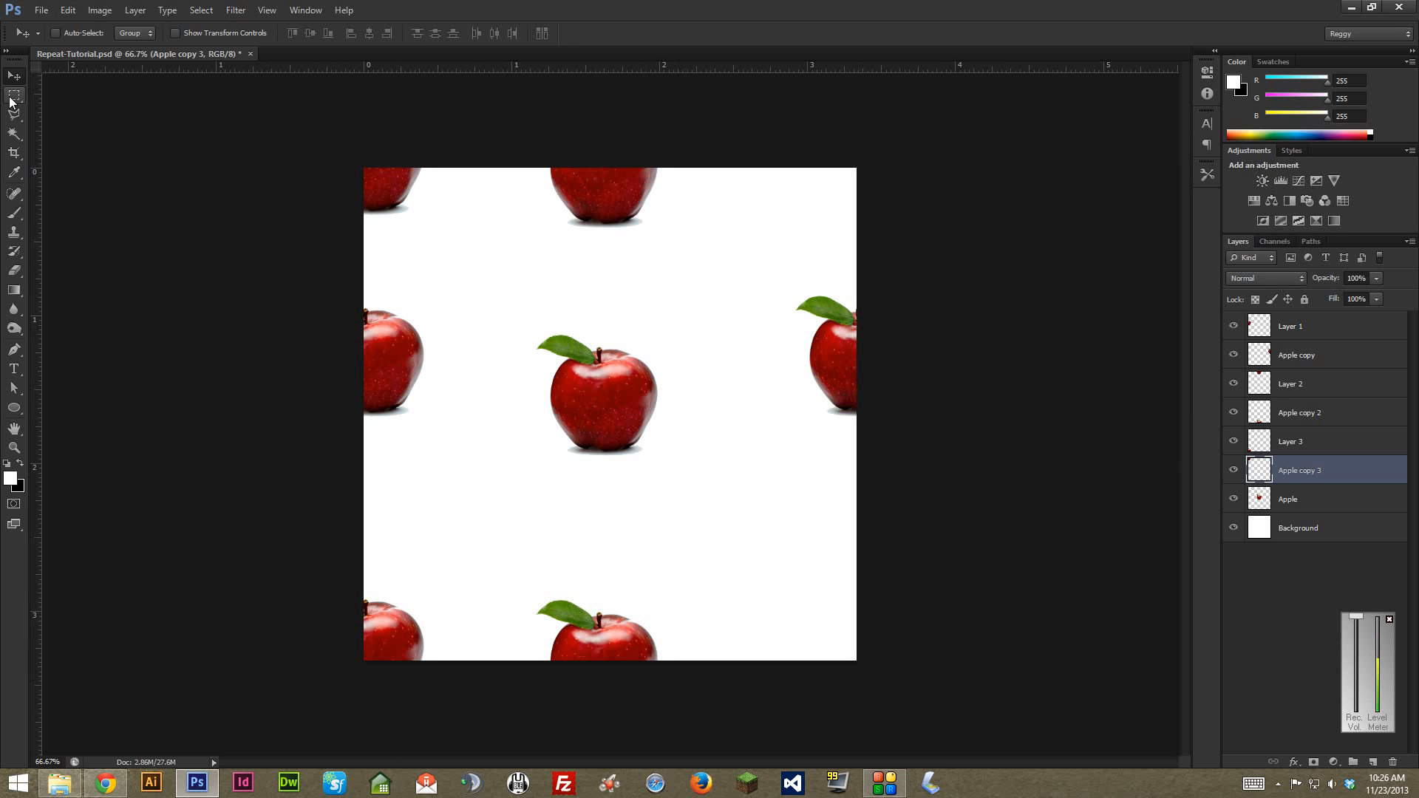
# Step: Copy the top-left corner apple piece onto new Layer 4 with Layer Via Copy
pyautogui.click(18, 93)
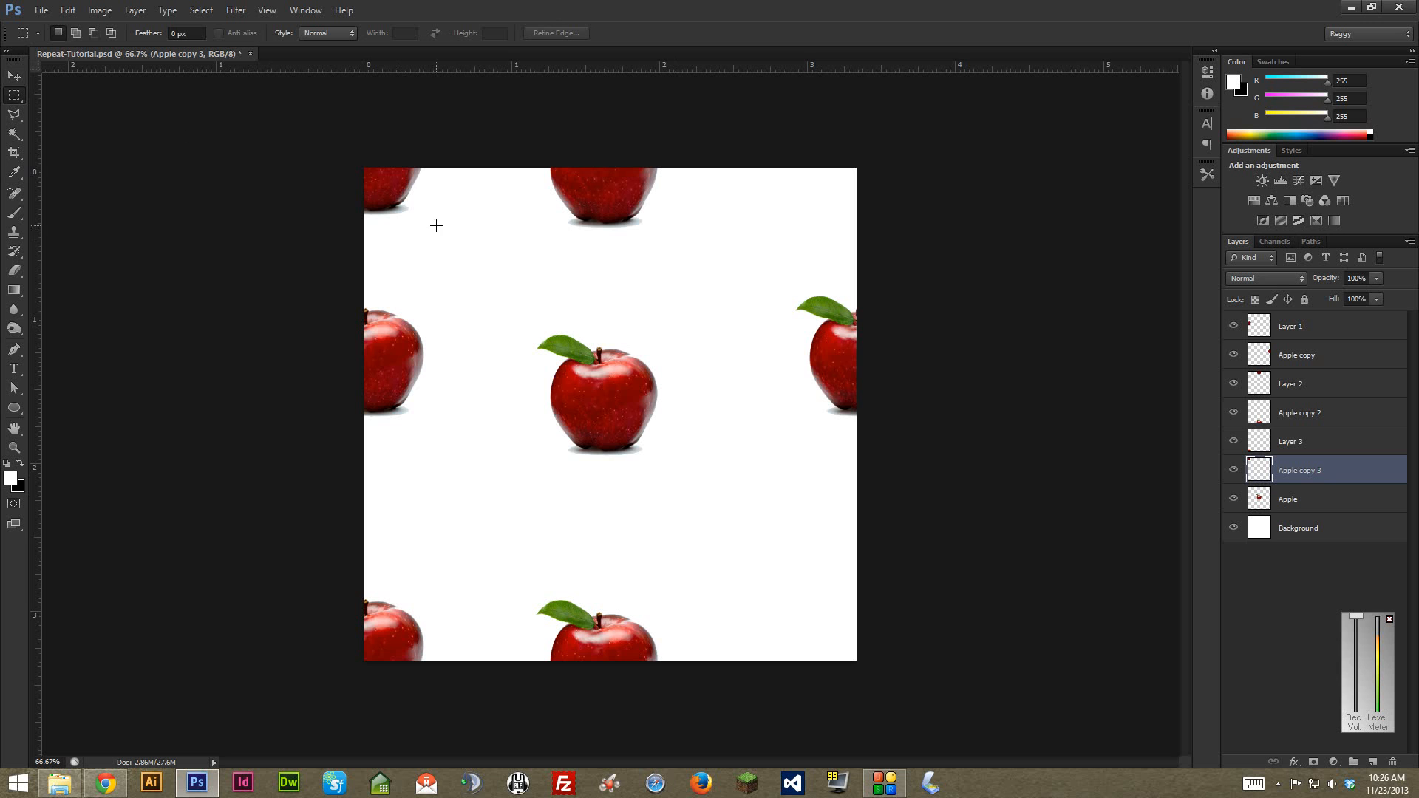
pyautogui.moveTo(450, 234)
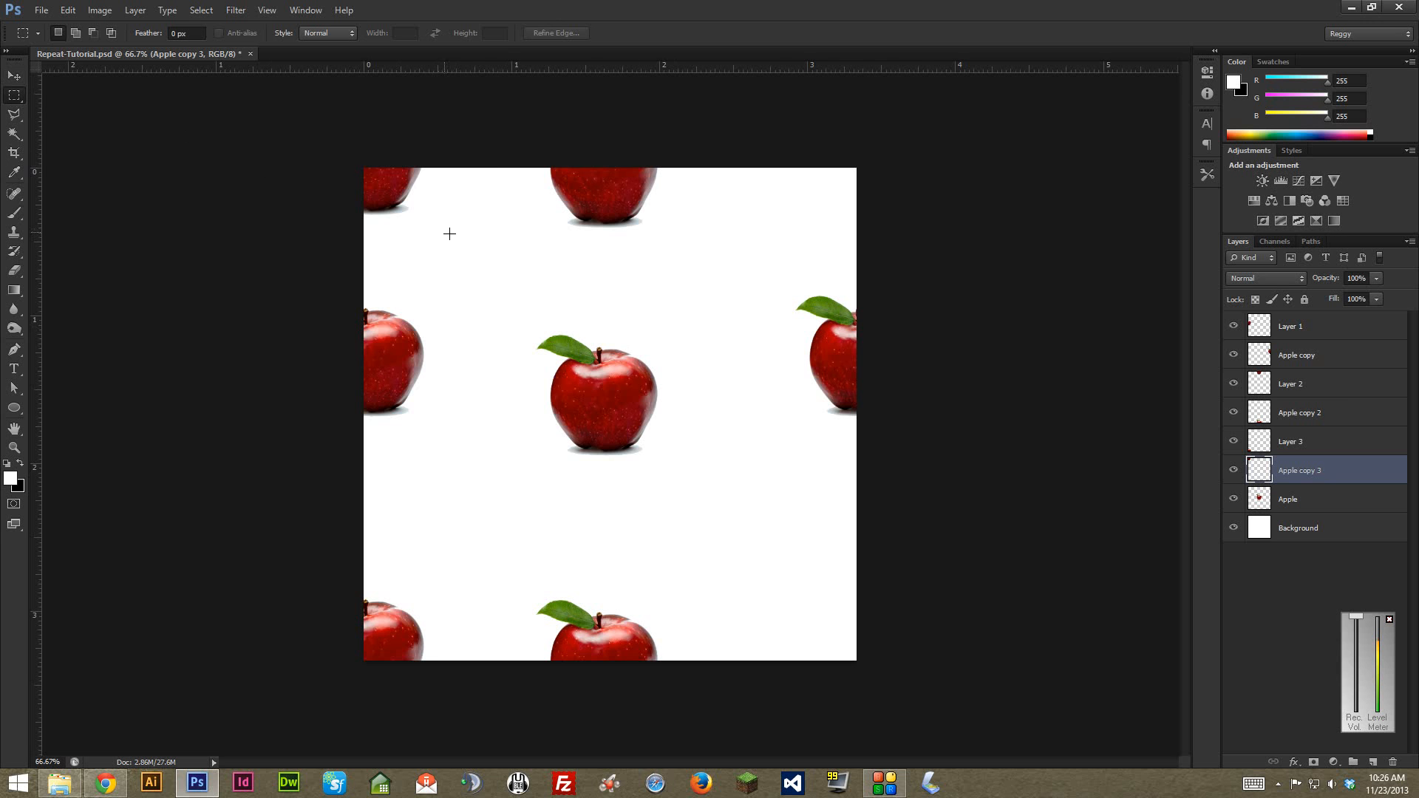
pyautogui.rightClick(449, 235)
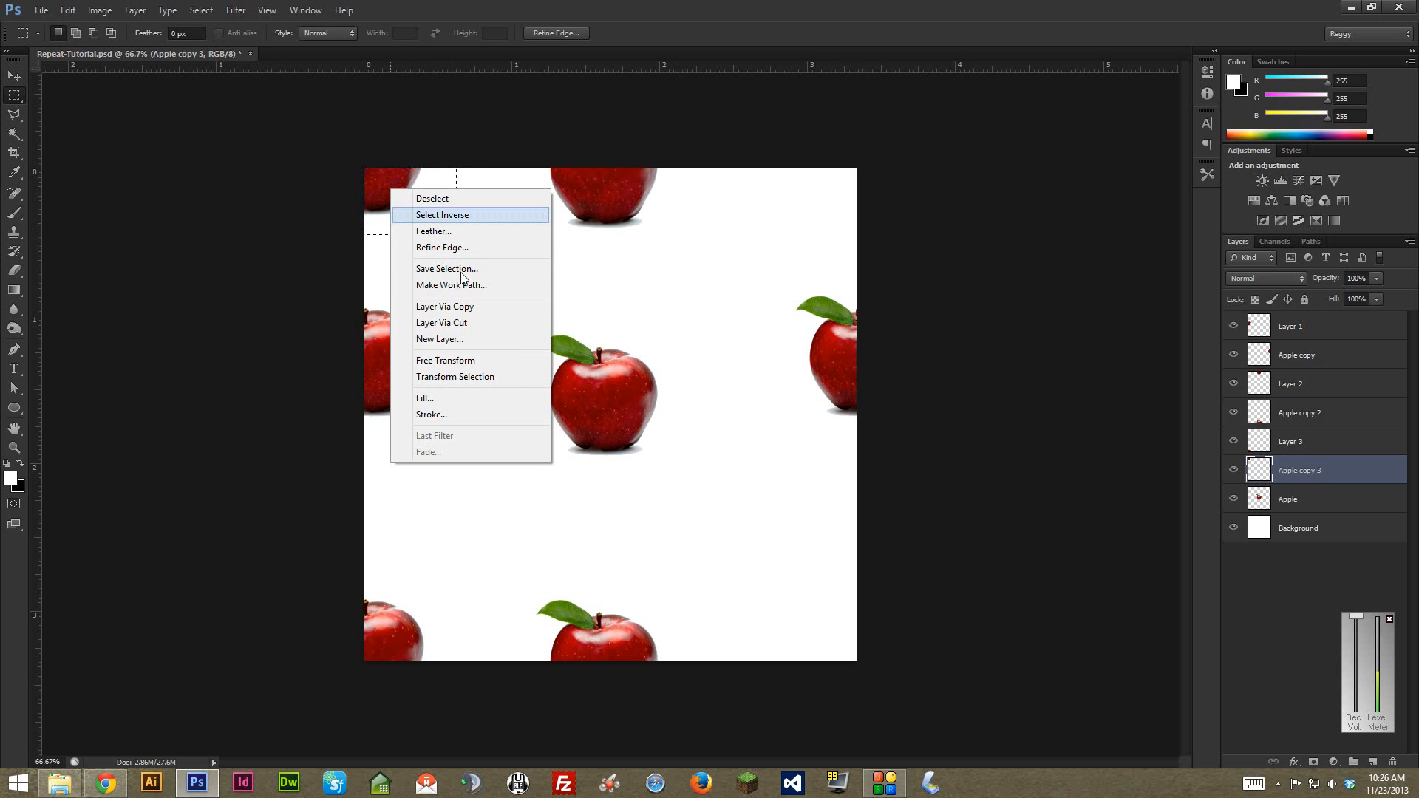
pyautogui.click(440, 338)
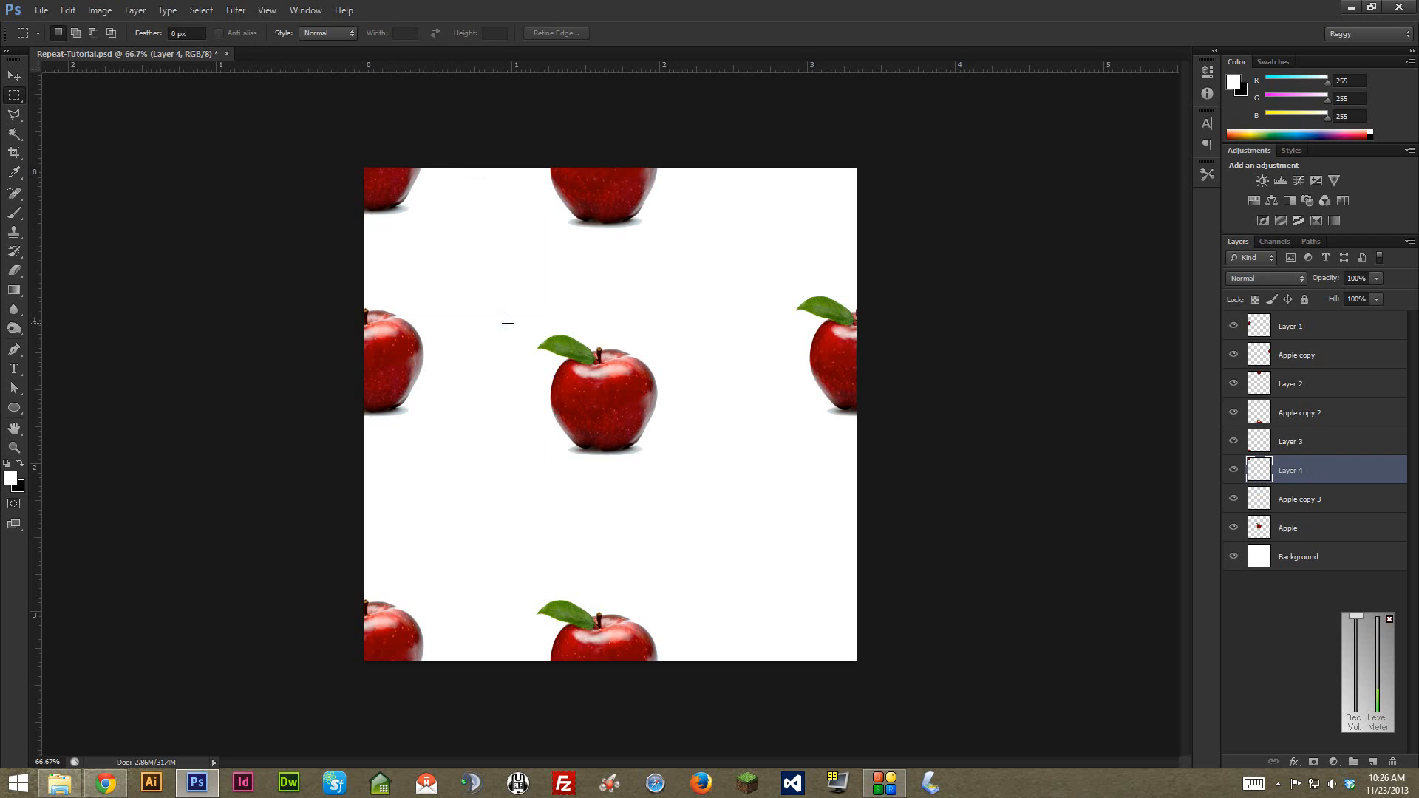
pyautogui.click(13, 76)
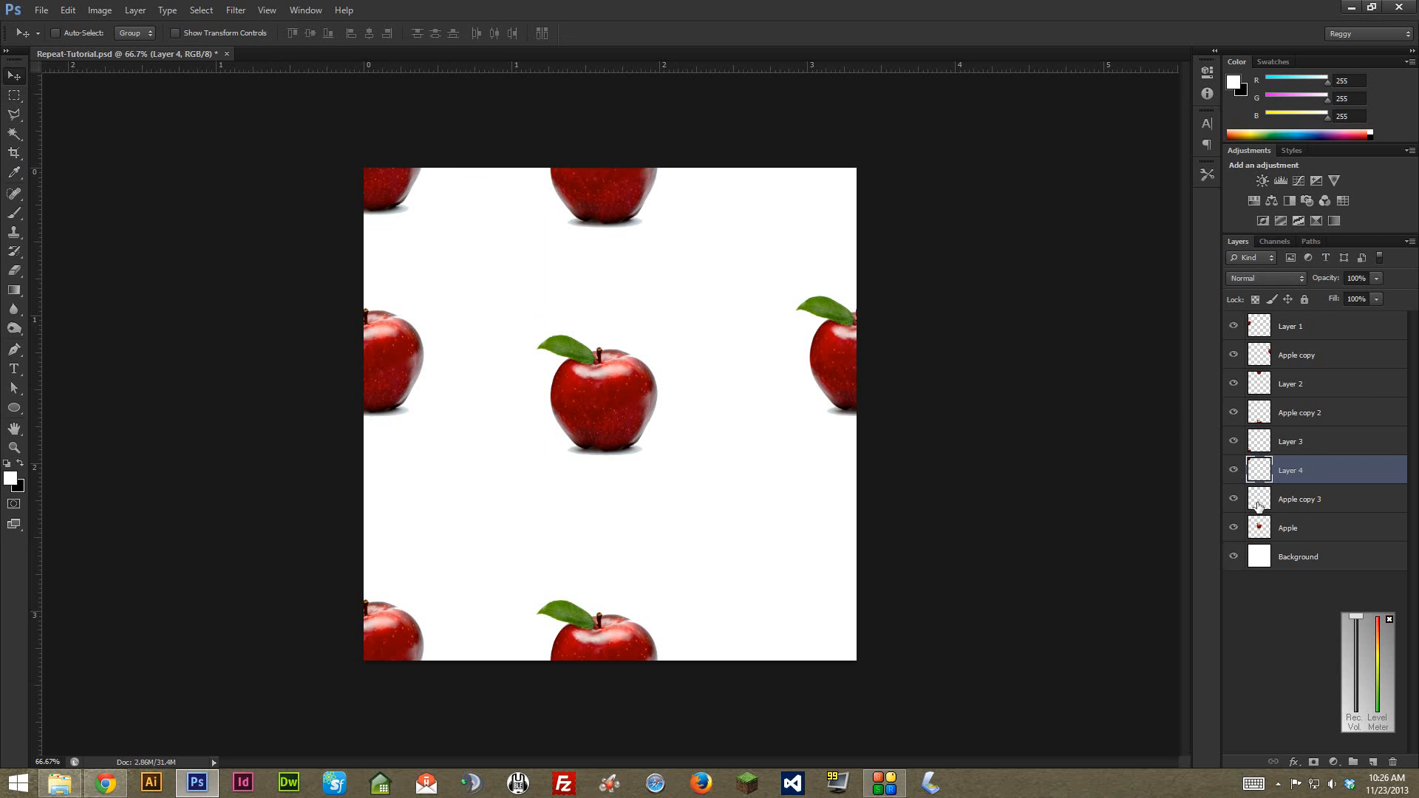
pyautogui.click(1299, 499)
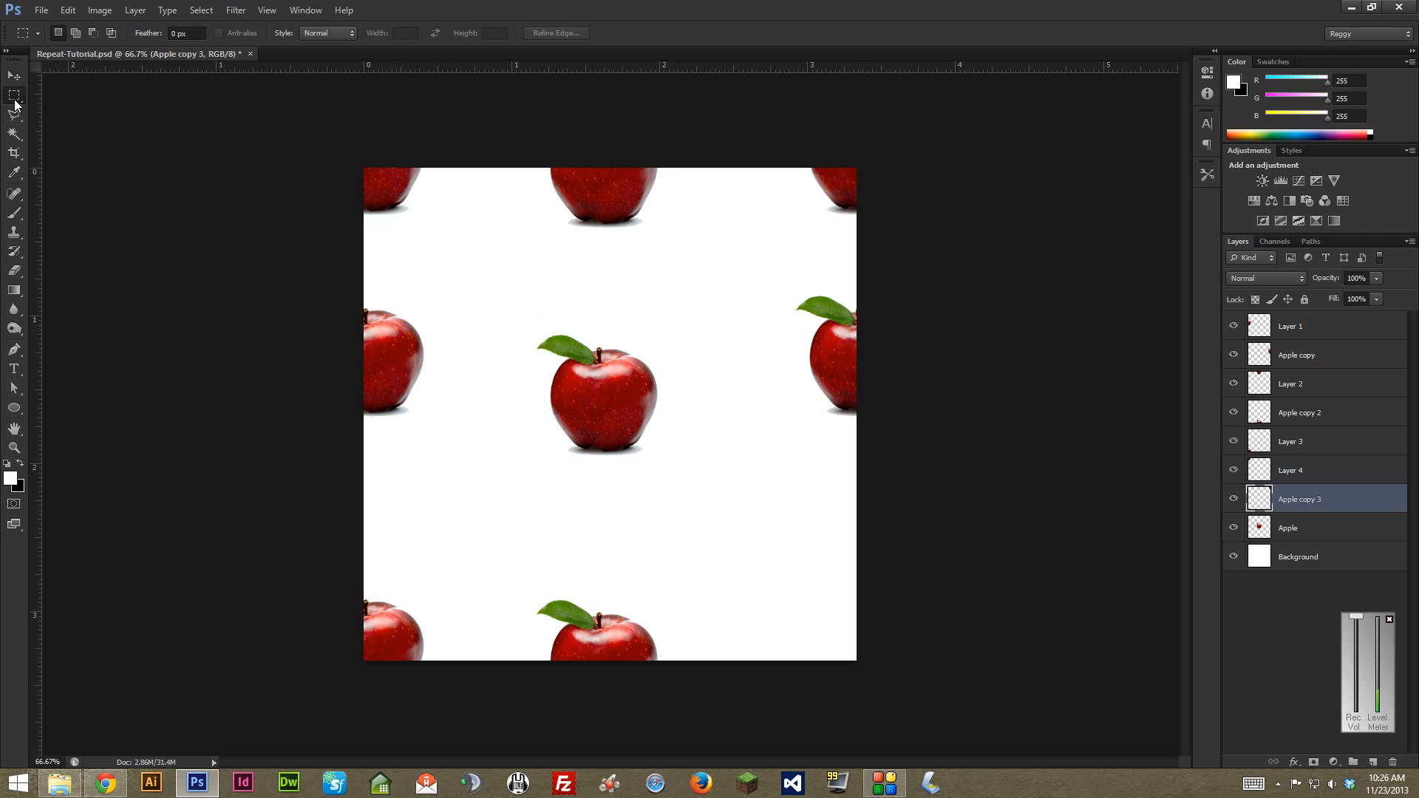
# Step: Marquee a corner apple piece and pick its layer in the Layers panel
pyautogui.moveTo(730, 165); pyautogui.dragTo(855, 234)
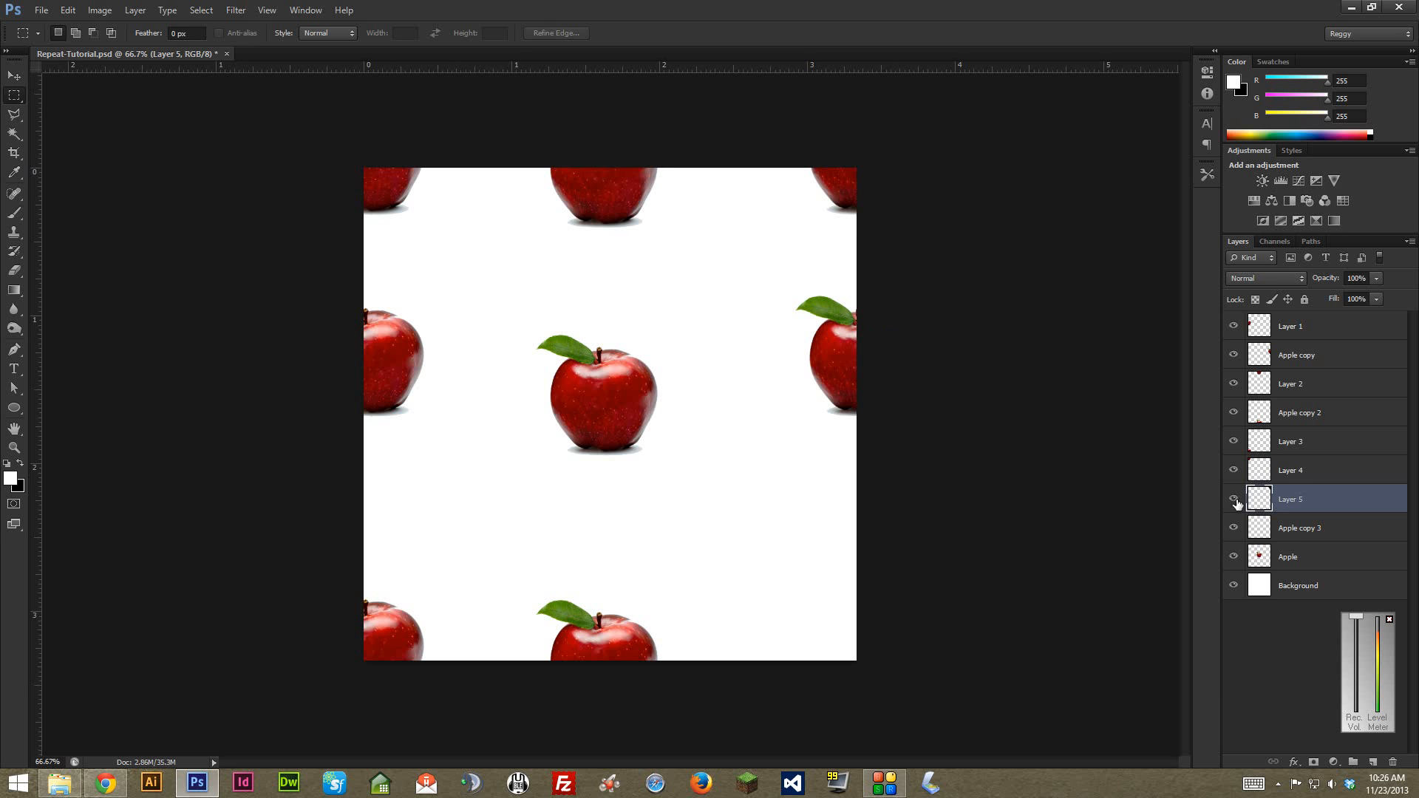
pyautogui.click(1322, 528)
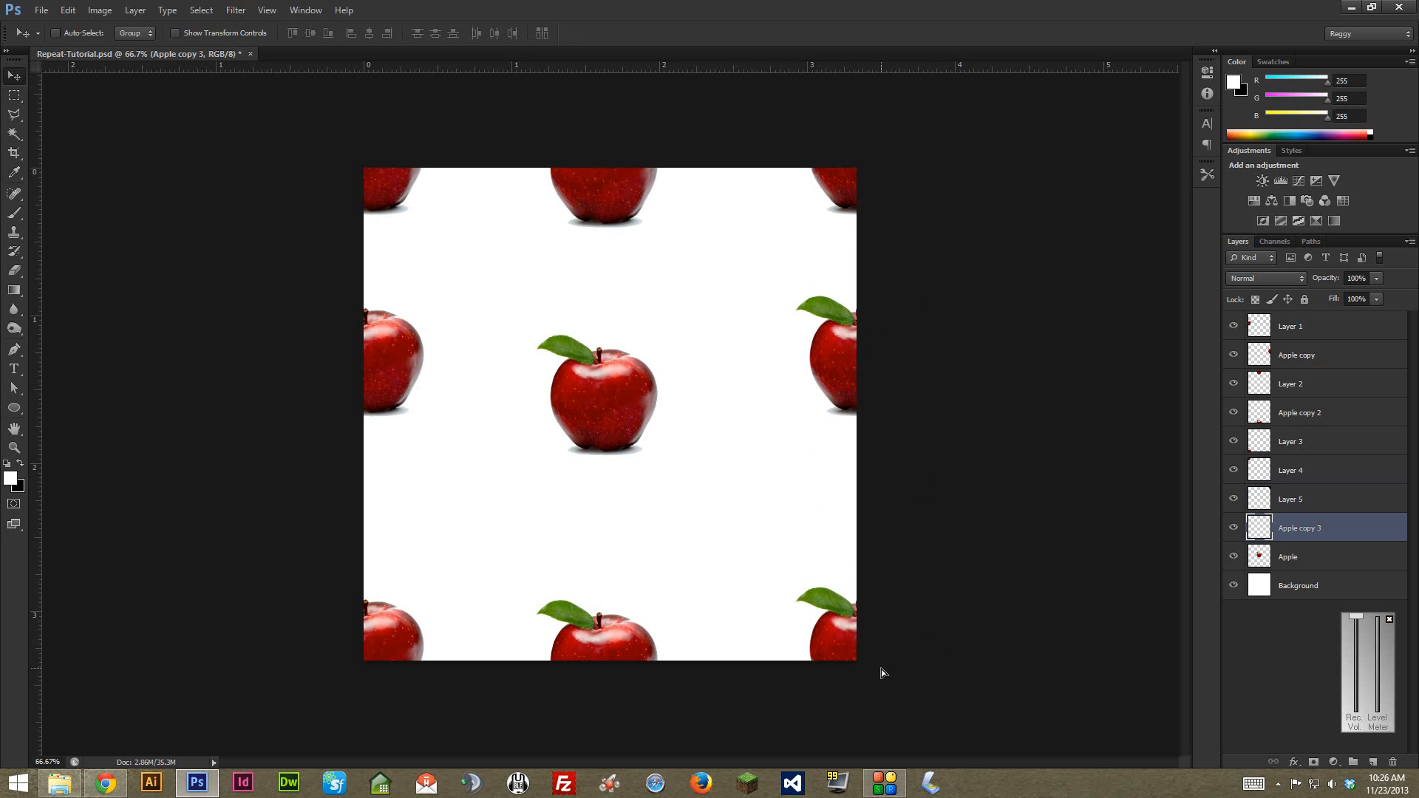
pyautogui.moveTo(381, 628)
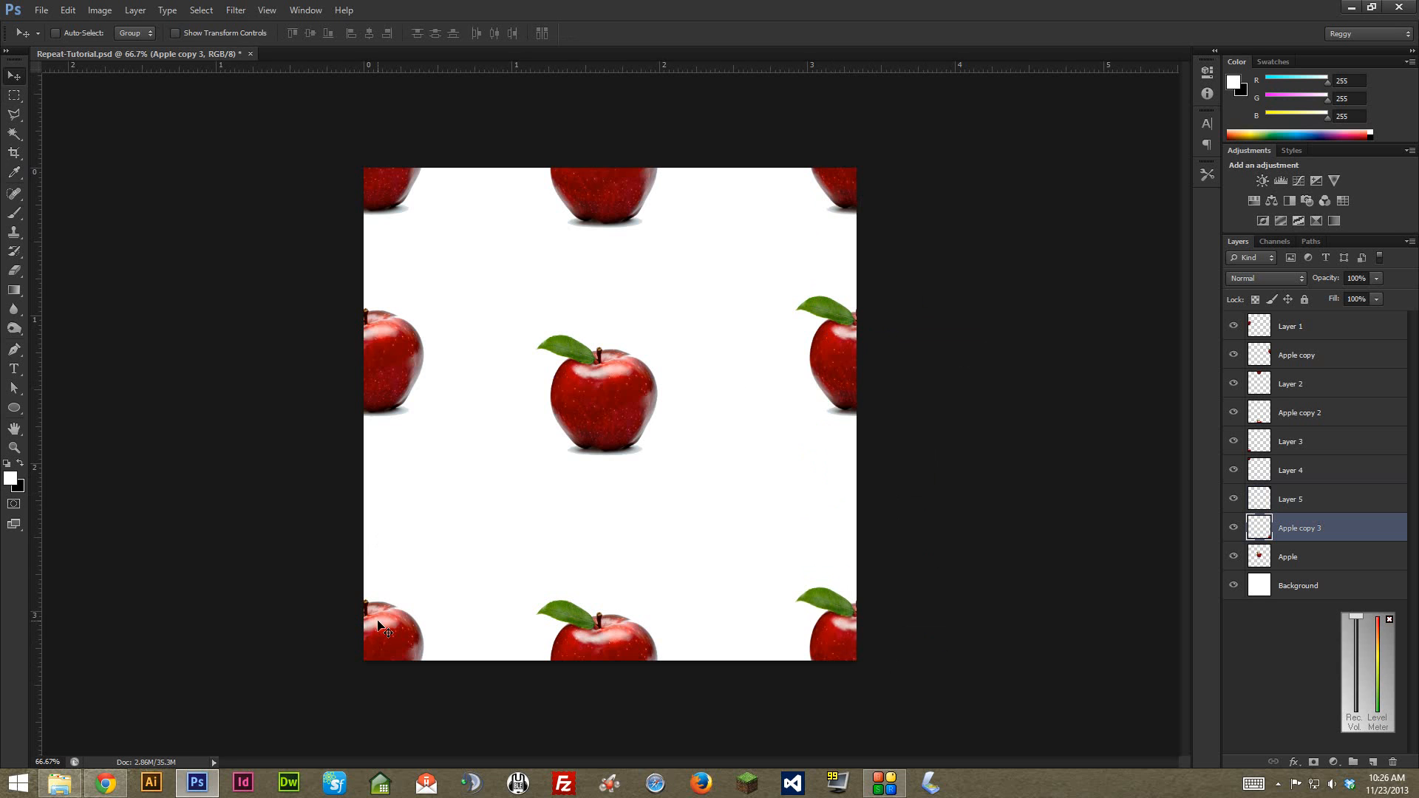
pyautogui.moveTo(391, 567)
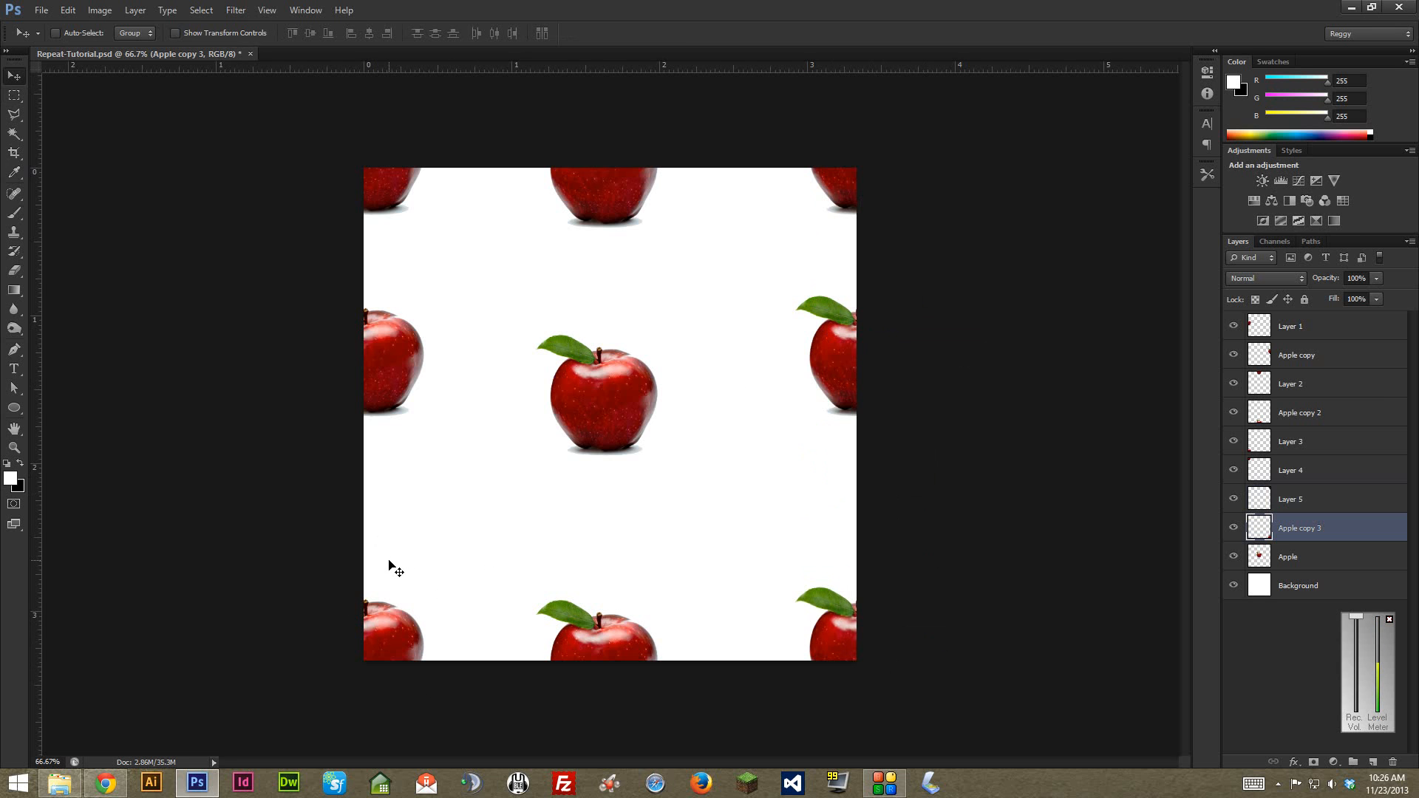
pyautogui.moveTo(397, 531)
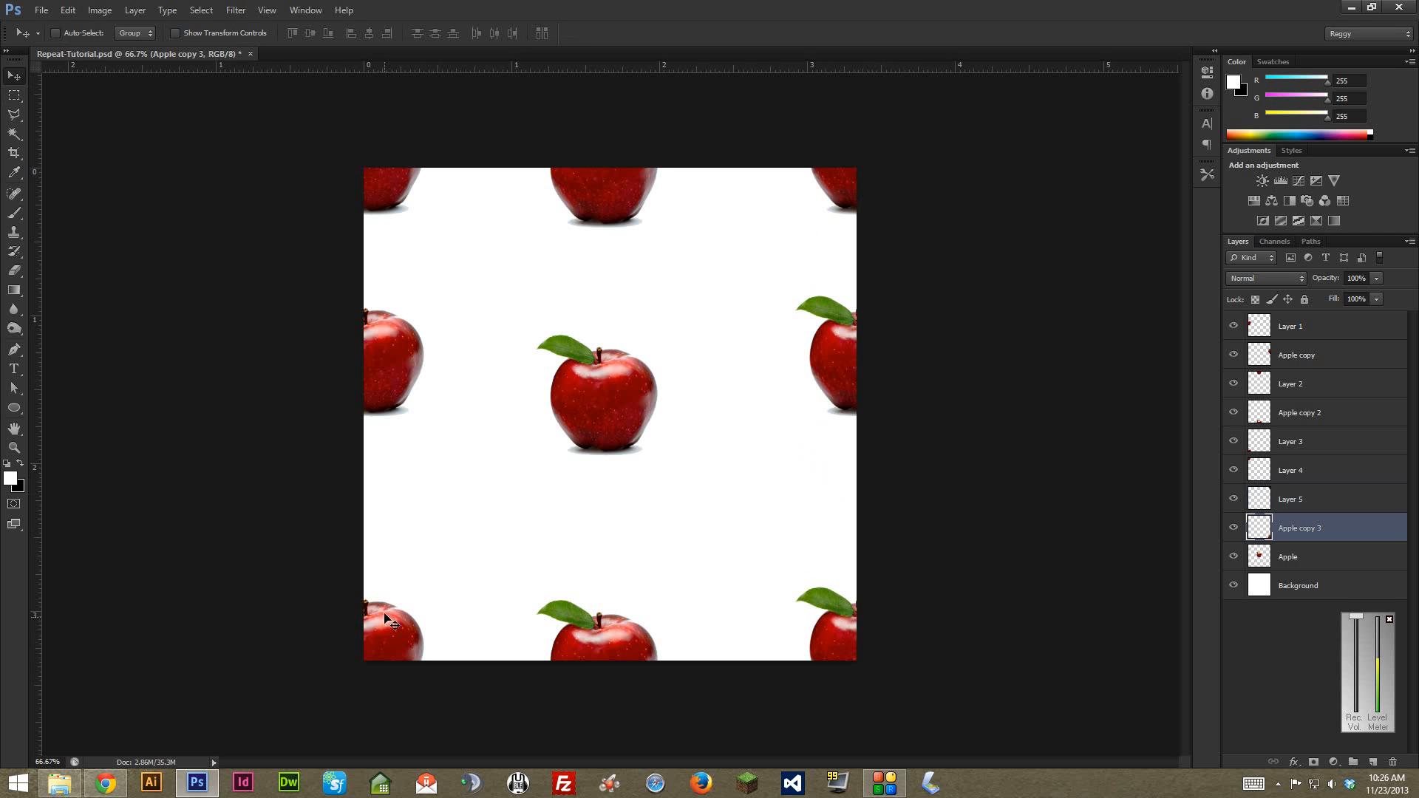
pyautogui.moveTo(925, 195)
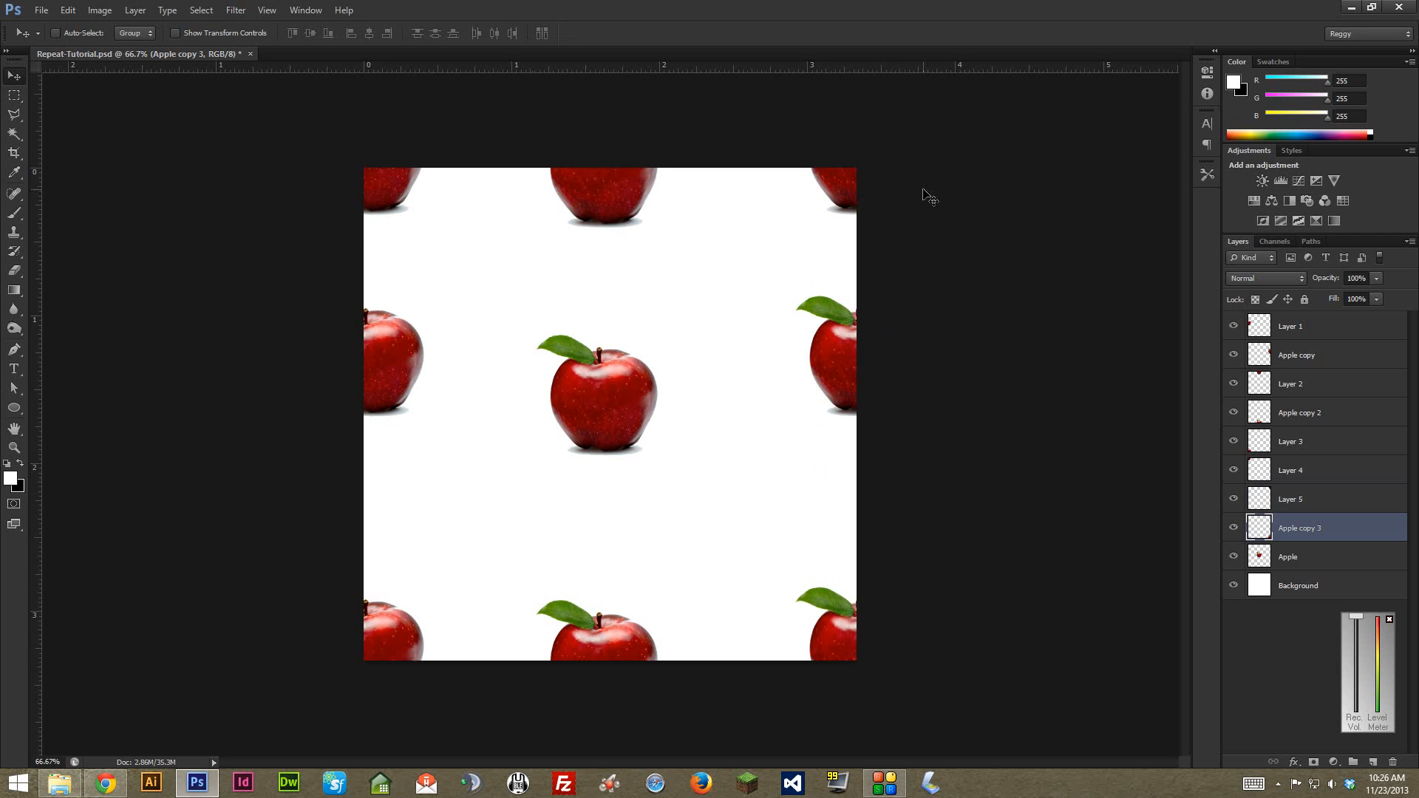
pyautogui.moveTo(442, 282)
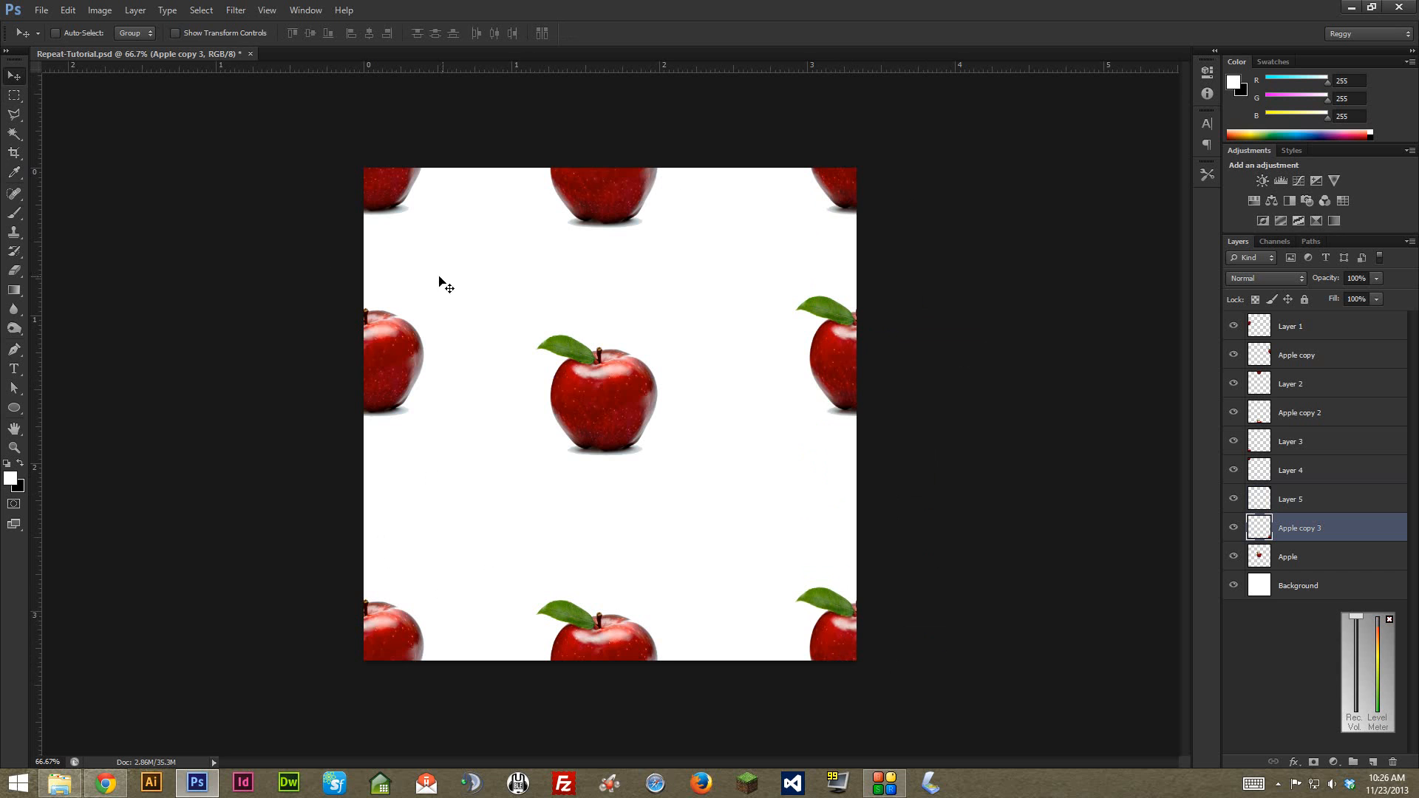
pyautogui.moveTo(412, 629)
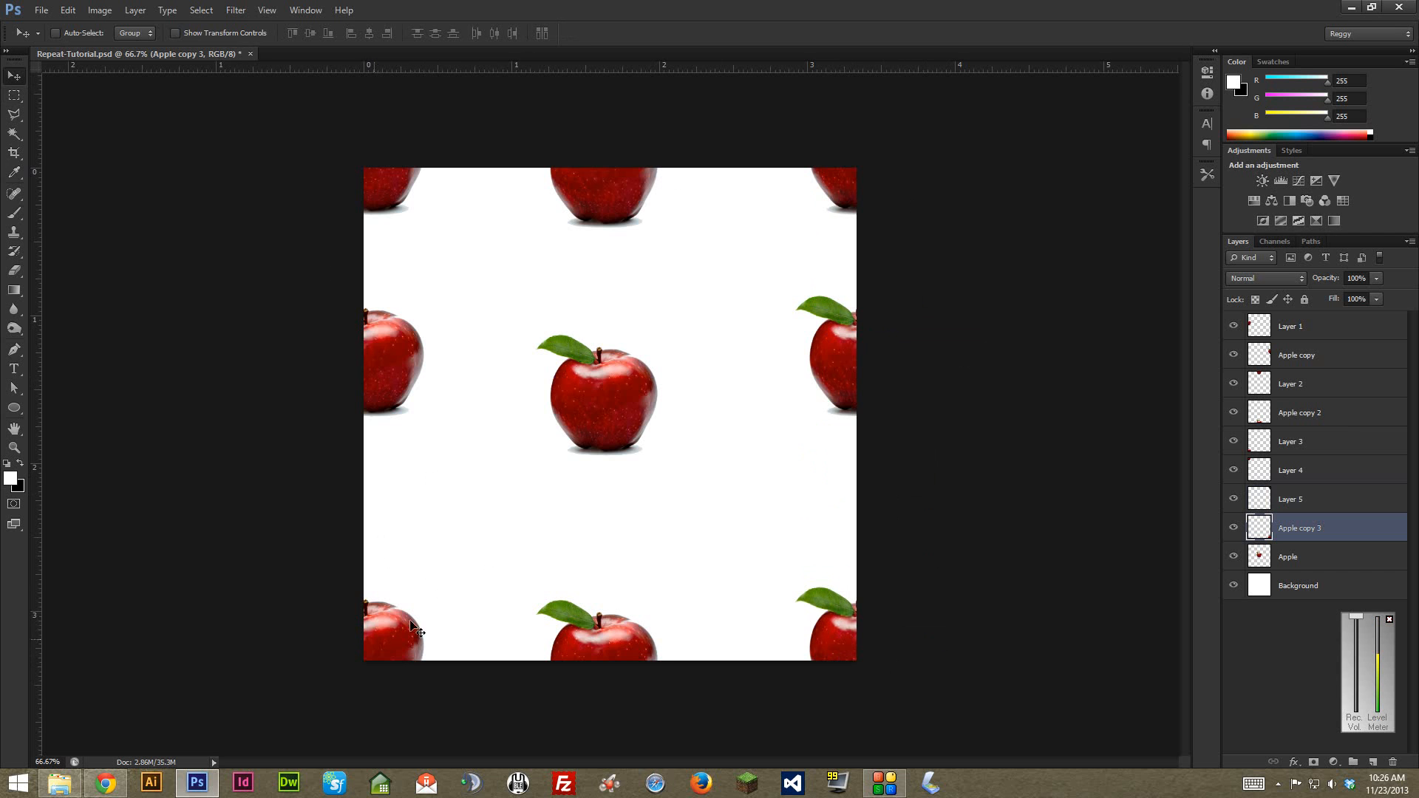
pyautogui.moveTo(1302, 454)
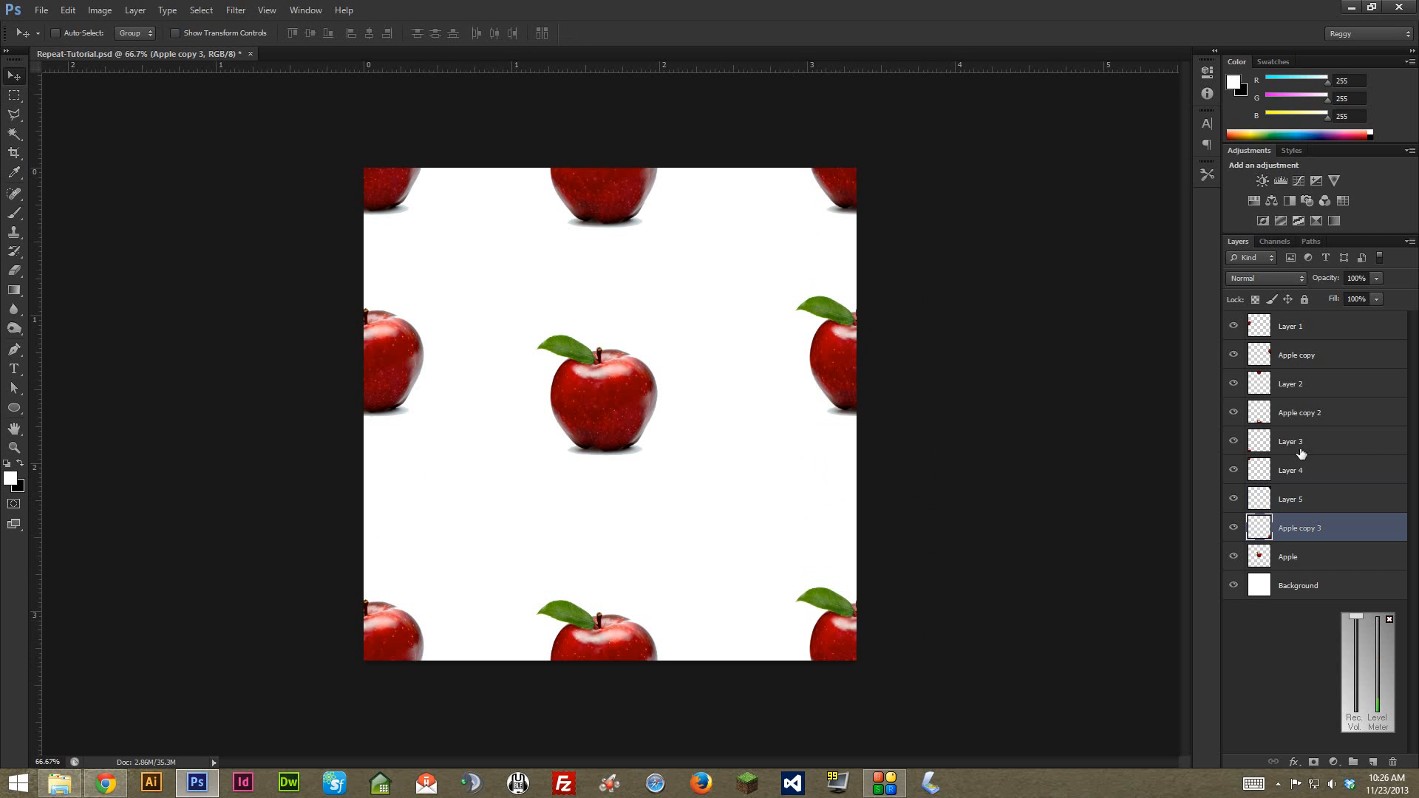
# Step: Add smaller Apple copies 4–7, each rotated about 30°, around the centre apple
pyautogui.click(1288, 556)
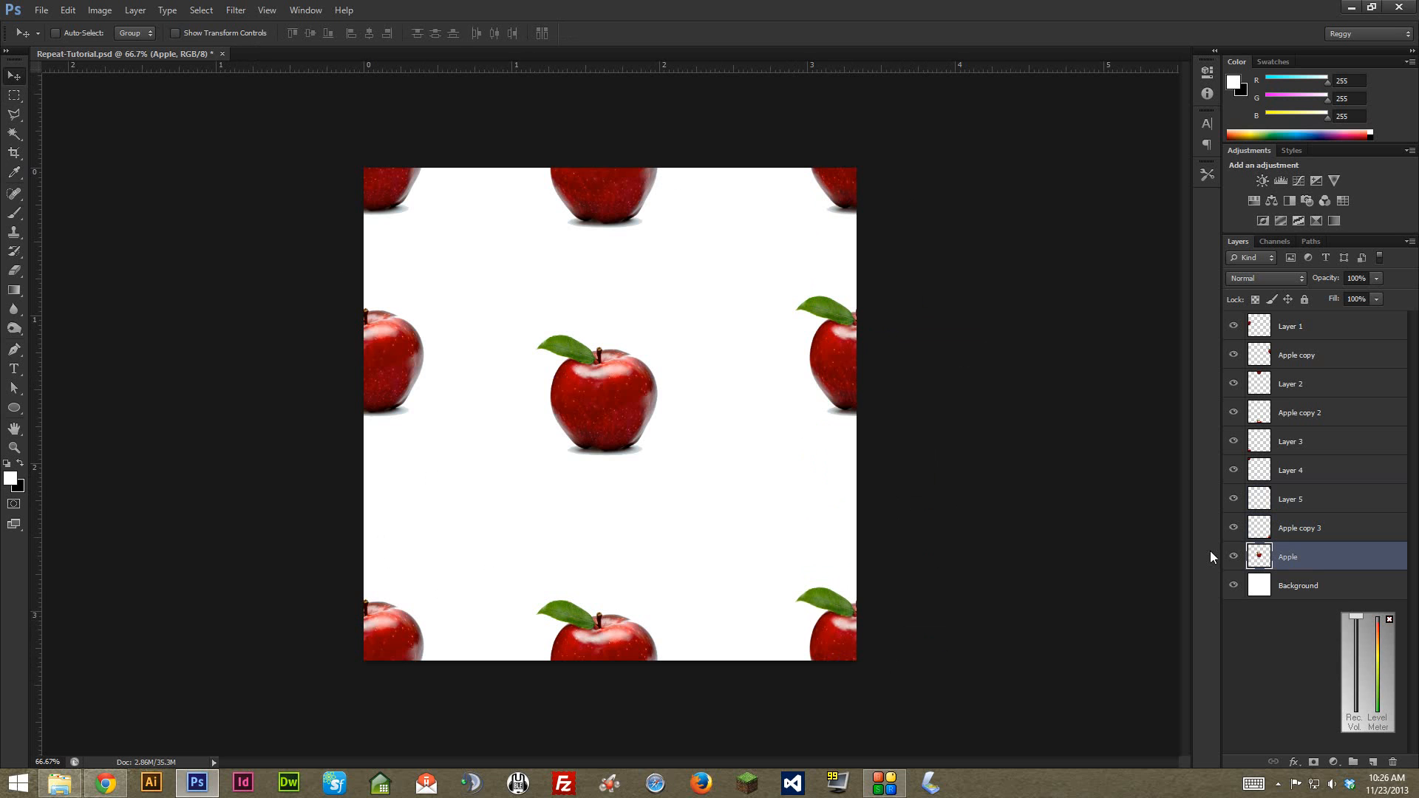
pyautogui.moveTo(1234, 557)
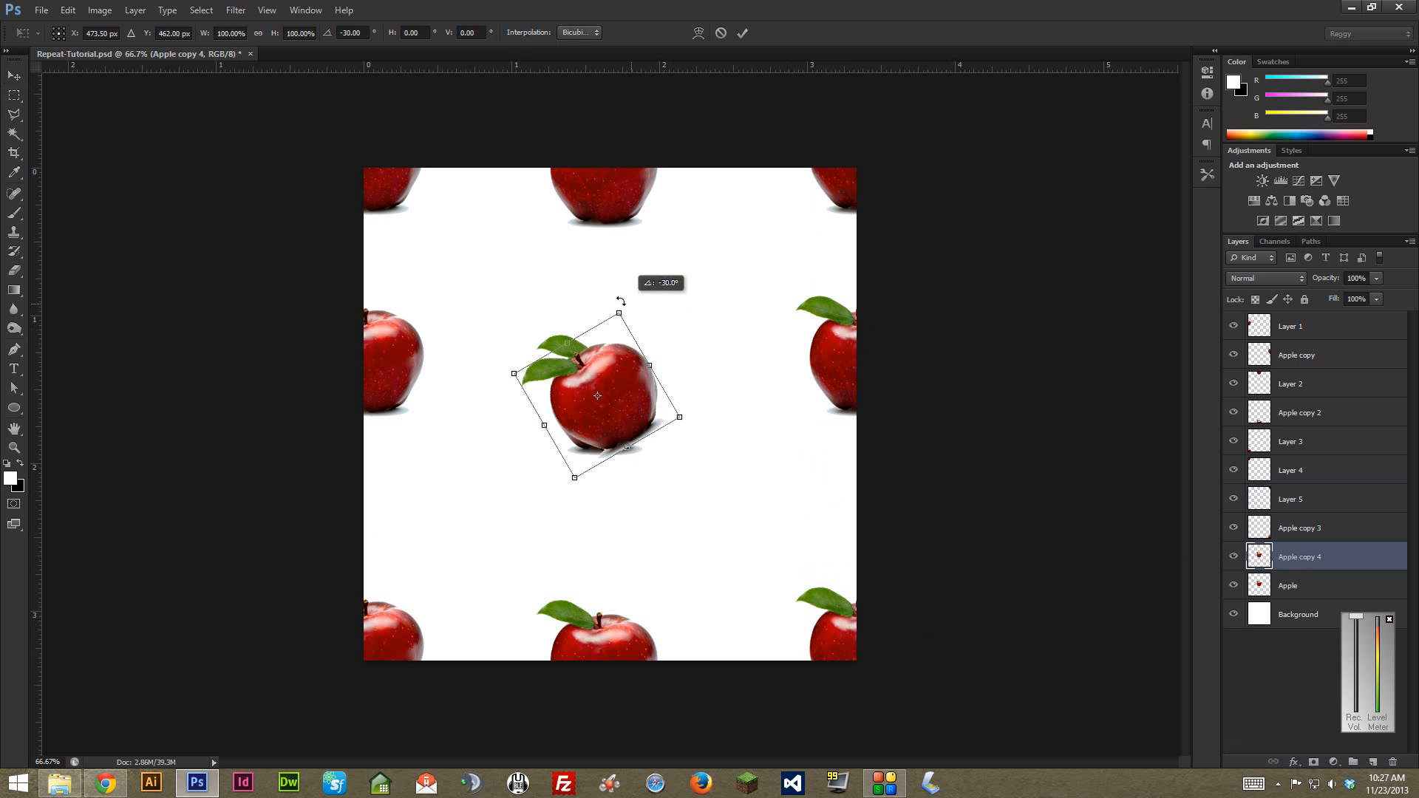
pyautogui.moveTo(598, 395); pyautogui.dragTo(473, 507)
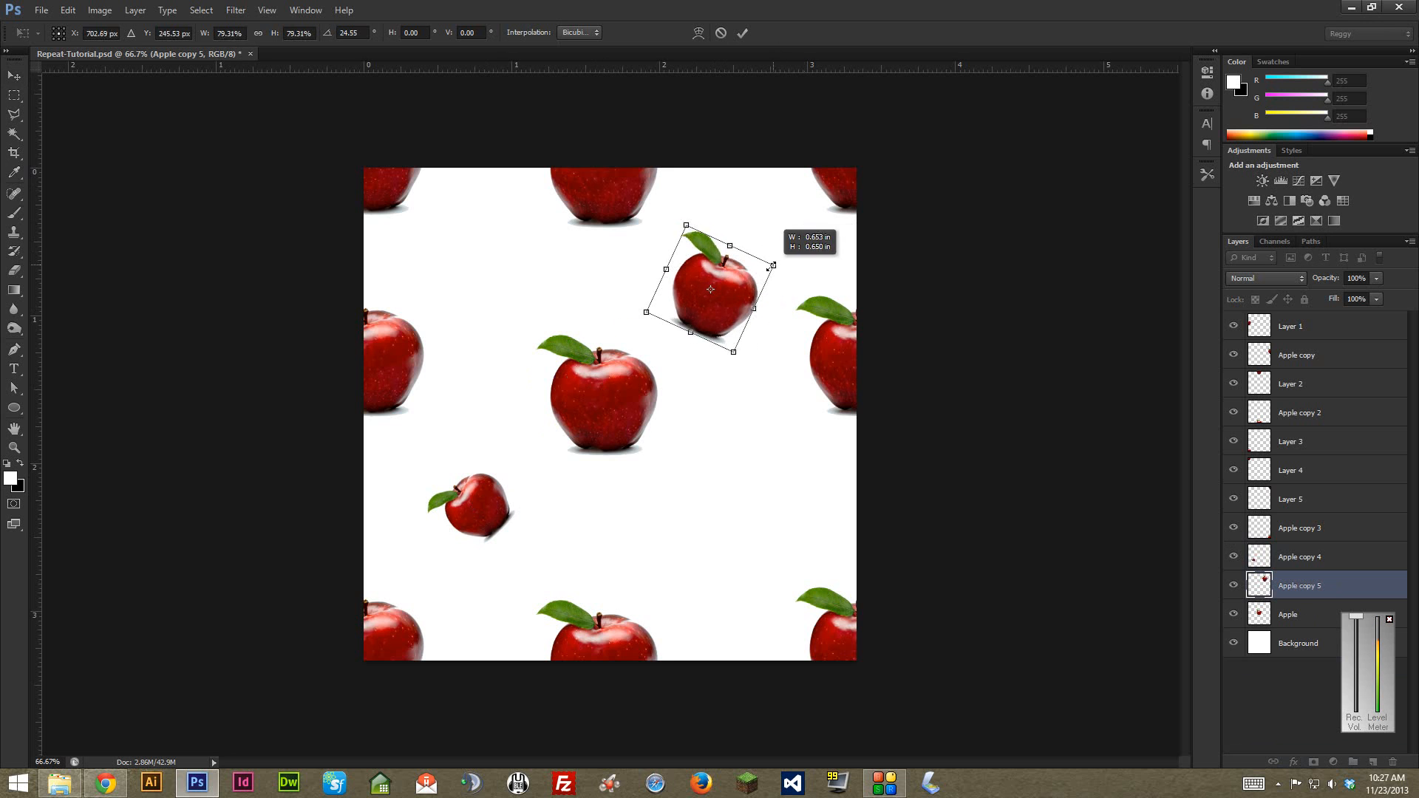
pyautogui.press('Enter')
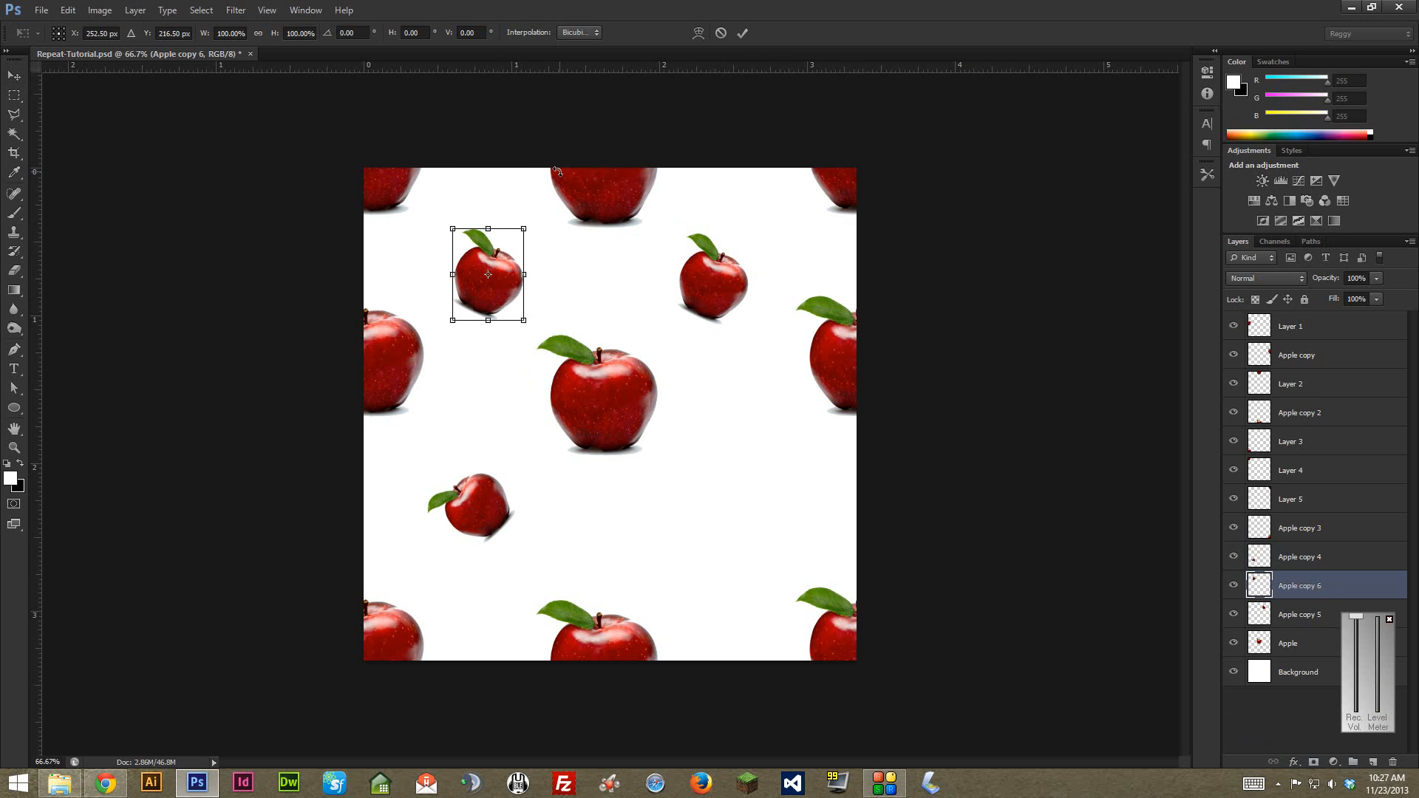
pyautogui.click(742, 33)
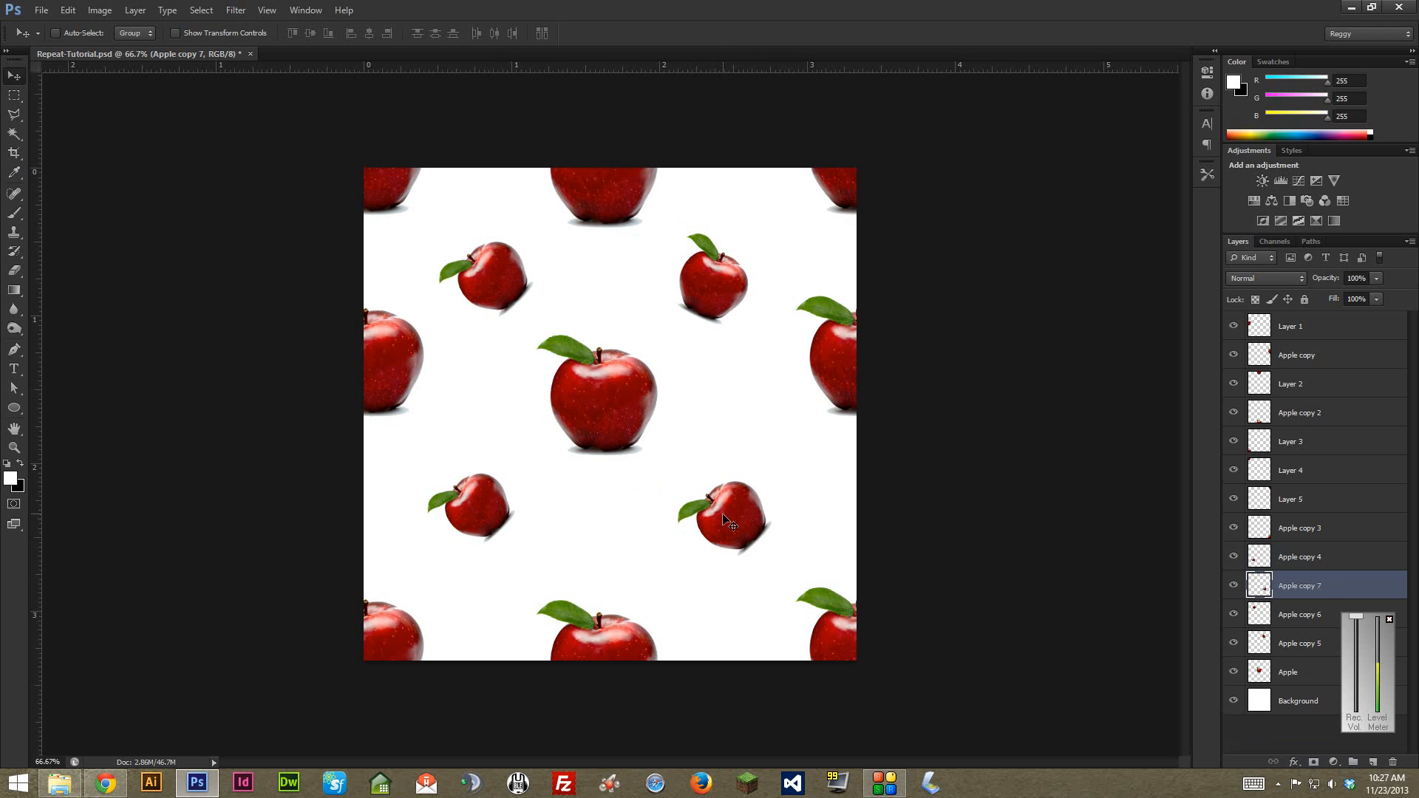
pyautogui.click(1290, 326)
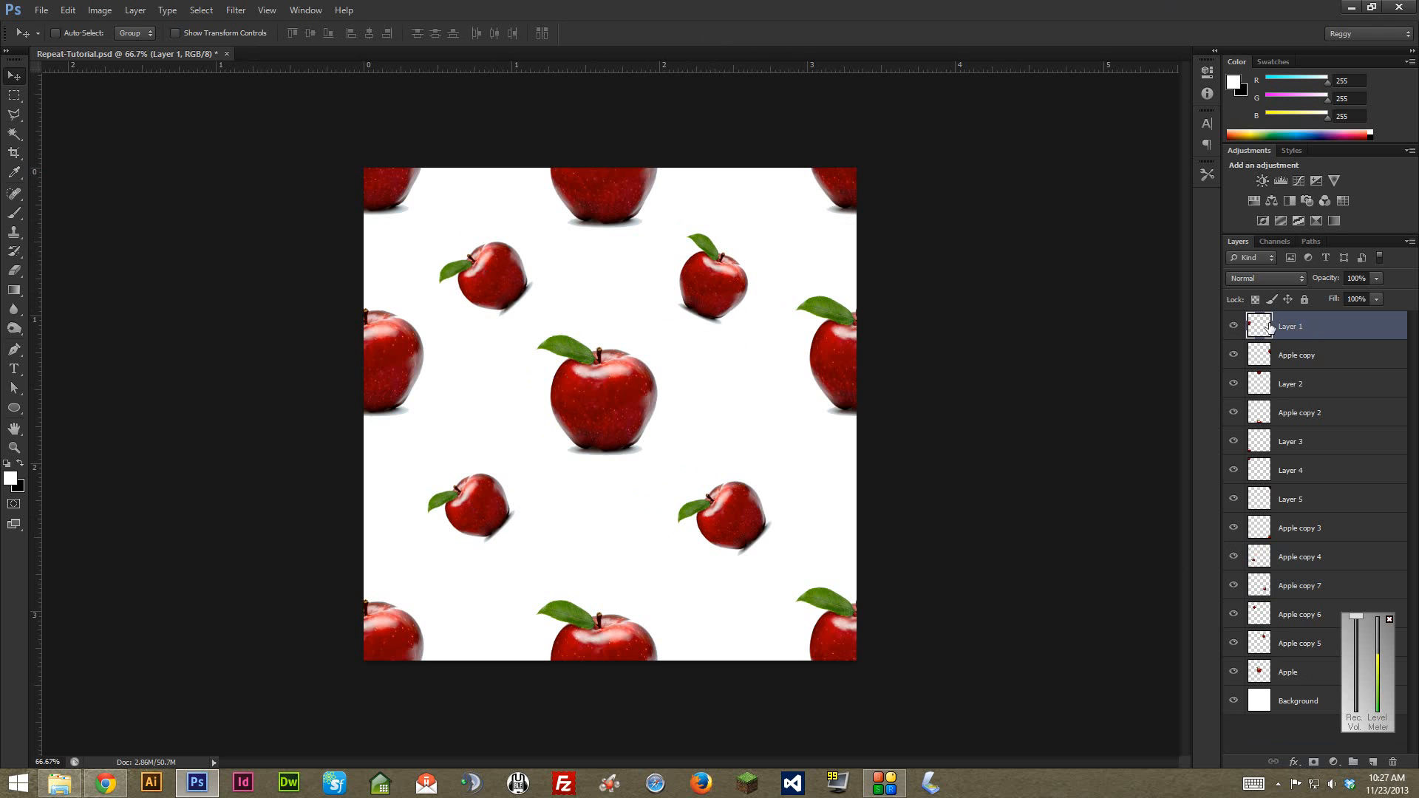
pyautogui.moveTo(1303, 624)
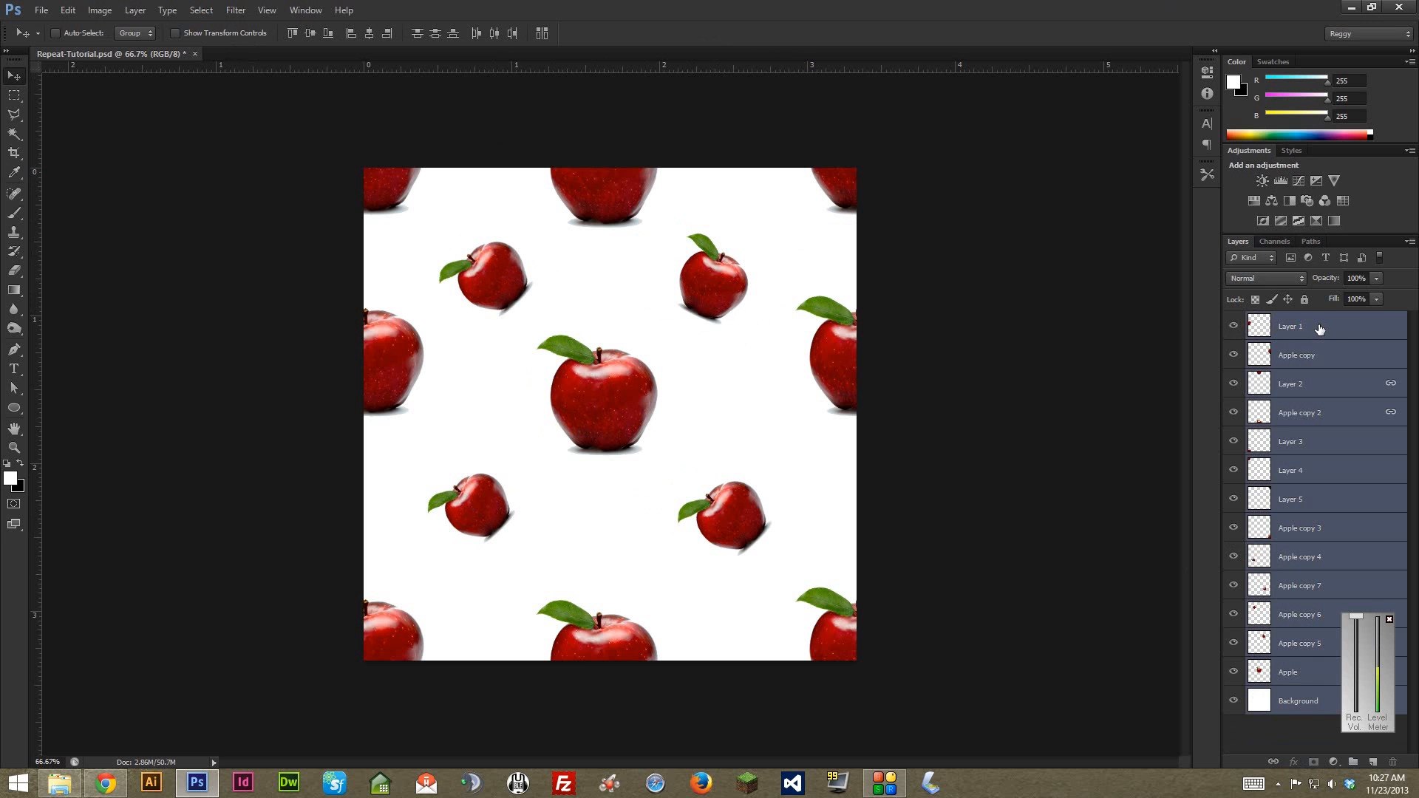
# Step: Merge the selected layers, Layer 1 through Background, into a single Layer 1
pyautogui.rightClick(1320, 326)
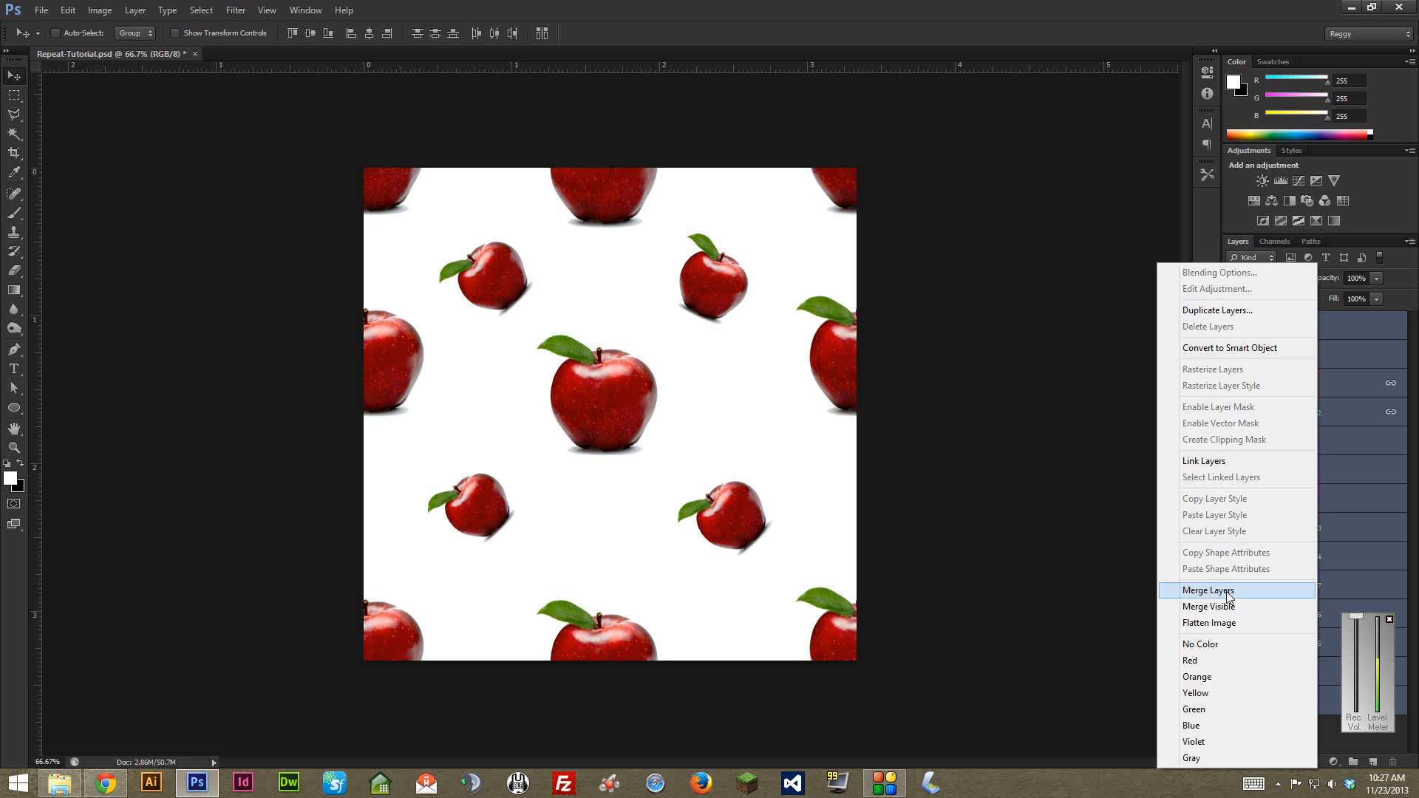
pyautogui.click(1208, 590)
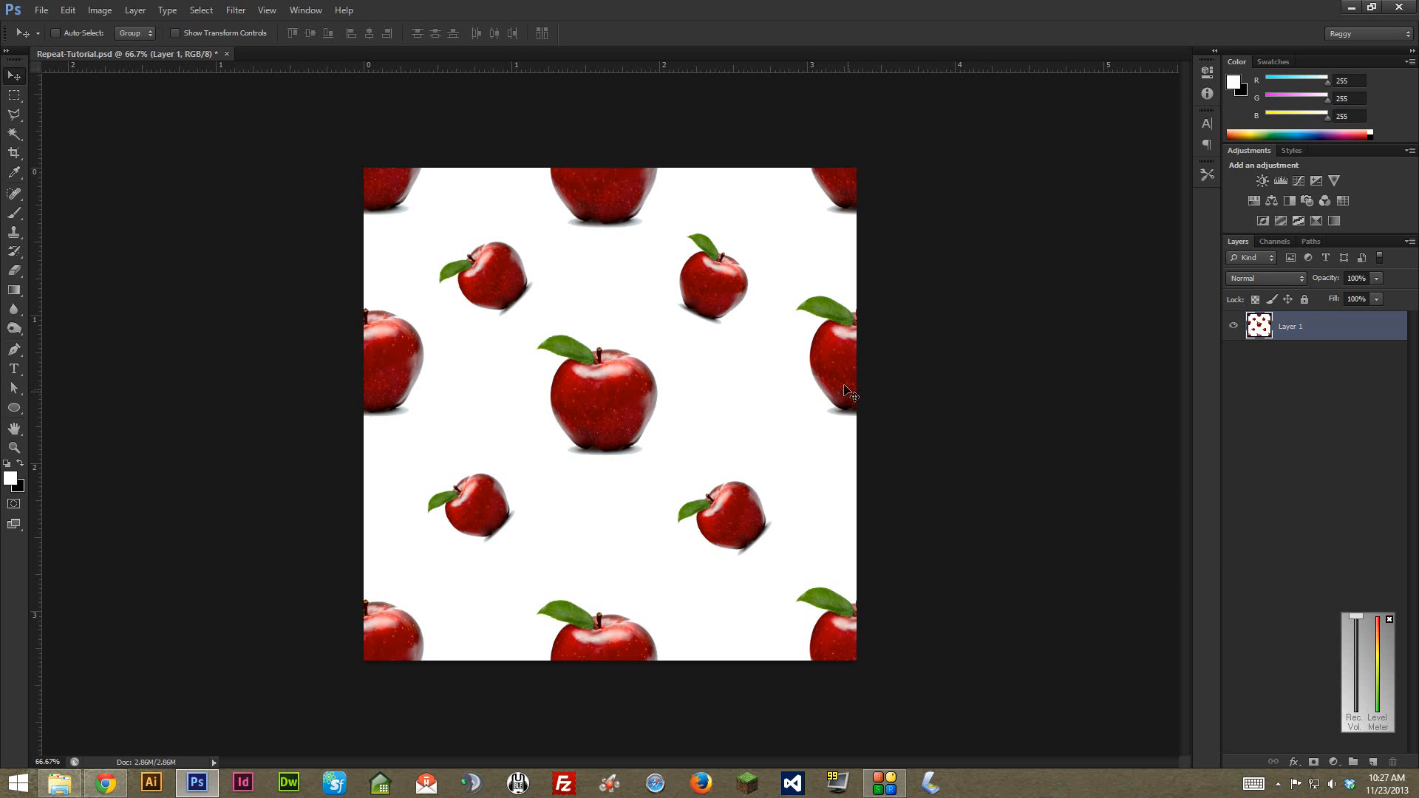
pyautogui.moveTo(837, 357)
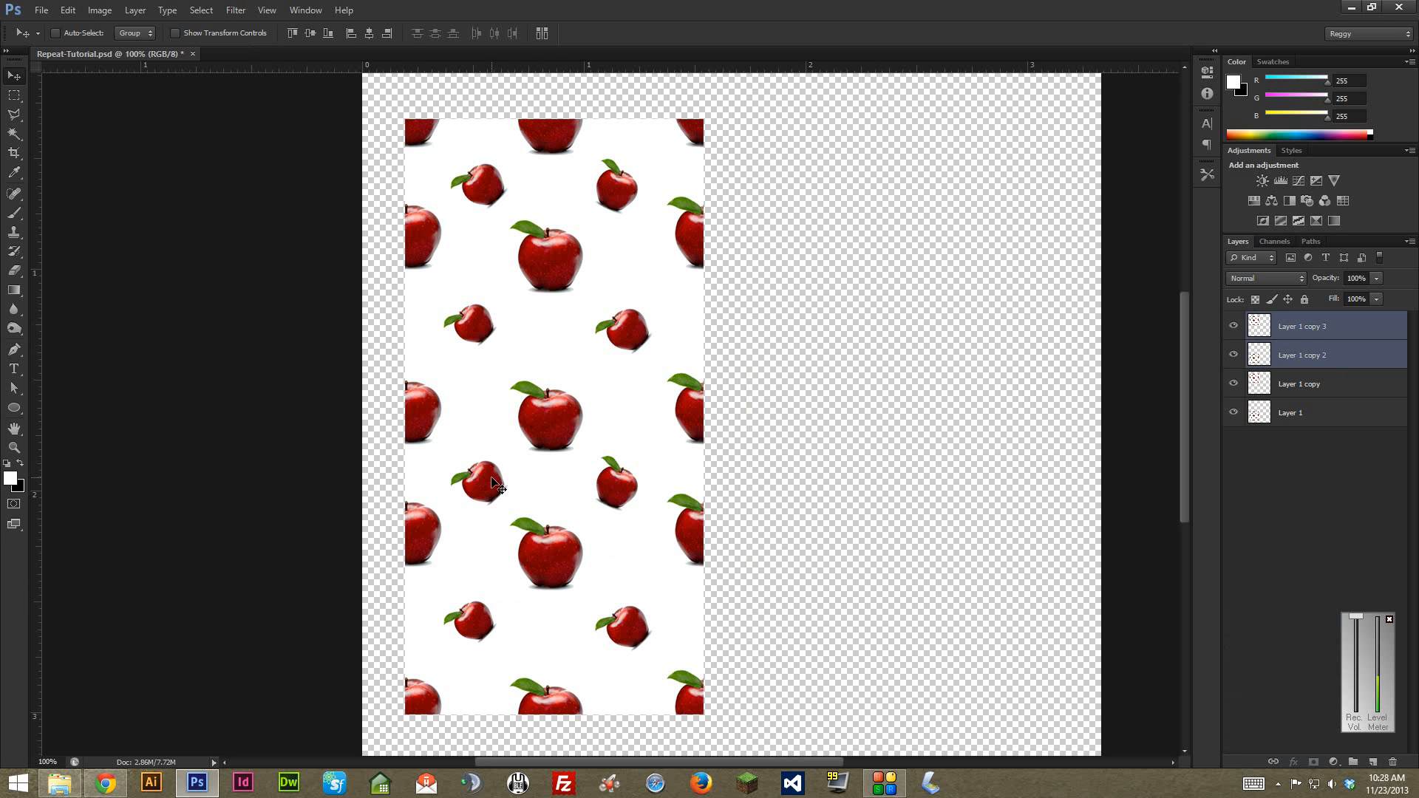
# Step: Move the Layer 1 tile copies edge to edge below the previous tile
pyautogui.moveTo(493, 482); pyautogui.dragTo(791, 510)
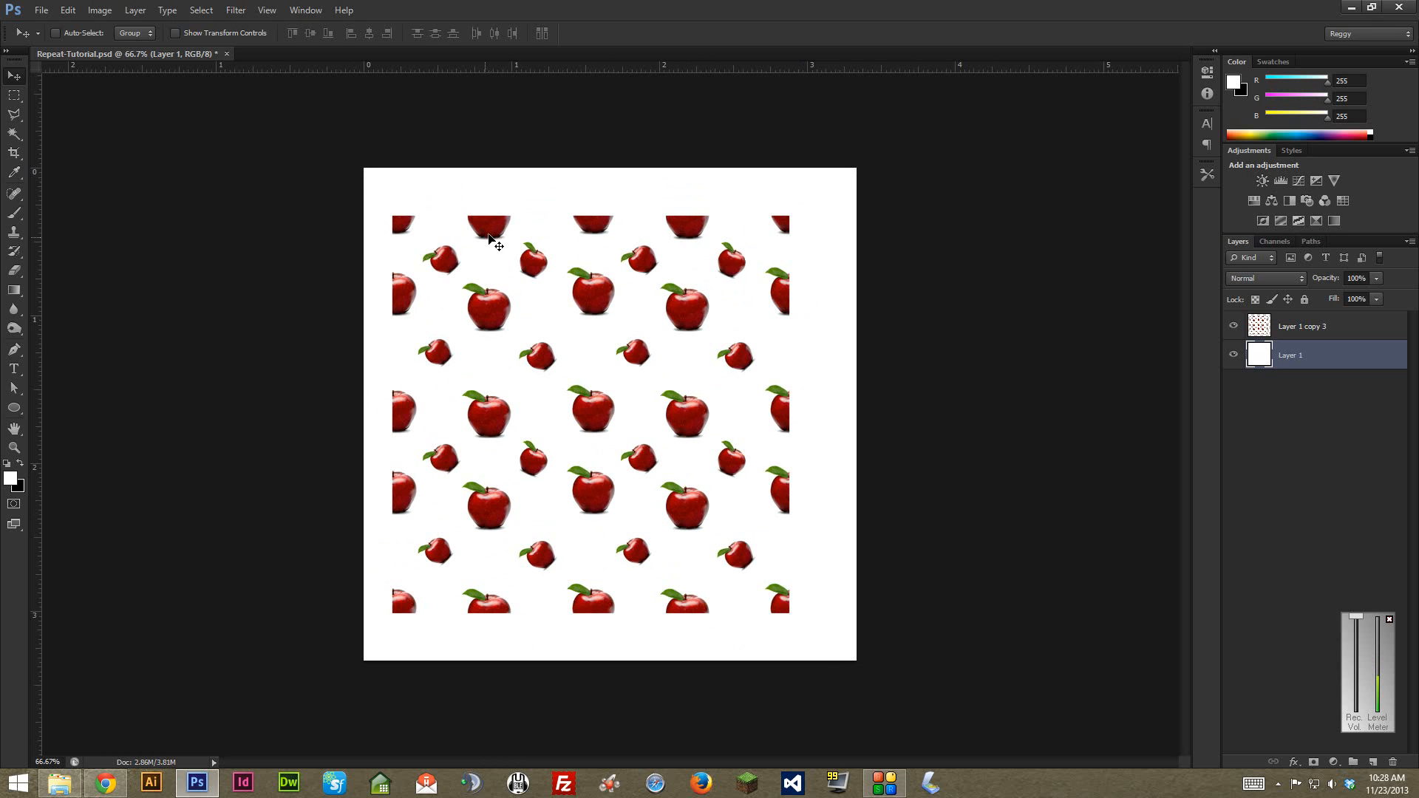
# Step: Centre the scaled apple grid over the white Layer 1 in the canvas
pyautogui.moveTo(367, 238); pyautogui.dragTo(476, 299)
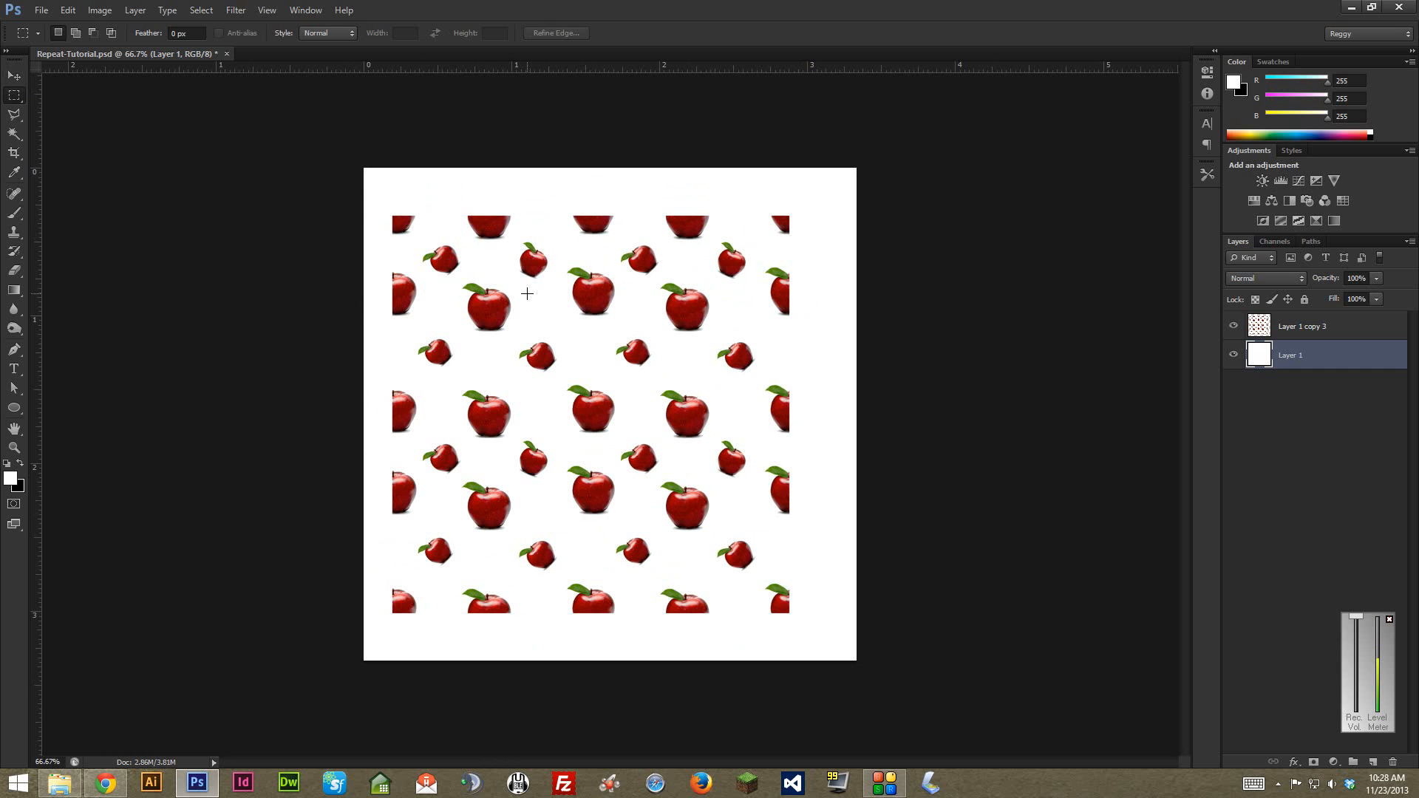
pyautogui.moveTo(553, 292)
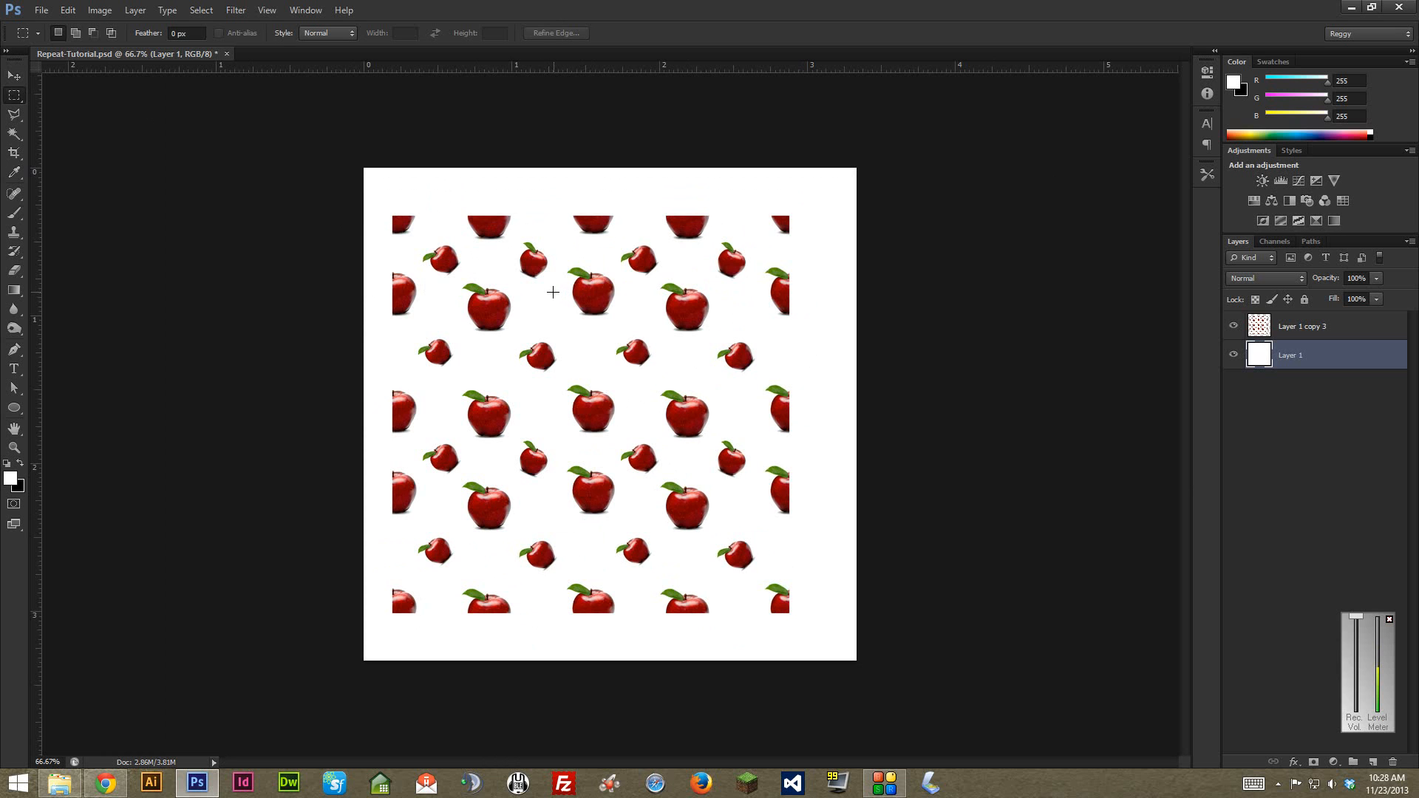
pyautogui.moveTo(607, 269)
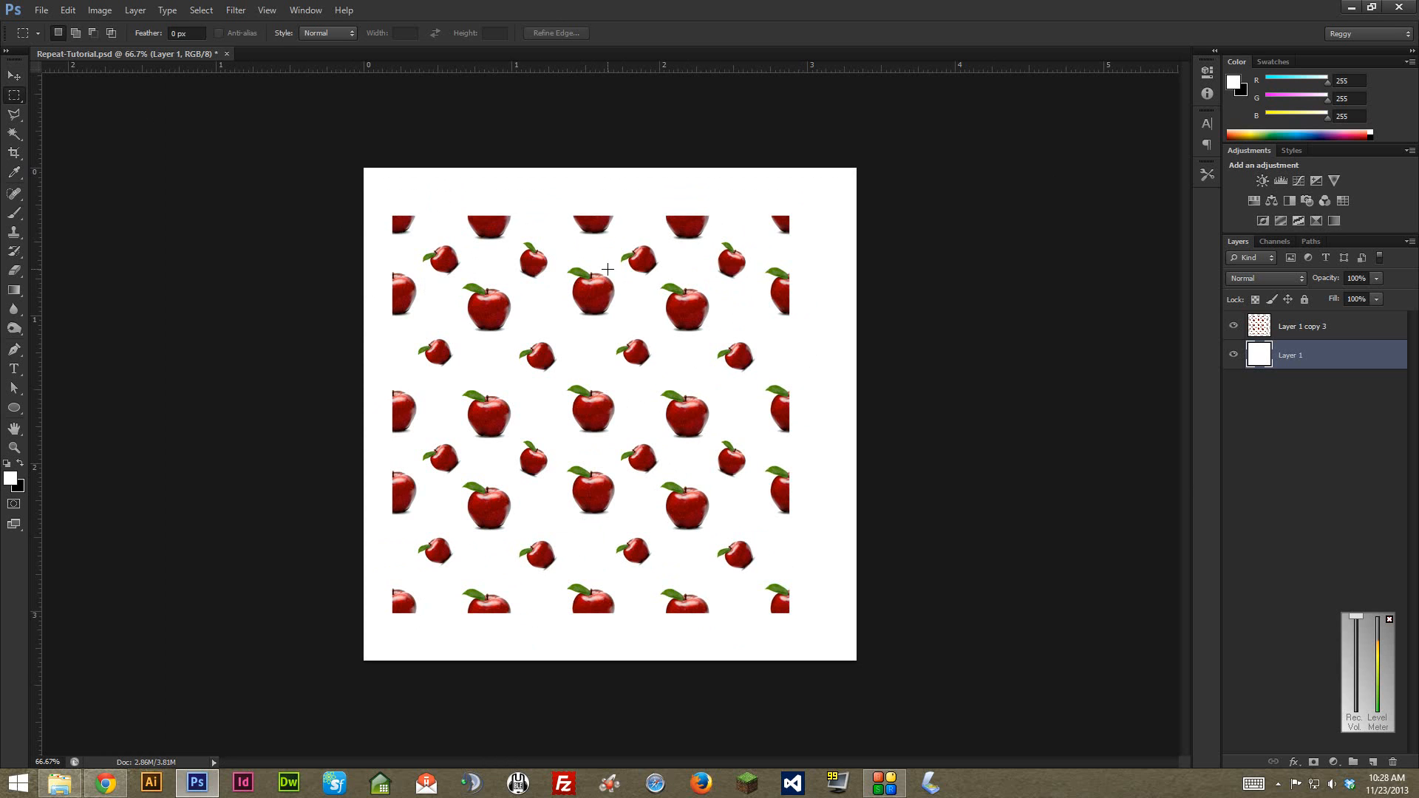
pyautogui.moveTo(566, 262)
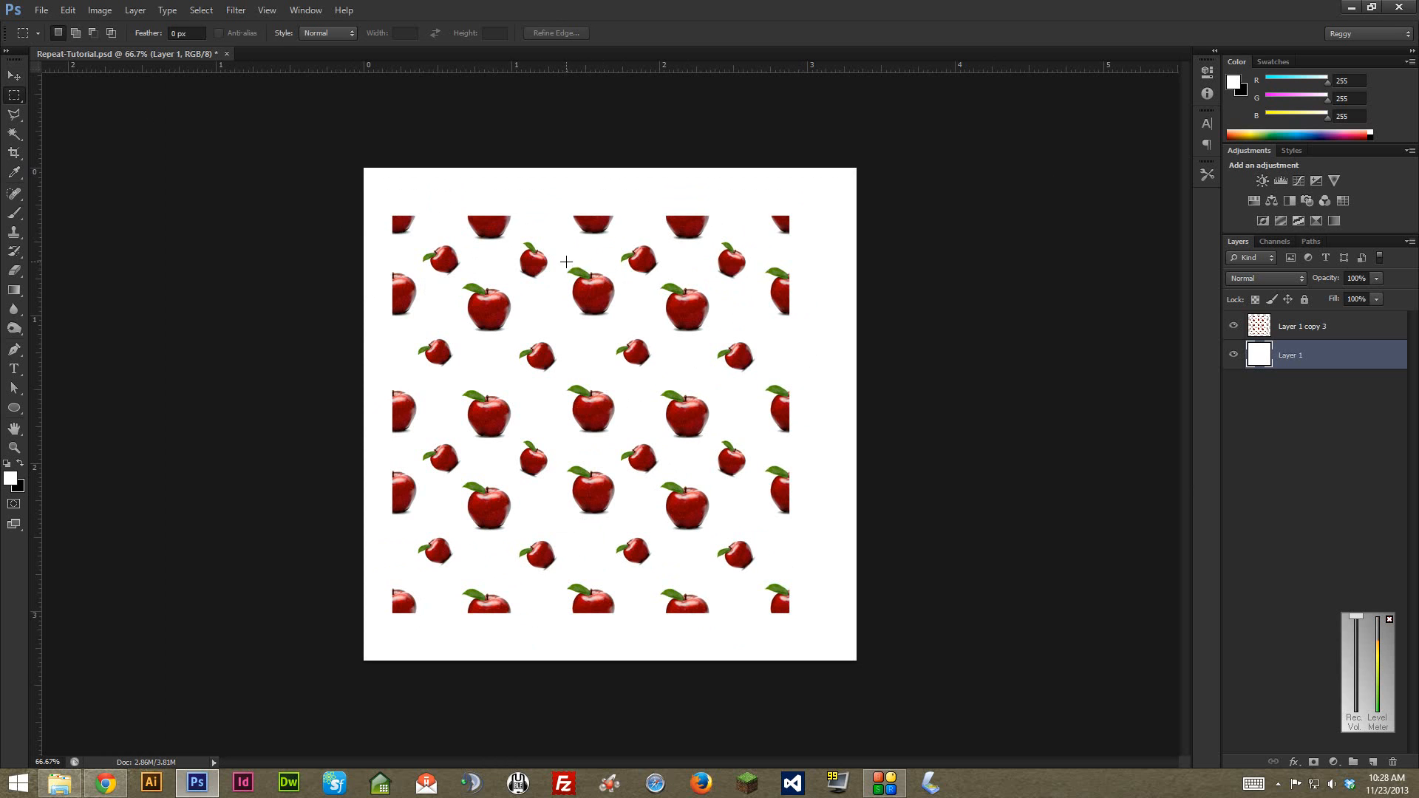